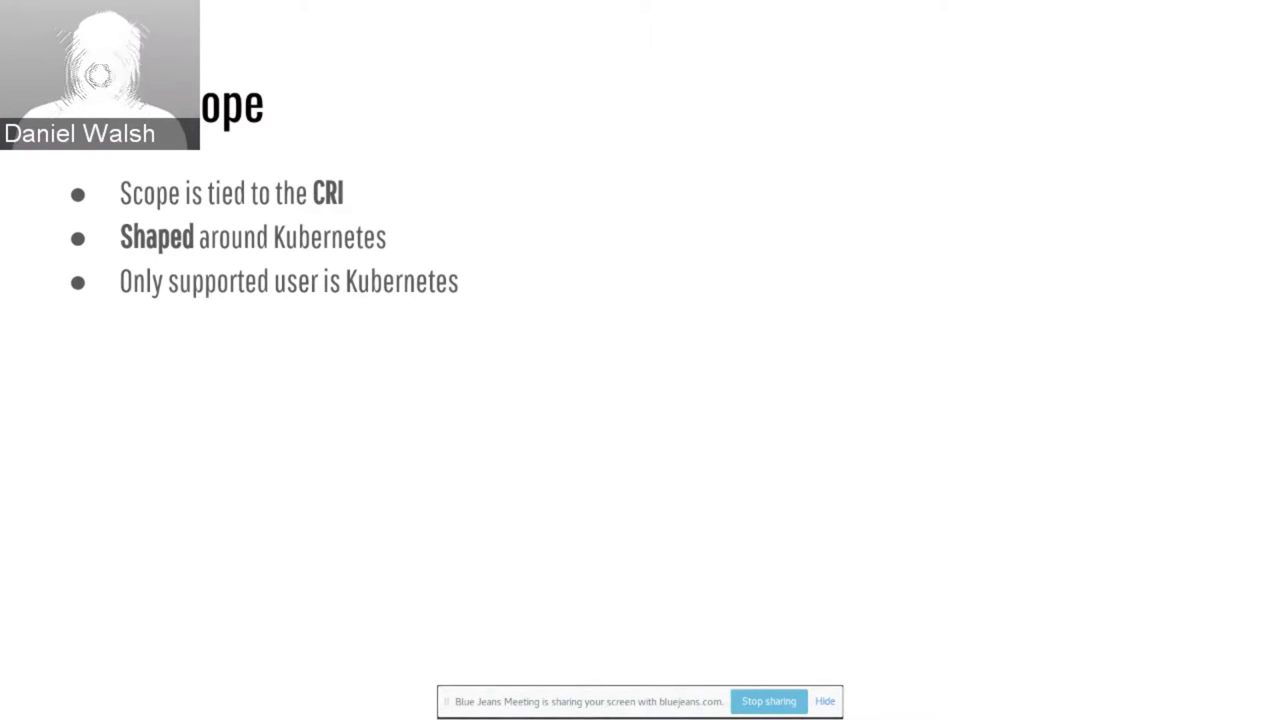
Advance to the live demo and show node 127.0.0.1 Ready via kubectl get nodes.
{"action": "key", "text": "Right"}
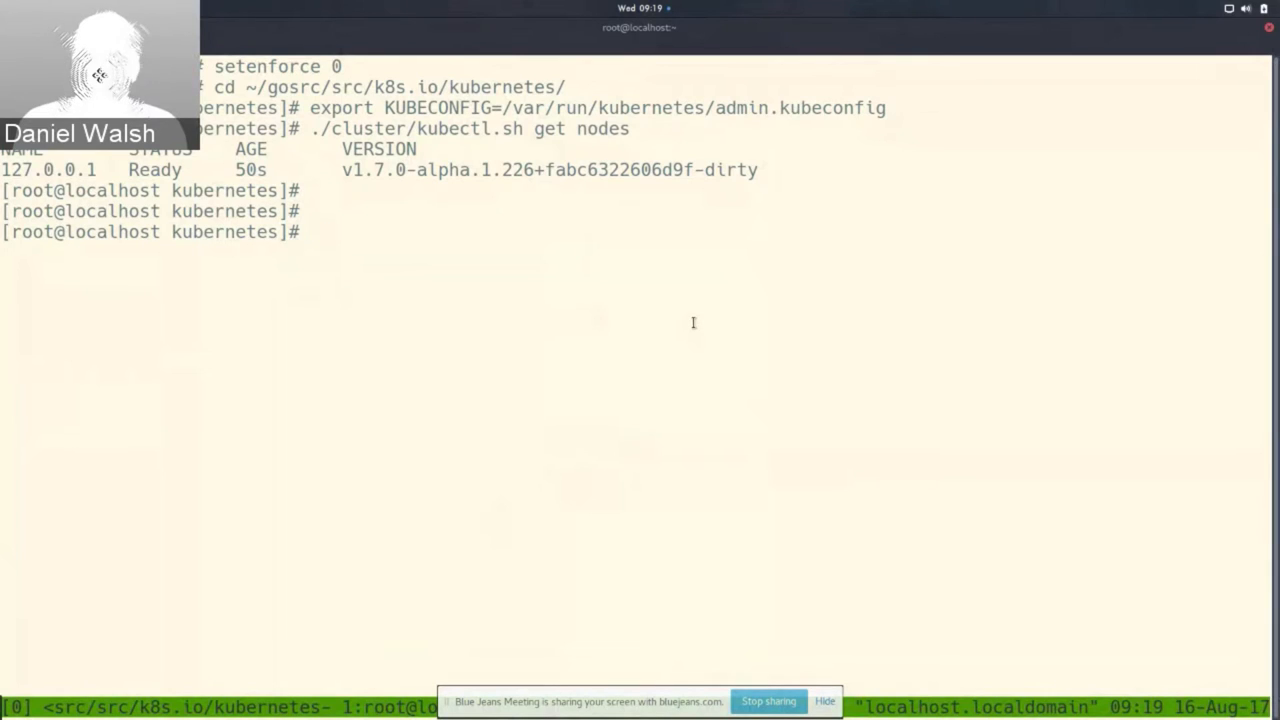
Clear the terminal and rerun ./cluster/kubectl.sh get nodes, showing the node at 18m.
{"action": "type", "text": "clea"}
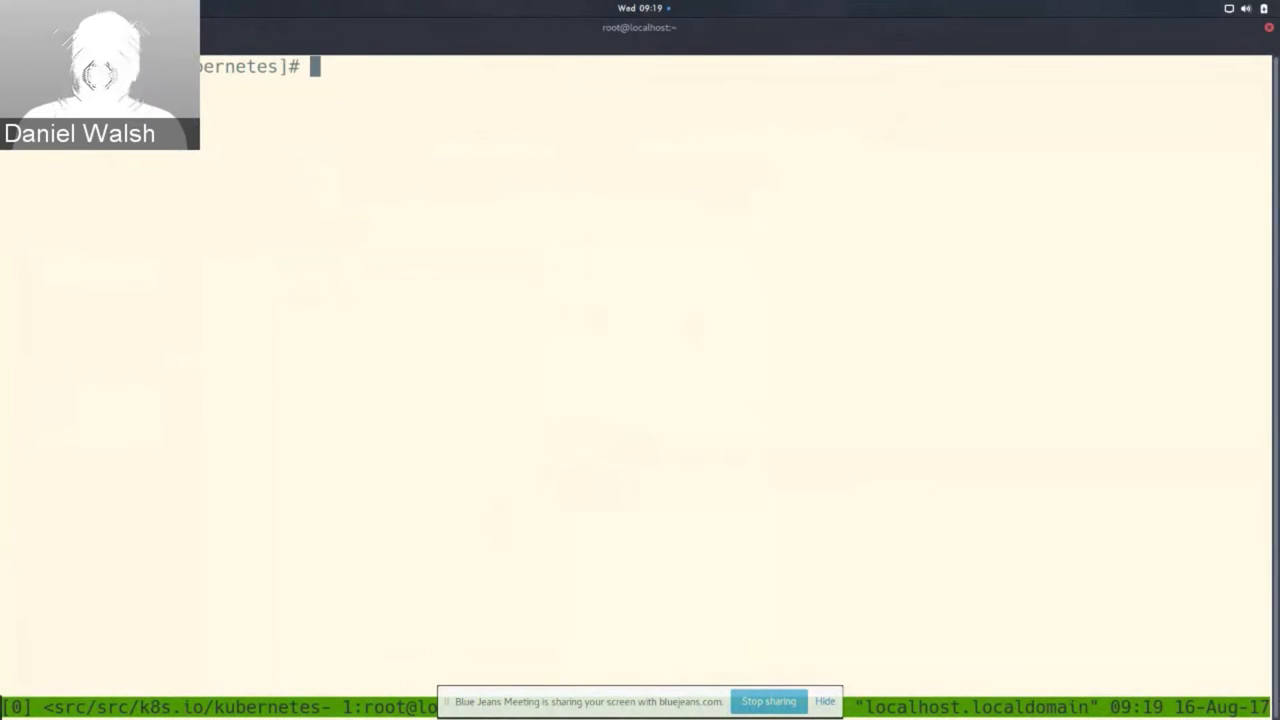
{"action": "type", "text": "./cluster/kubectl.sh get nodes"}
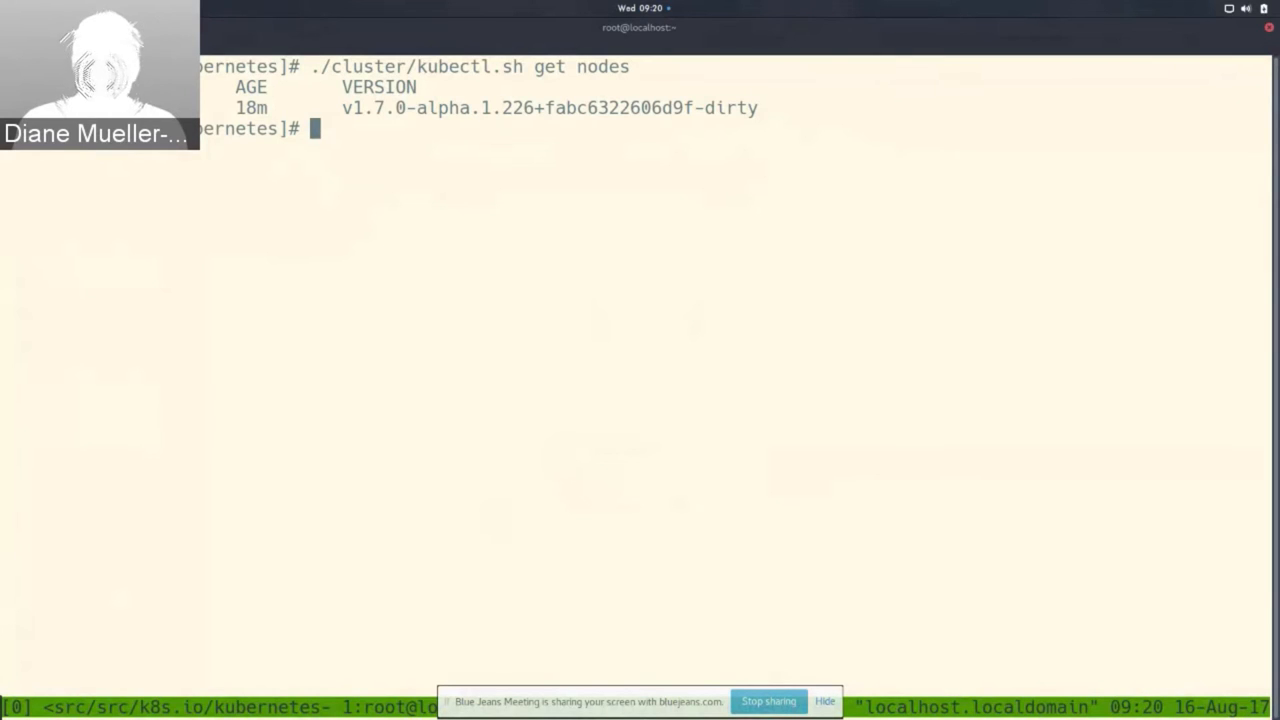
Run systemctl status crio to confirm the crio service is active.
{"action": "type", "text": "systemctl st"}
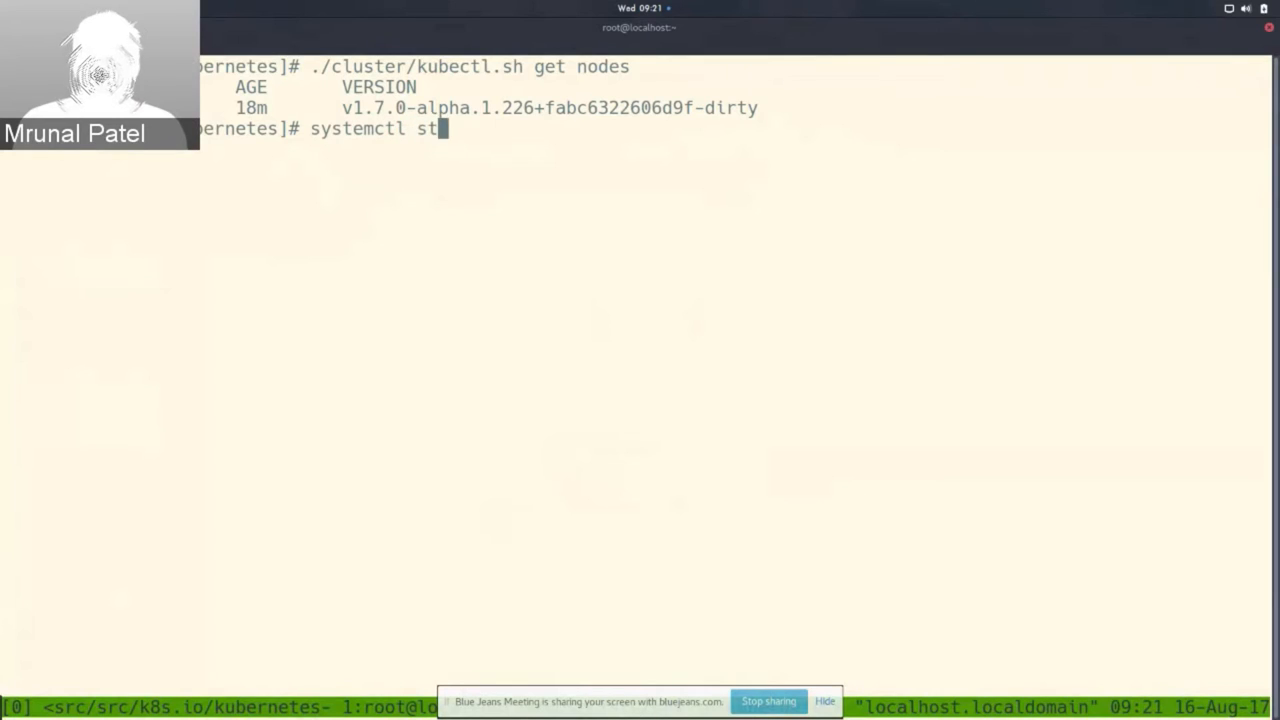
{"action": "type", "text": "atus crio"}
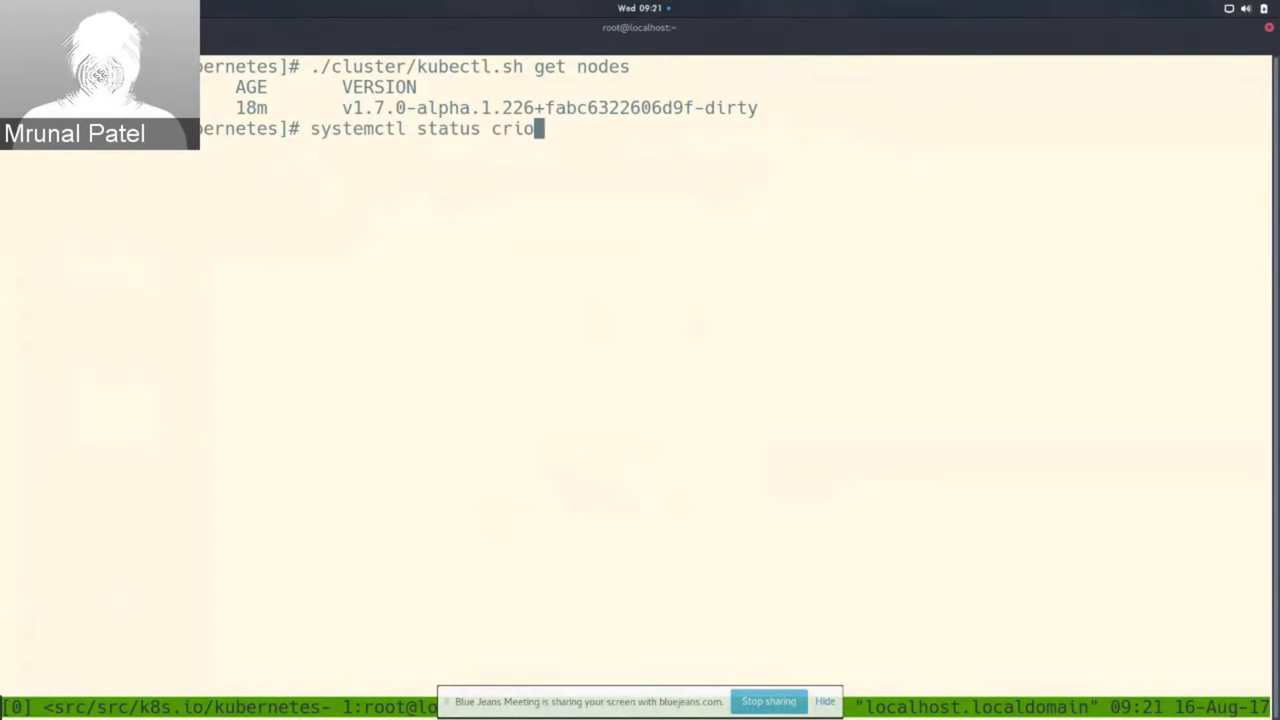
{"action": "key", "text": "Return"}
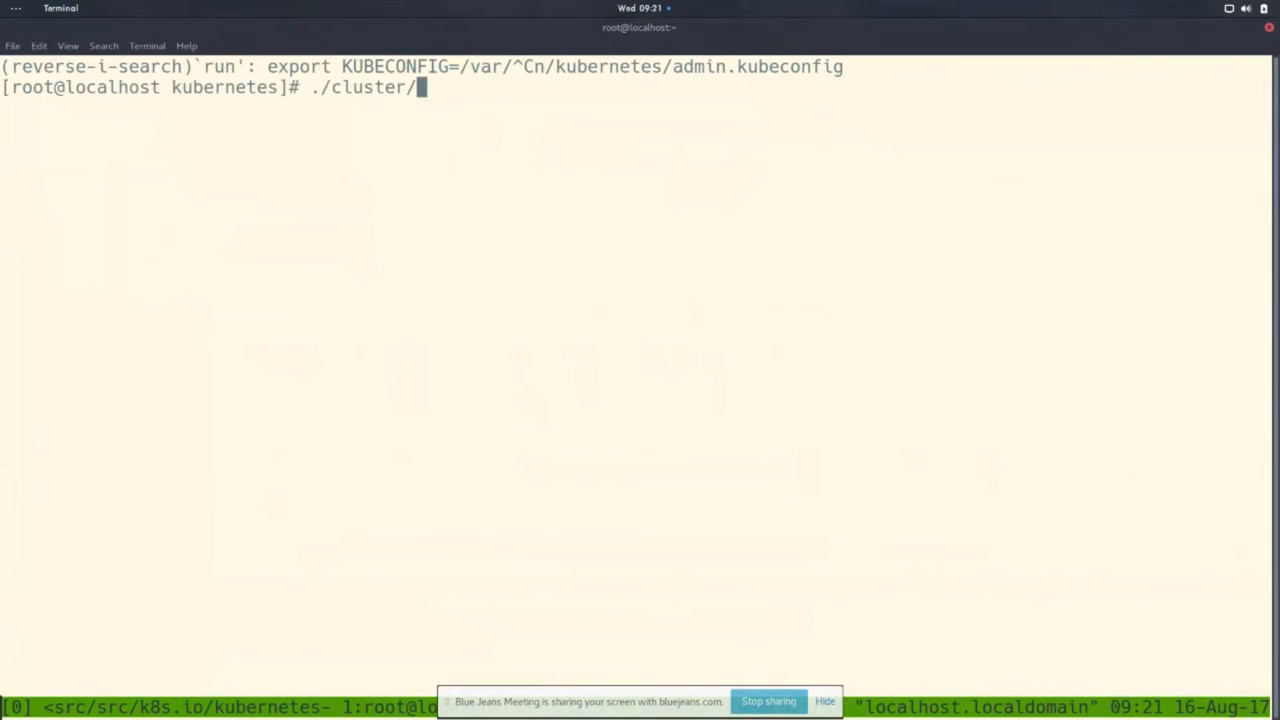
Launch an interactive myshell pod from busybox:1.24 with kubectl run -it --rm ... -- sh.
{"action": "type", "text": "kubectl.sh run -it --"}
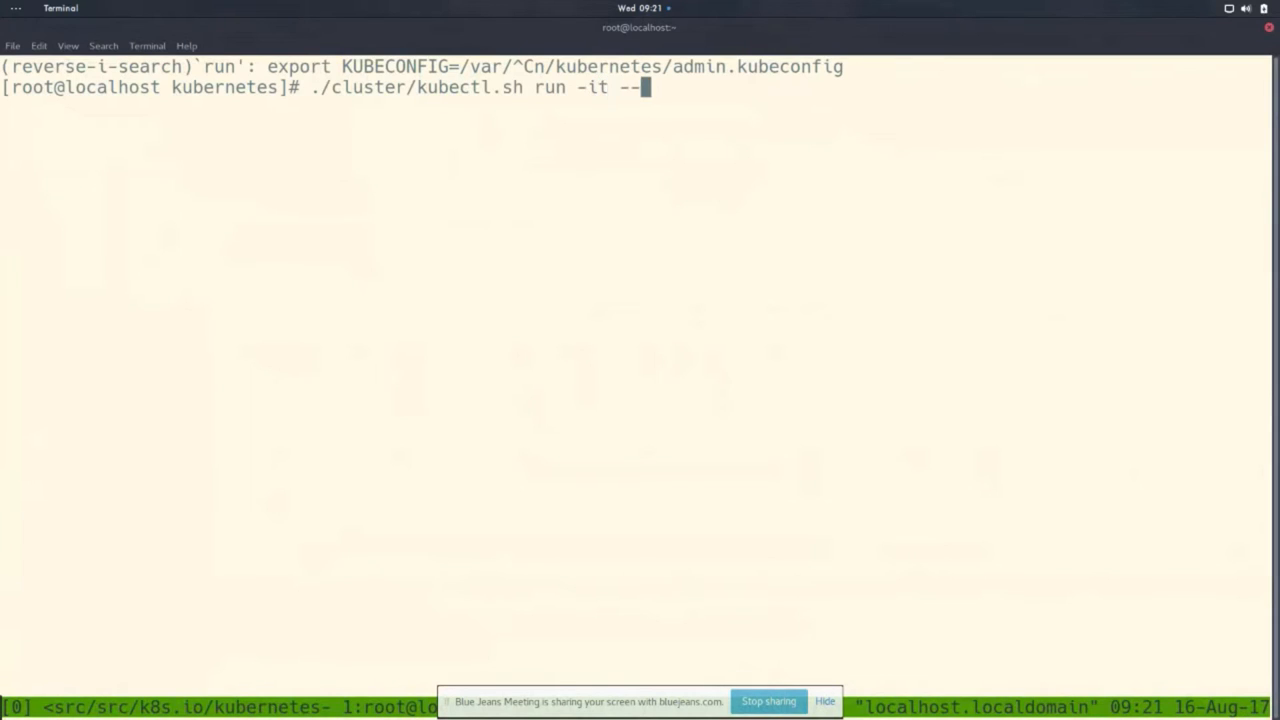
{"action": "type", "text": "rm mys"}
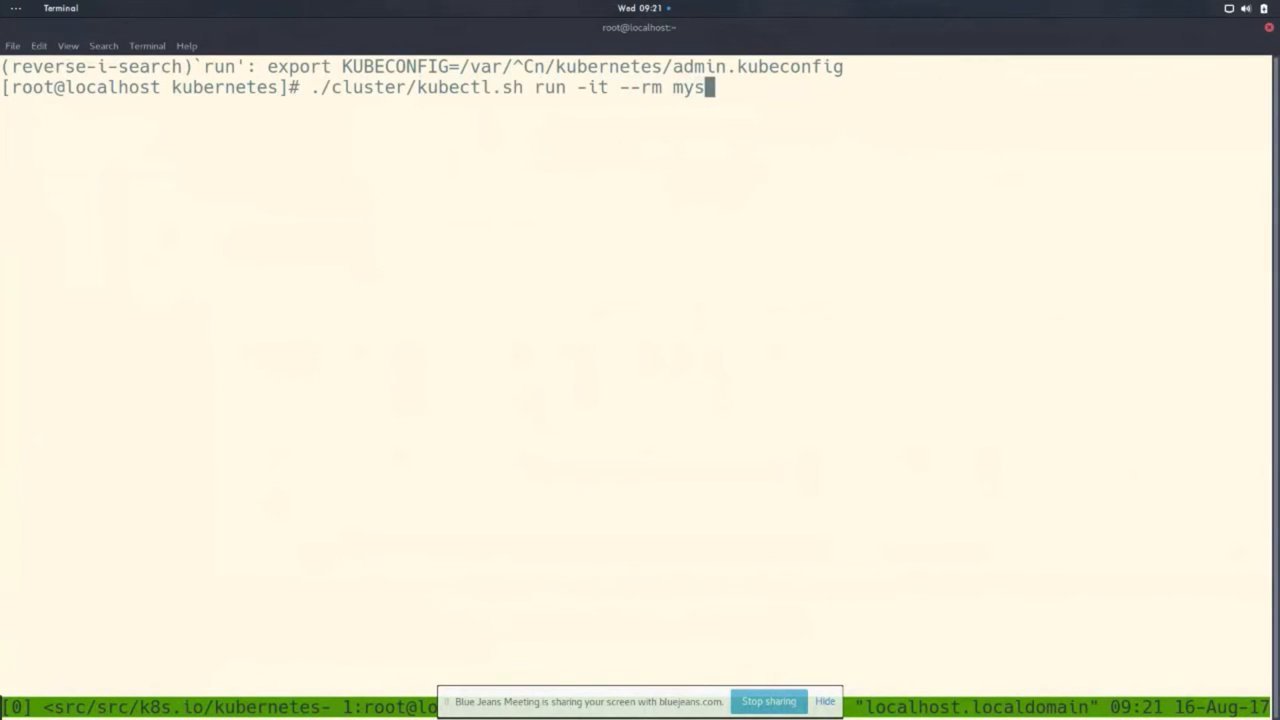
{"action": "type", "text": "hell --image"}
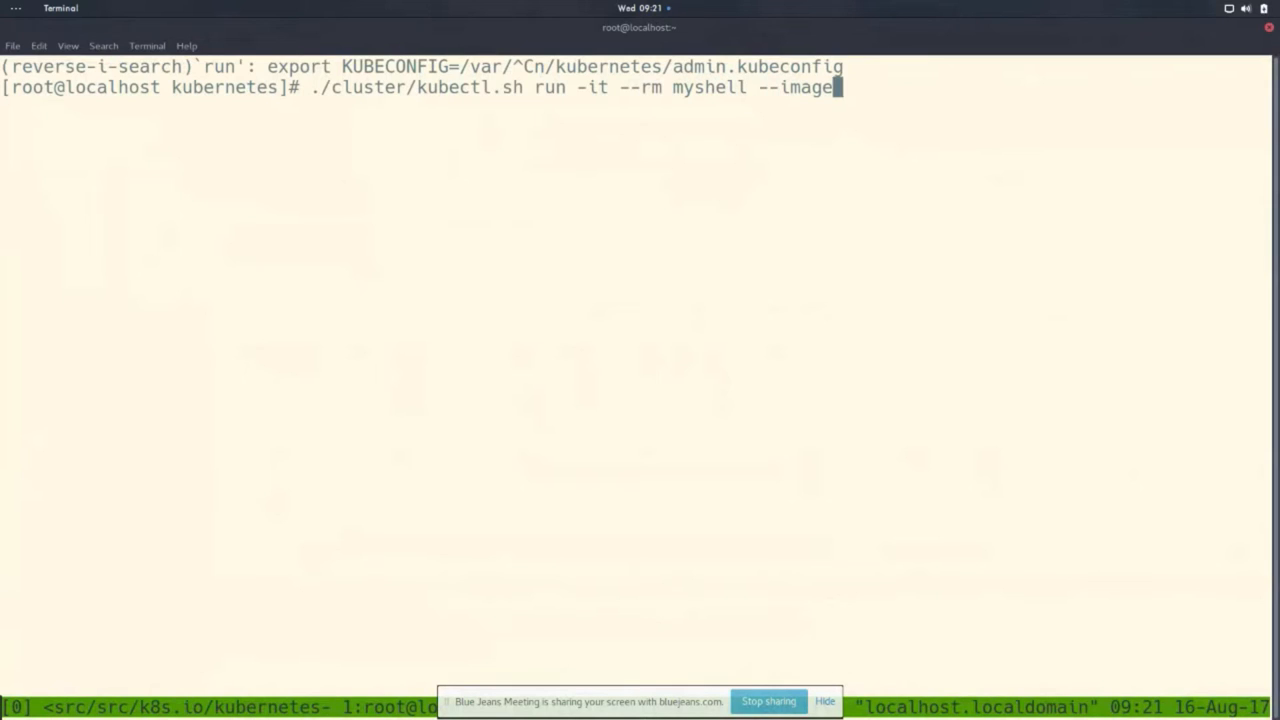
{"action": "type", "text": "=busy"}
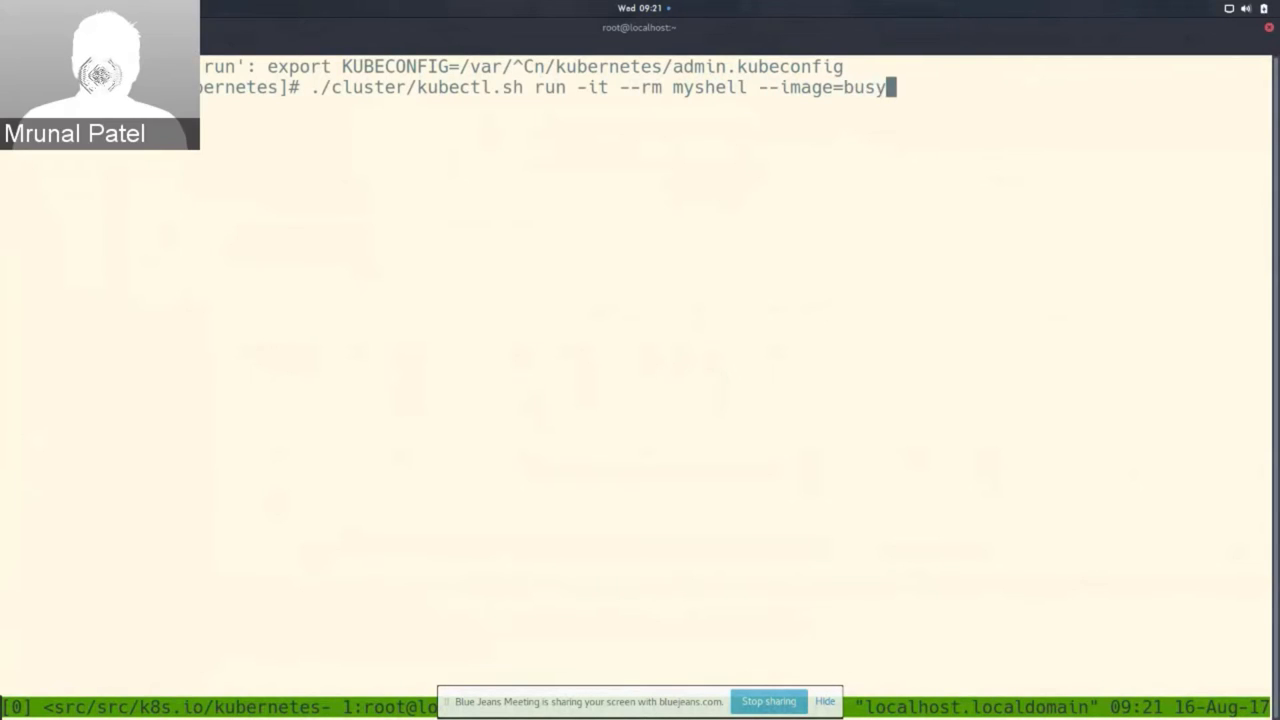
{"action": "type", "text": "box:1."}
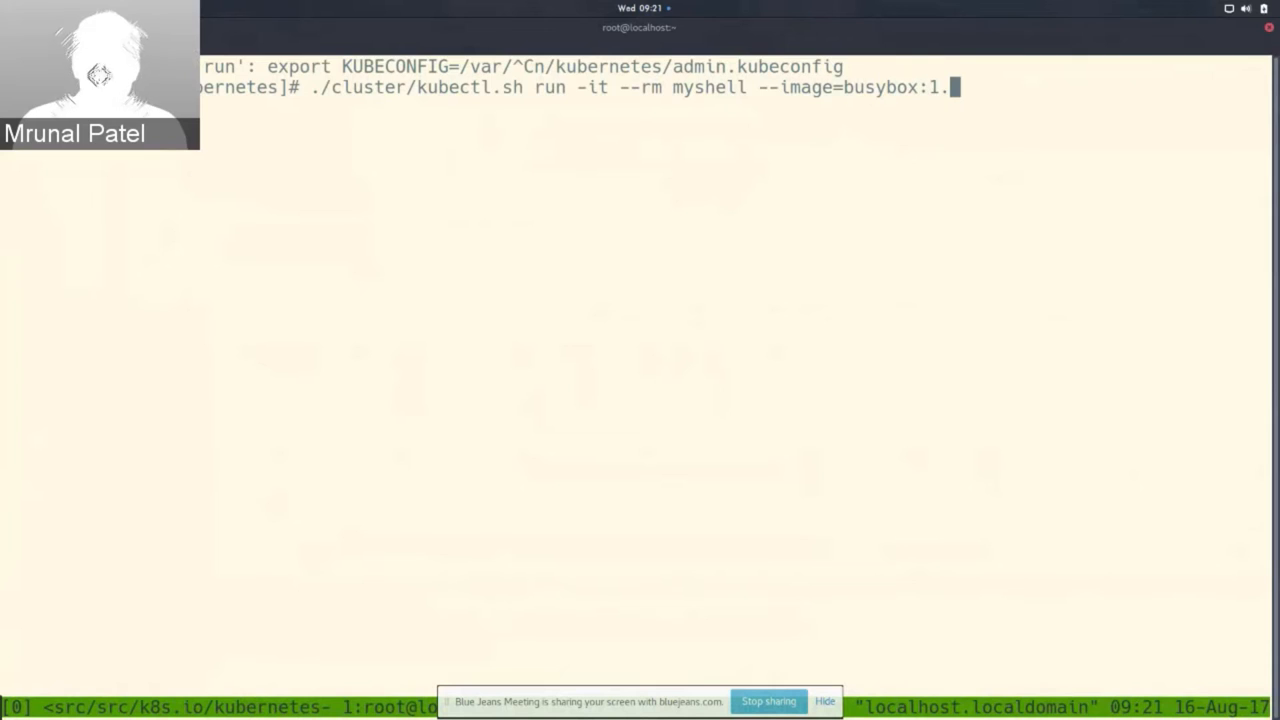
{"action": "type", "text": "24 --"}
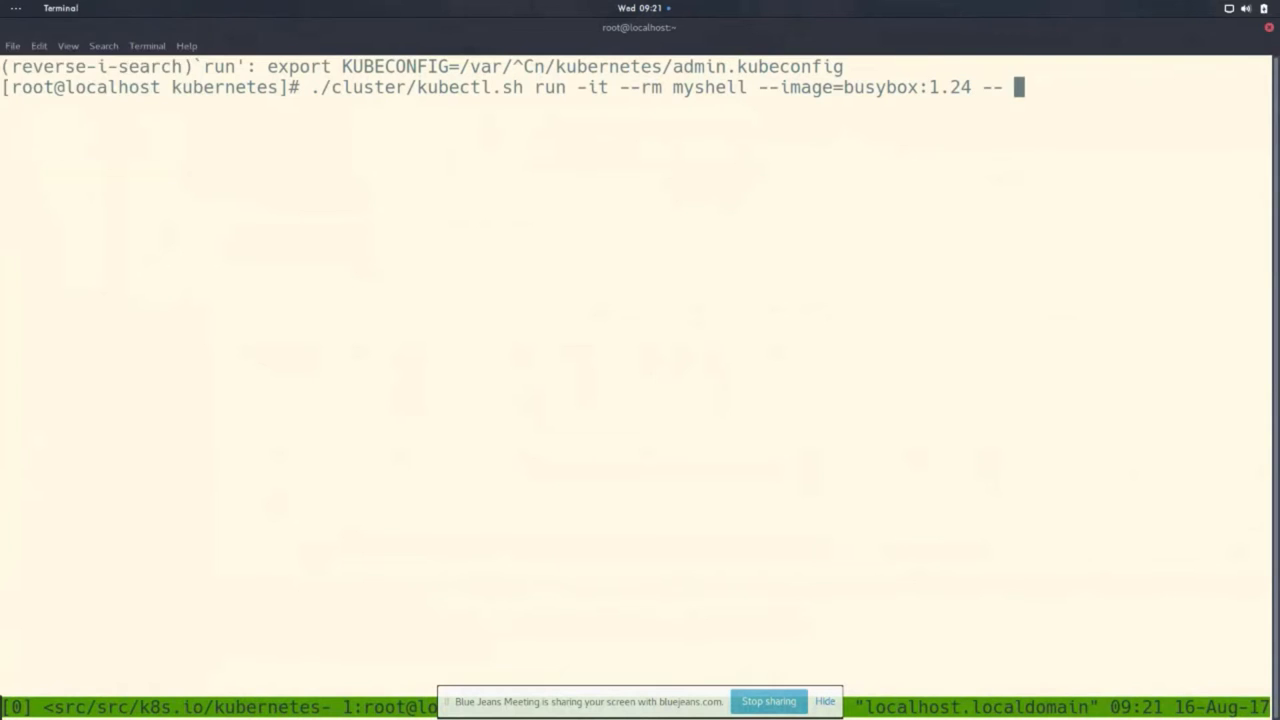
{"action": "type", "text": "sh"}
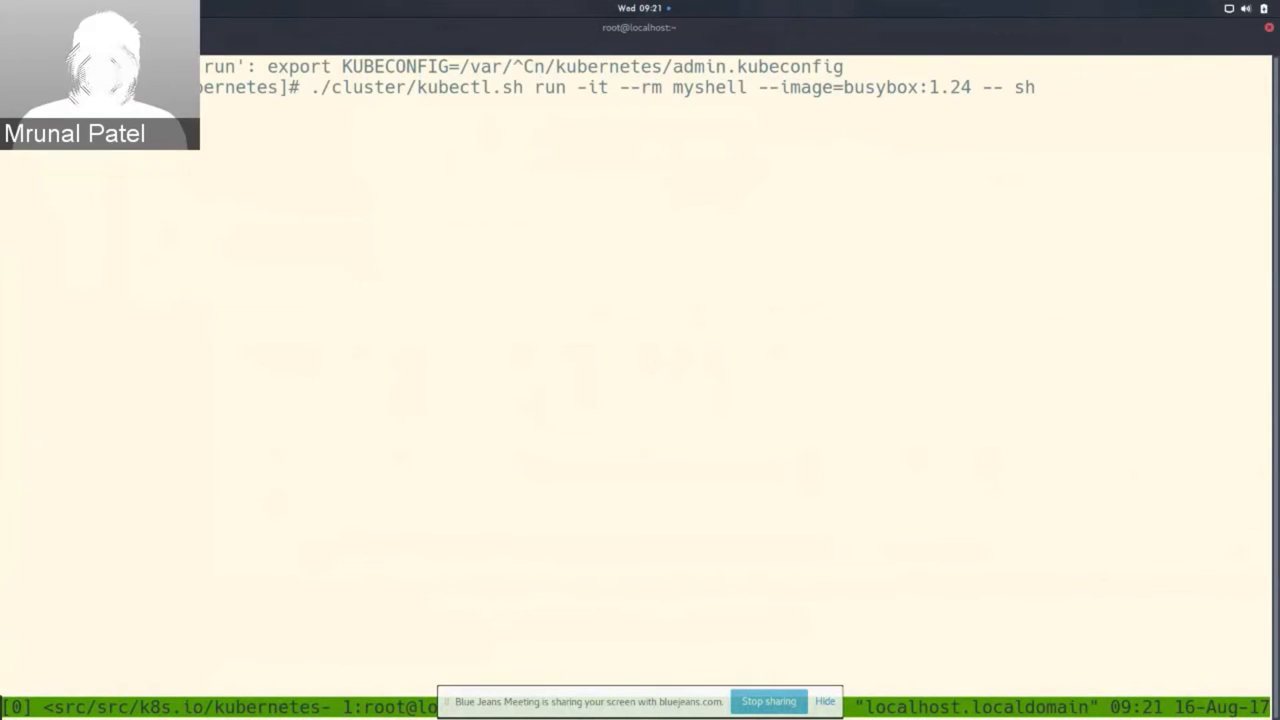
{"action": "key", "text": "Return"}
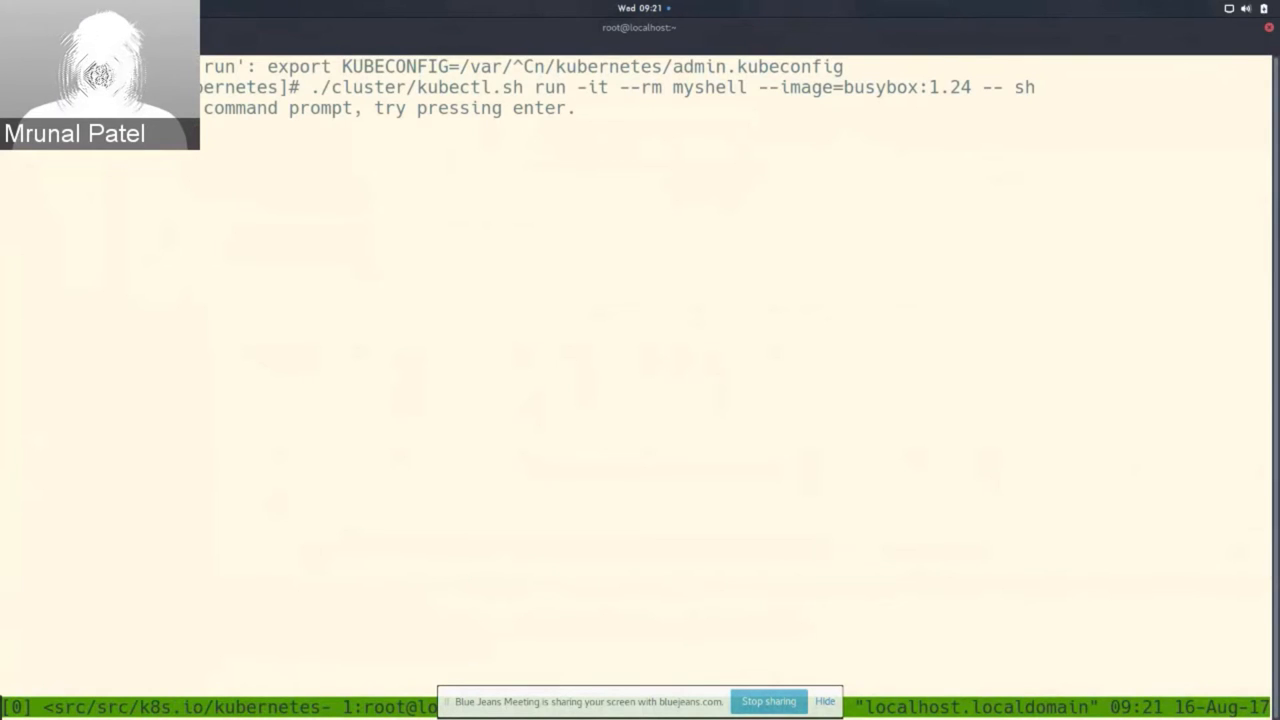
Run top inside the busybox shell, exit it, and recall the kubectl run command.
{"action": "type", "text": "top"}
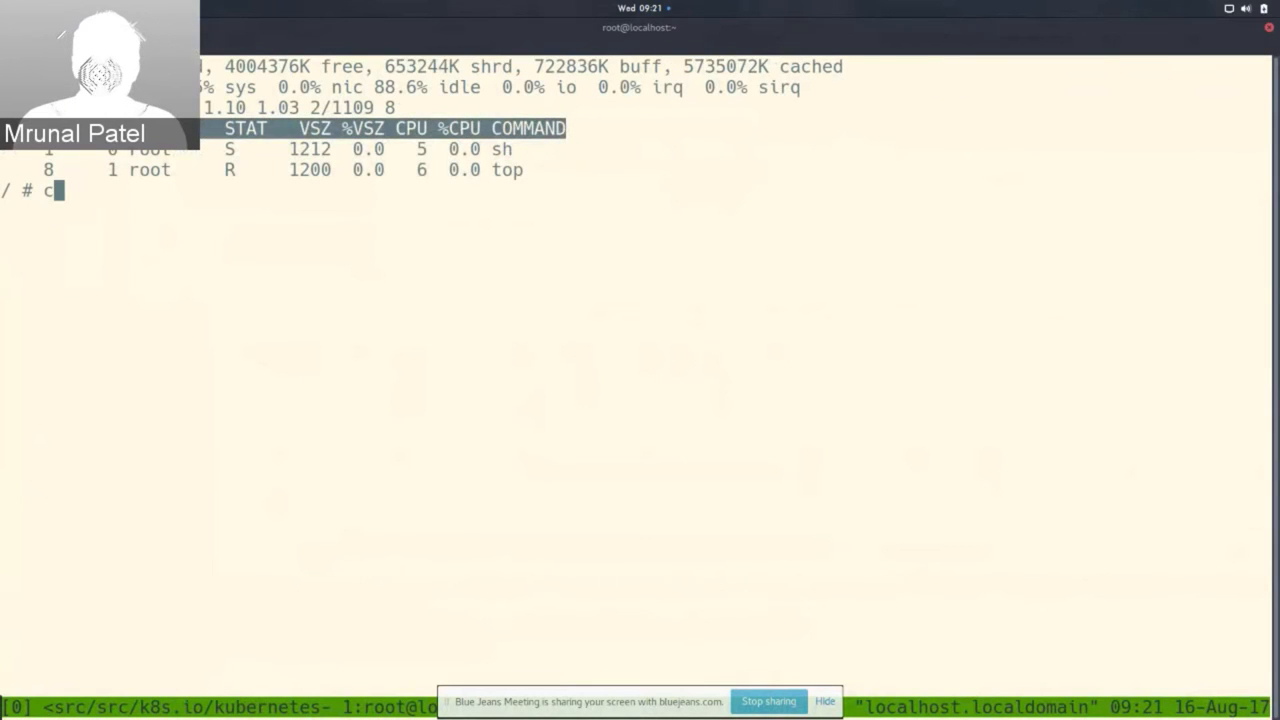
{"action": "type", "text": "exit"}
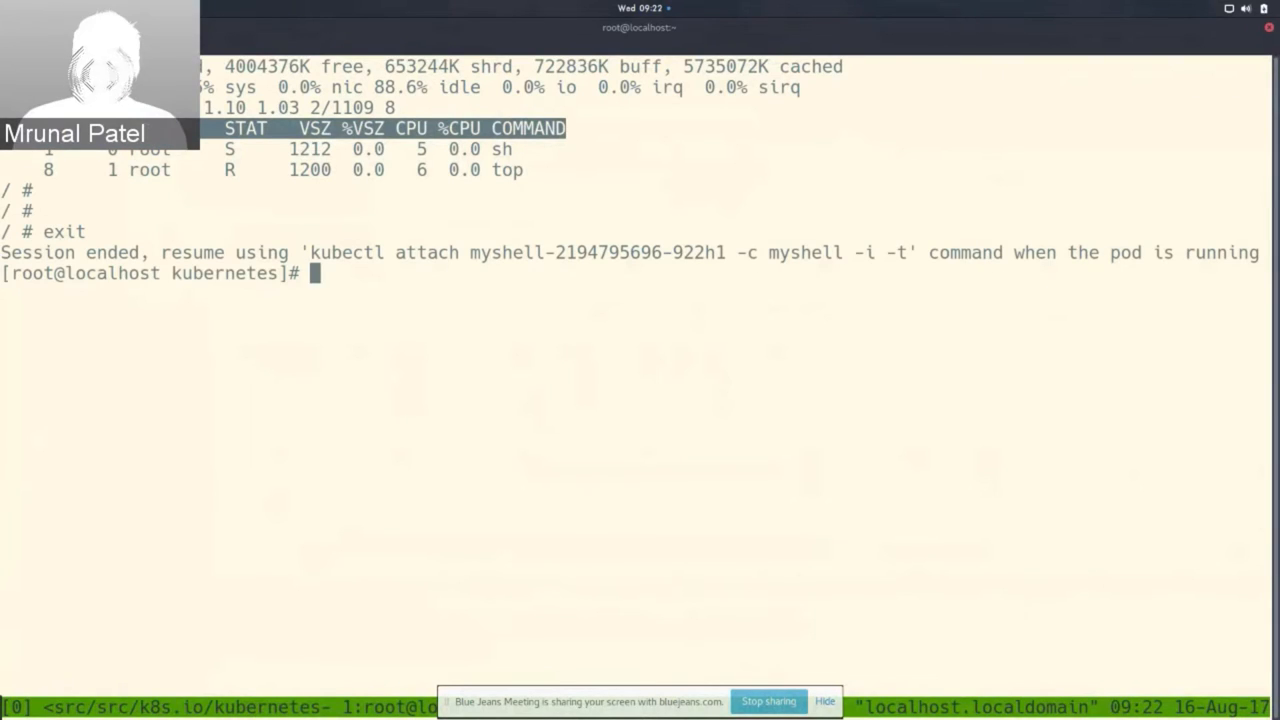
{"action": "type", "text": "./cluster/kubectl.sh run -it --rm myshell --image=busybox:1.24 --"}
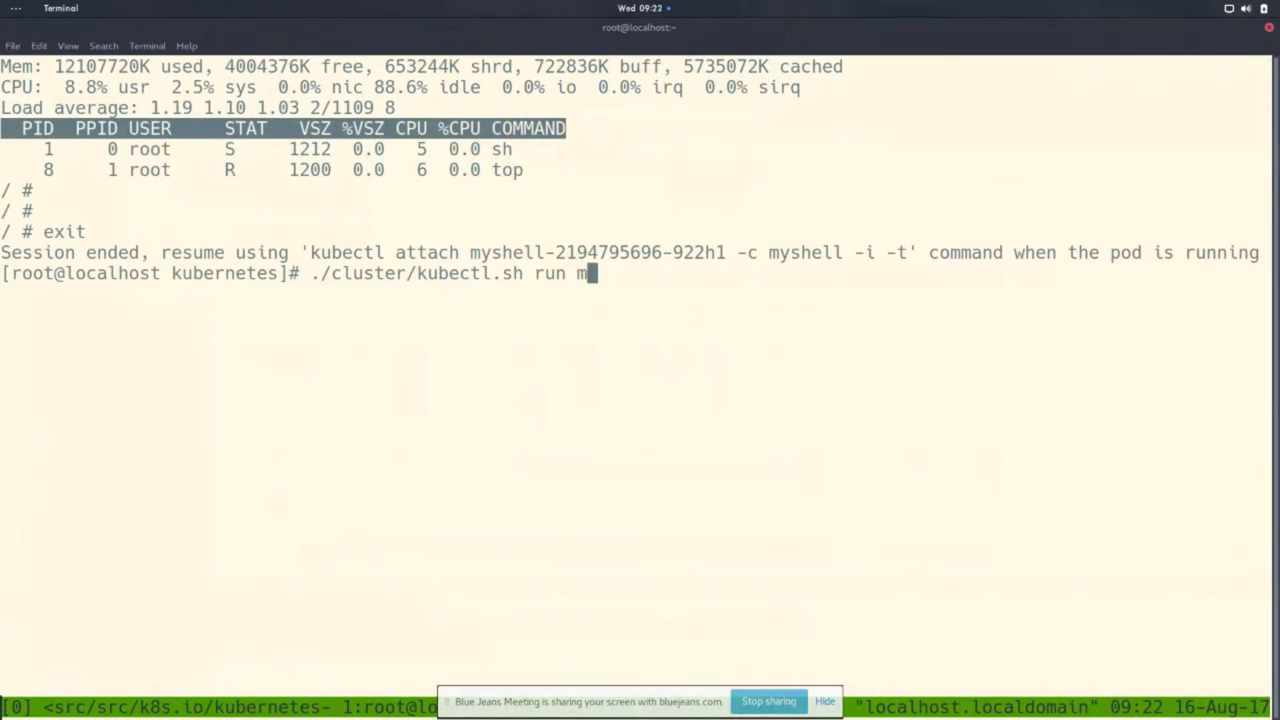
Create the myweb deployment from the httpd:2.4 image with kubectl run.
{"action": "type", "text": "yweb"}
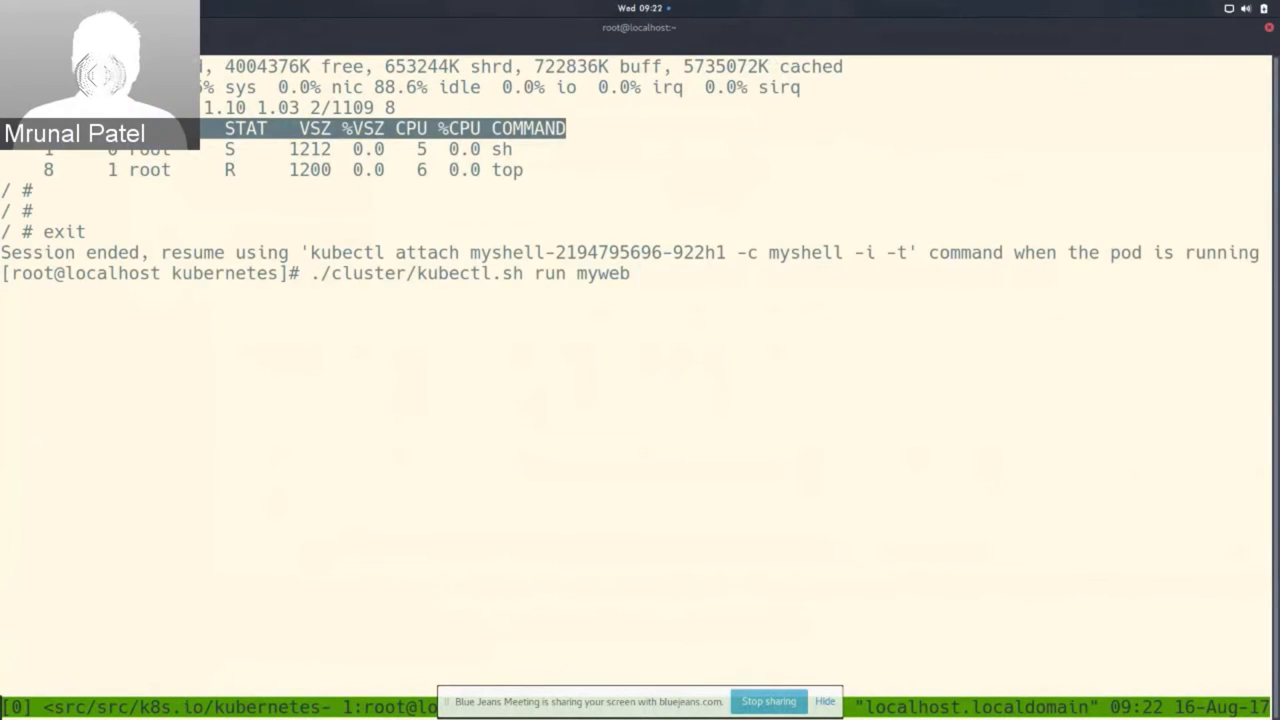
{"action": "type", "text": "--image=h"}
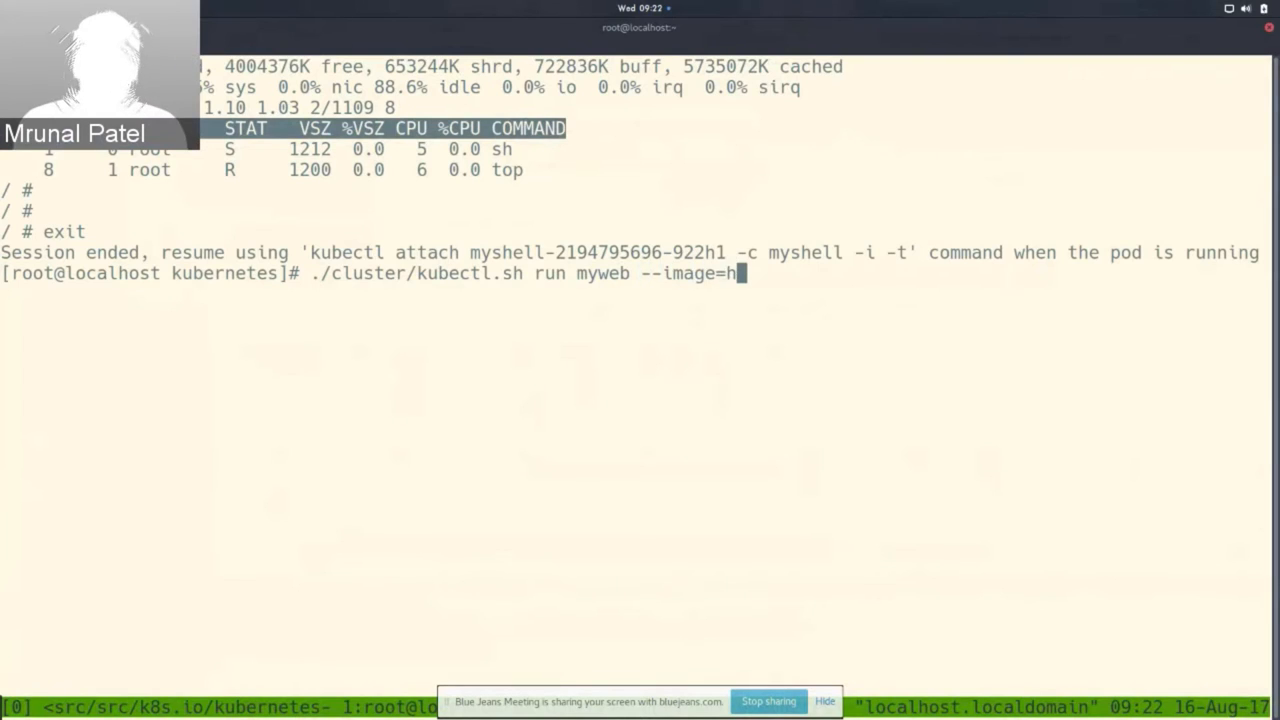
{"action": "type", "text": "ttpd:2"}
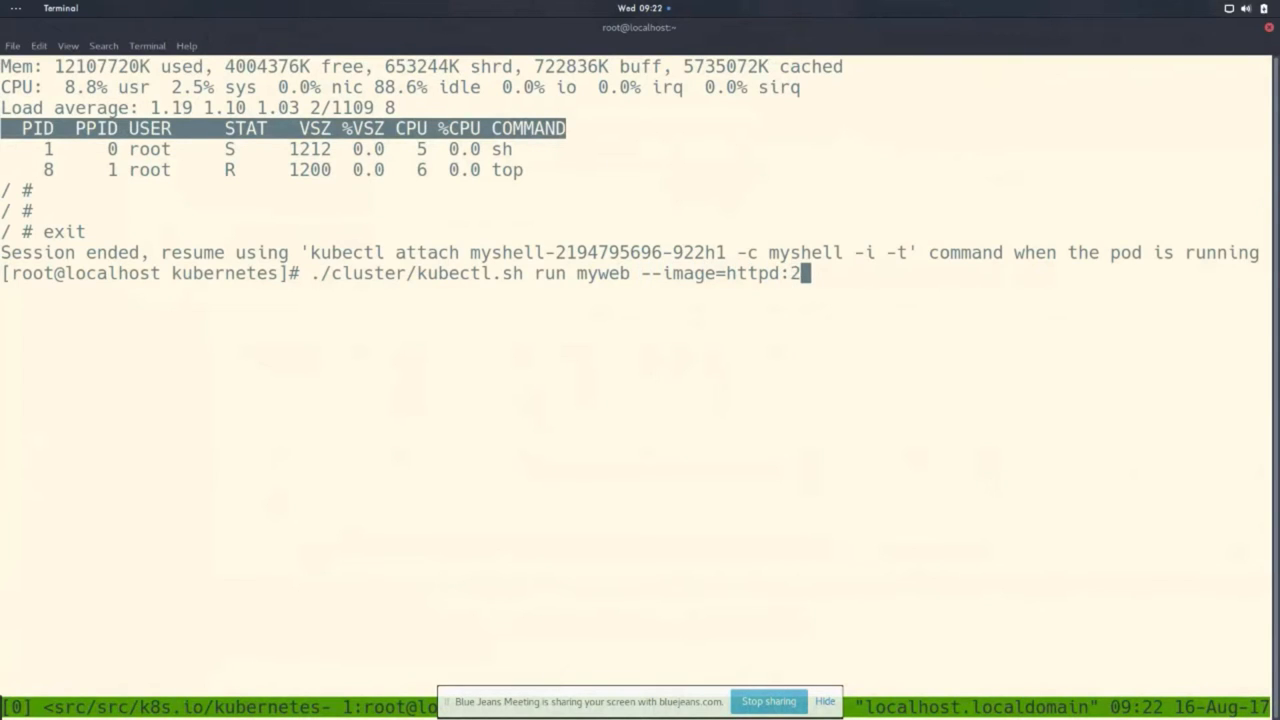
{"action": "type", "text": ".4"}
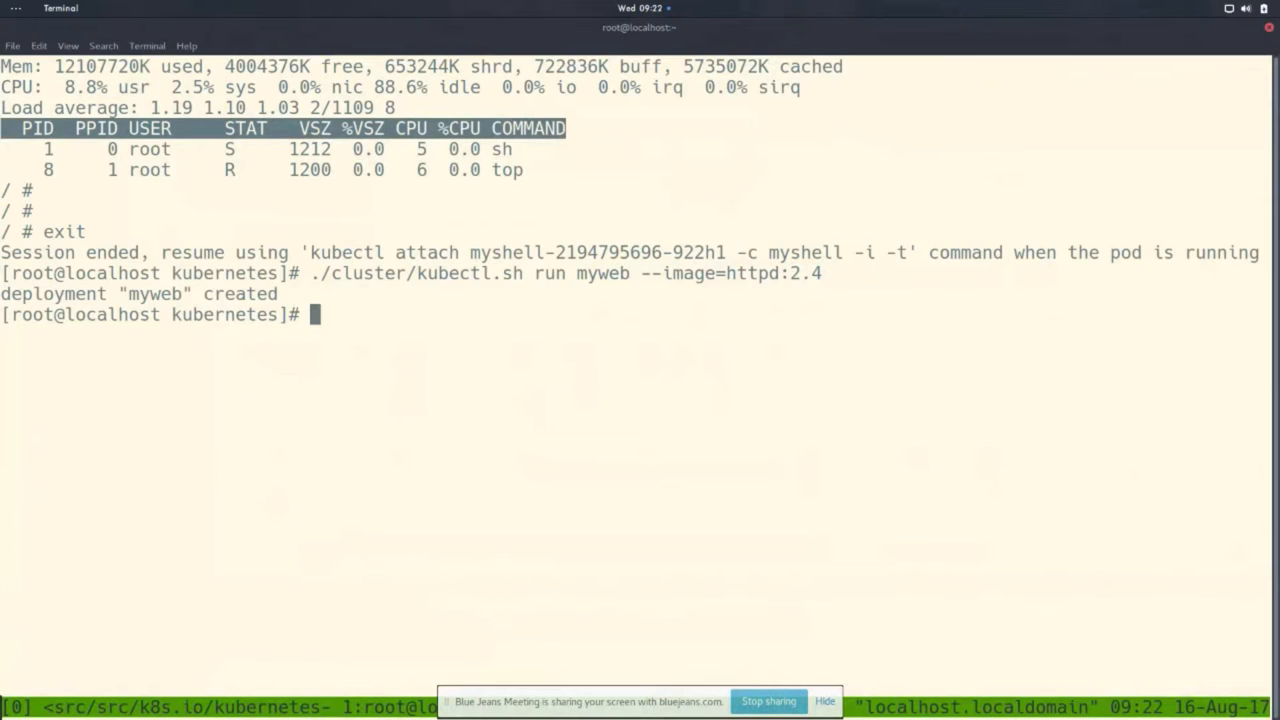
List the pods and describe pod myweb to confirm its container pulled and started.
{"action": "type", "text": "./cluster/kube"}
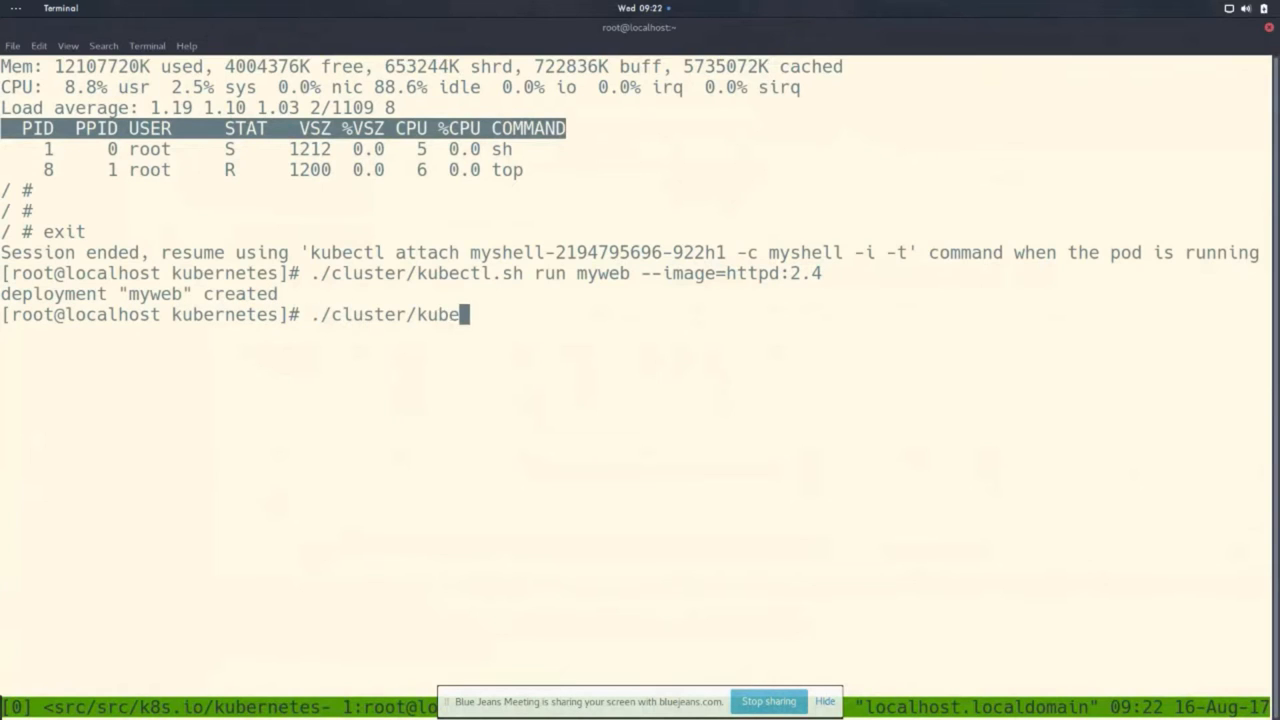
{"action": "type", "text": "ctl.sh get pods"}
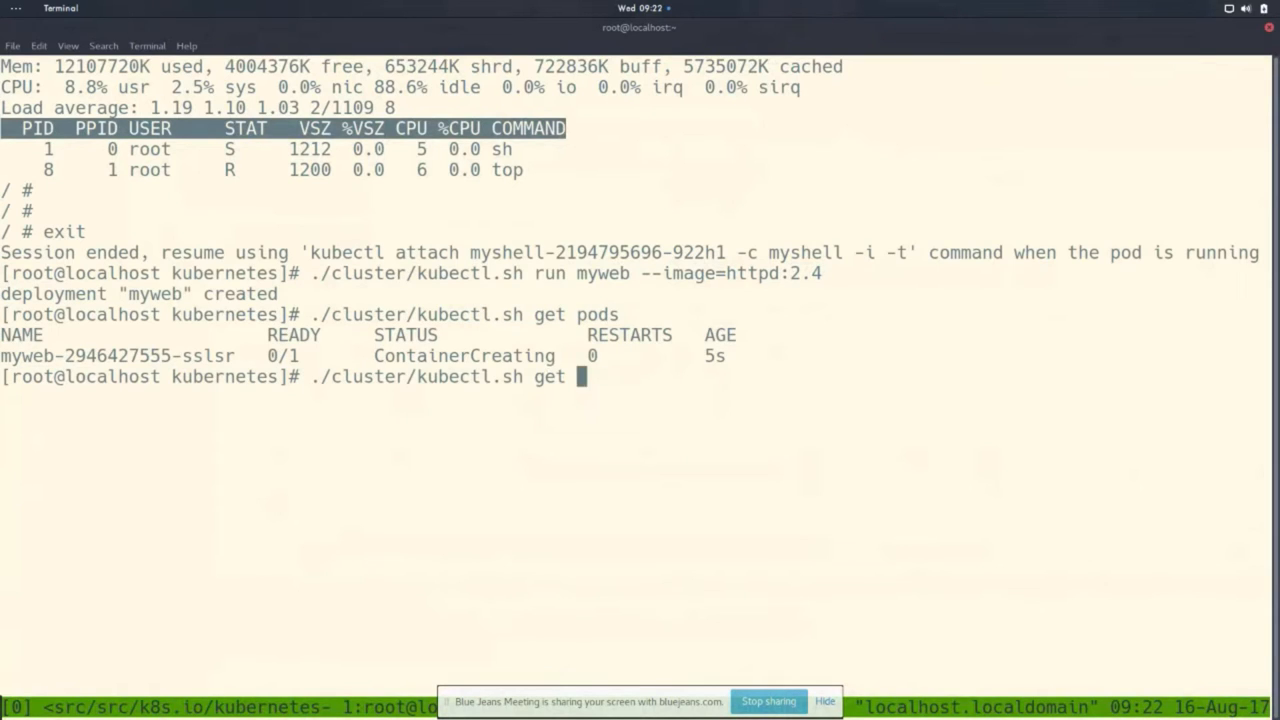
{"action": "type", "text": "describe"}
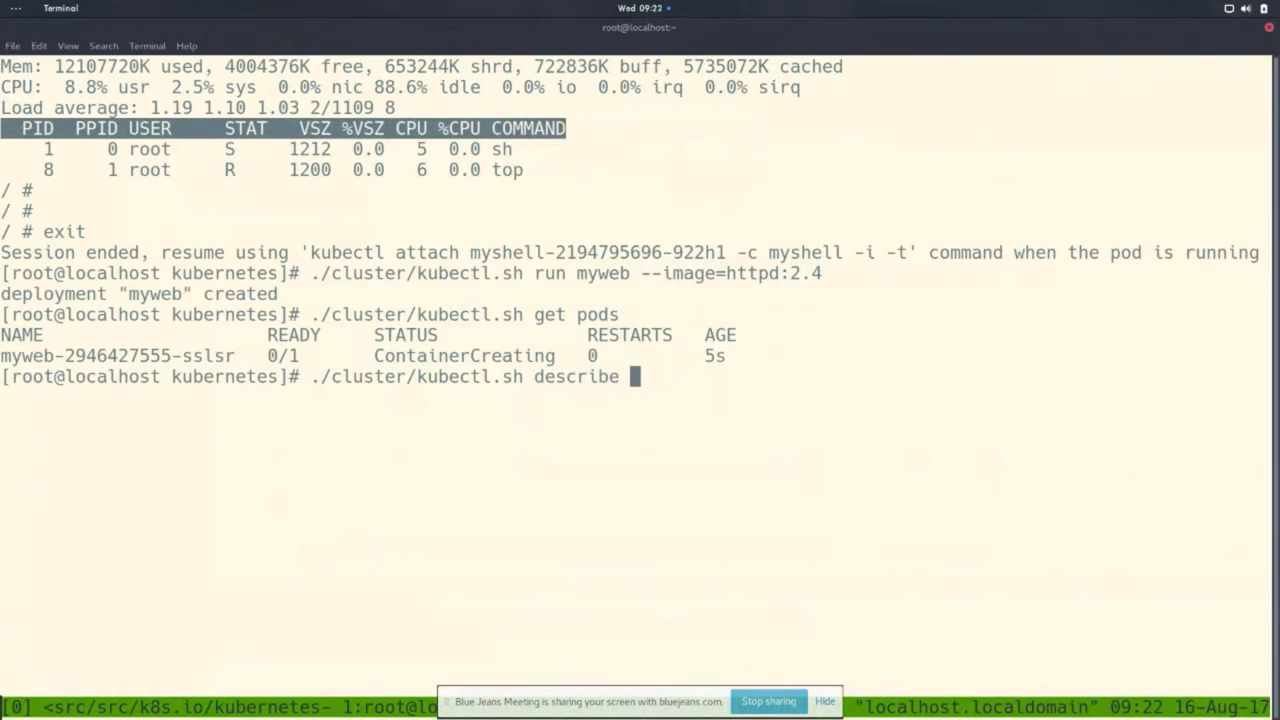
{"action": "type", "text": "pod myweb"}
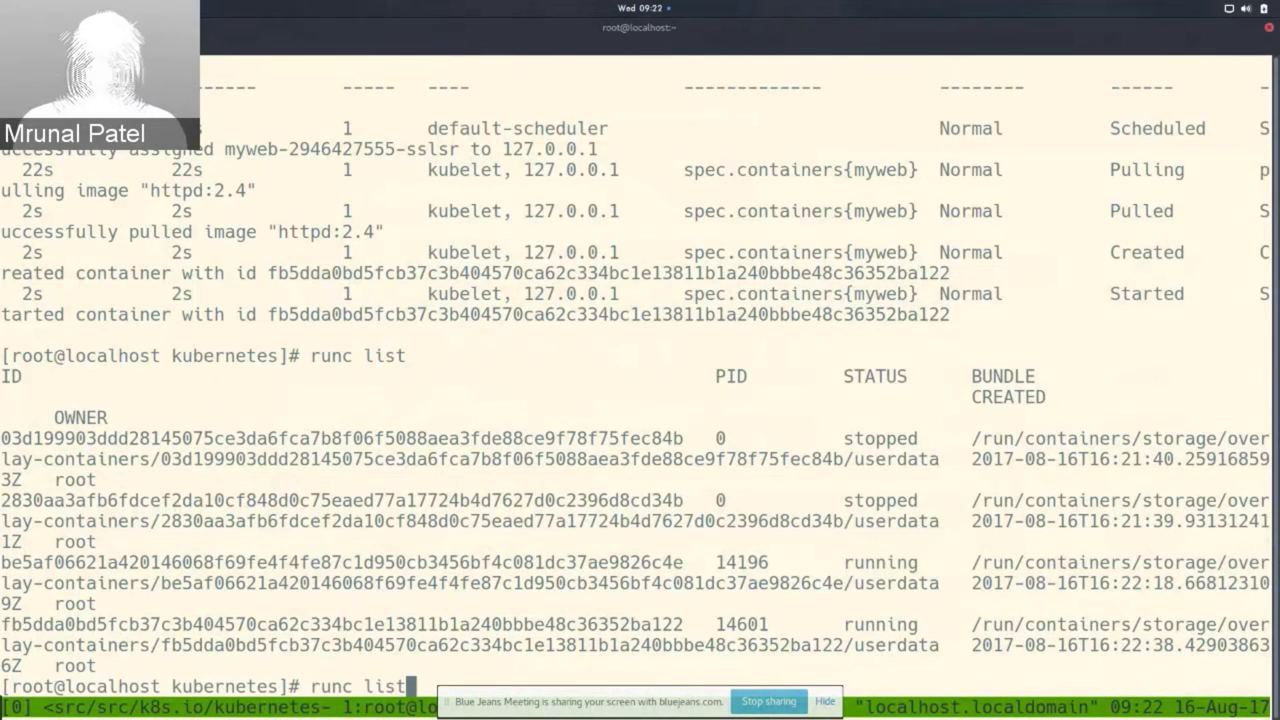
Get pods -o wide to find IP 10.88.14.111, then curl it for the It works! page.
{"action": "type", "text": "./cluster/kubectl.sh get node"}
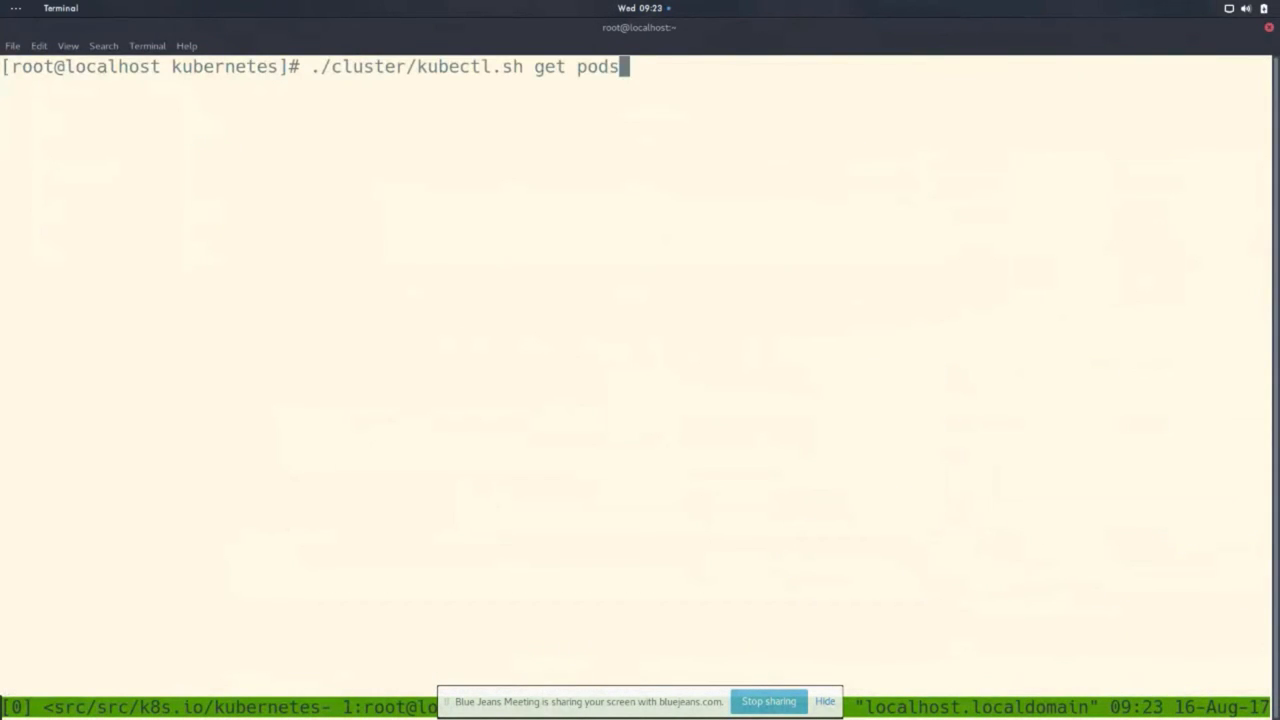
{"action": "type", "text": "-o wide"}
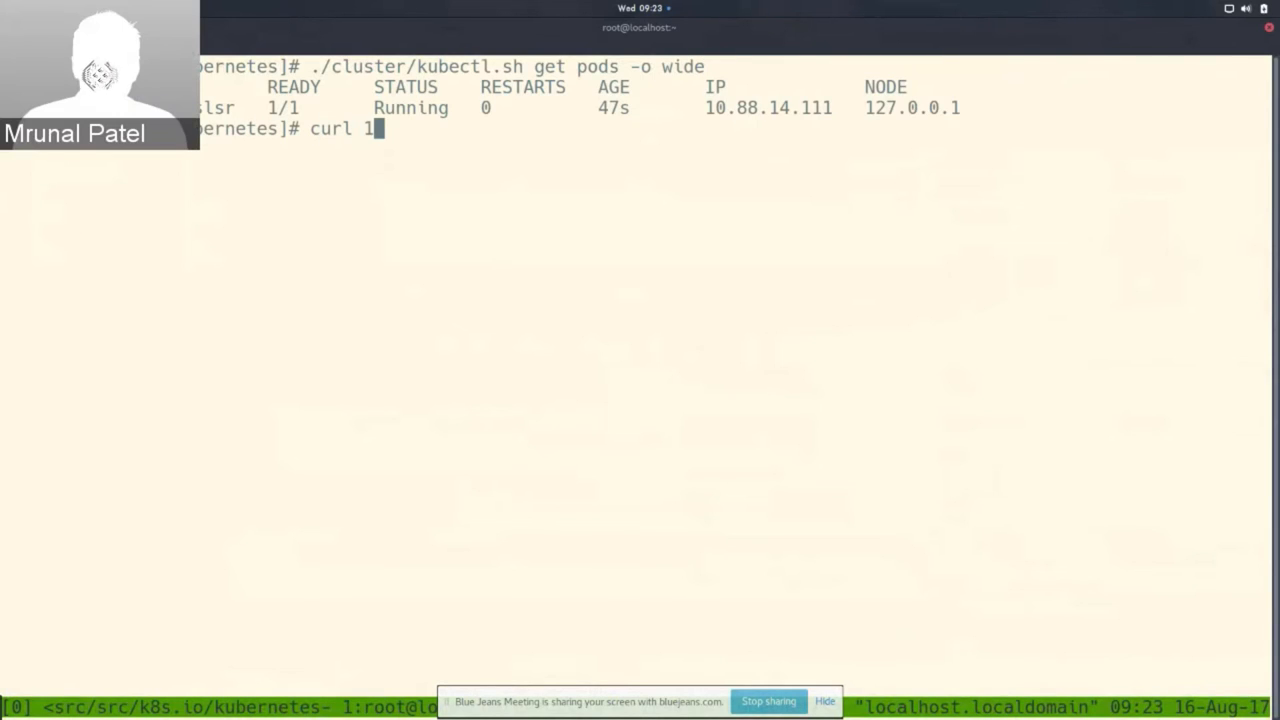
{"action": "type", "text": "0.88.14"}
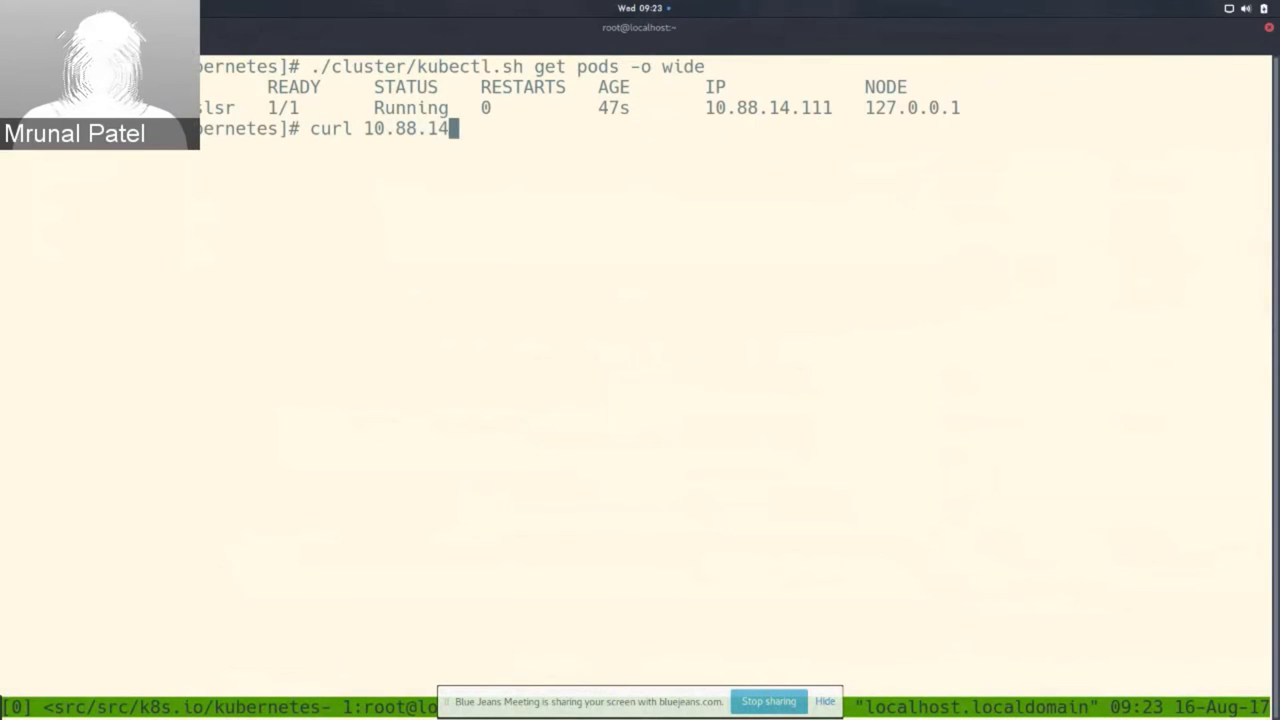
{"action": "type", "text": ".111"}
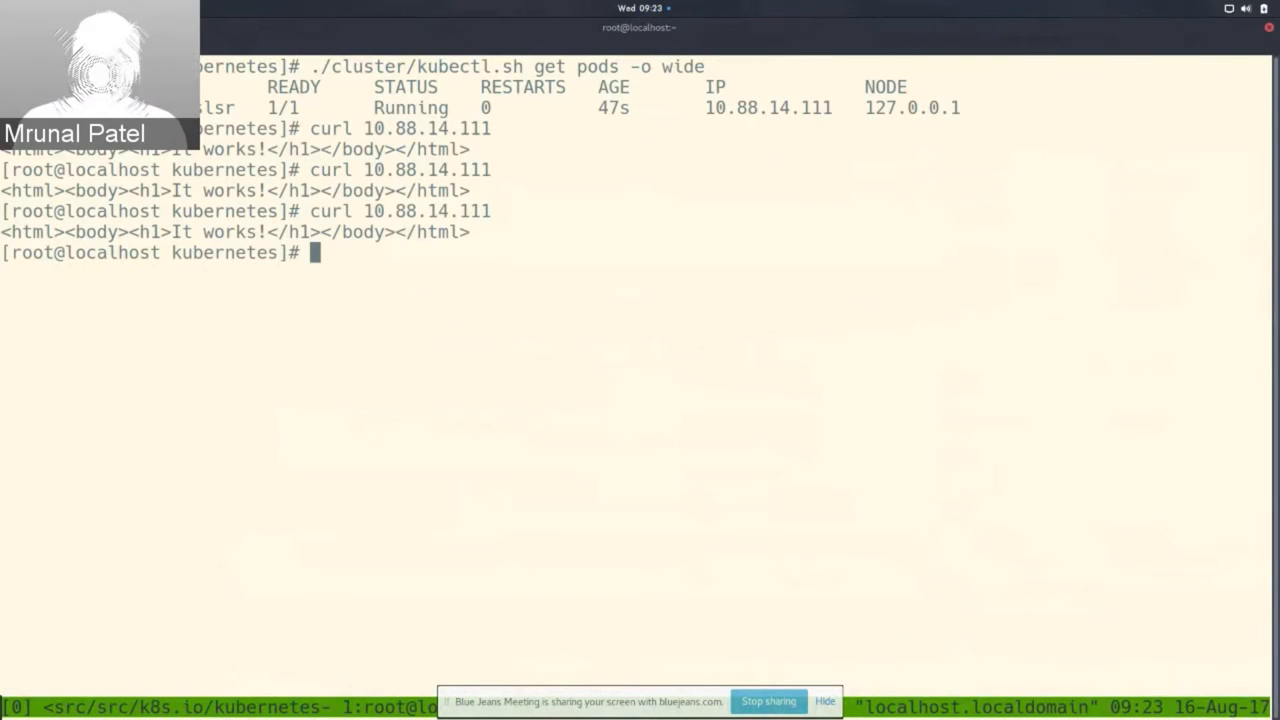
{"action": "type", "text": "./cluster/kubectl.sh"}
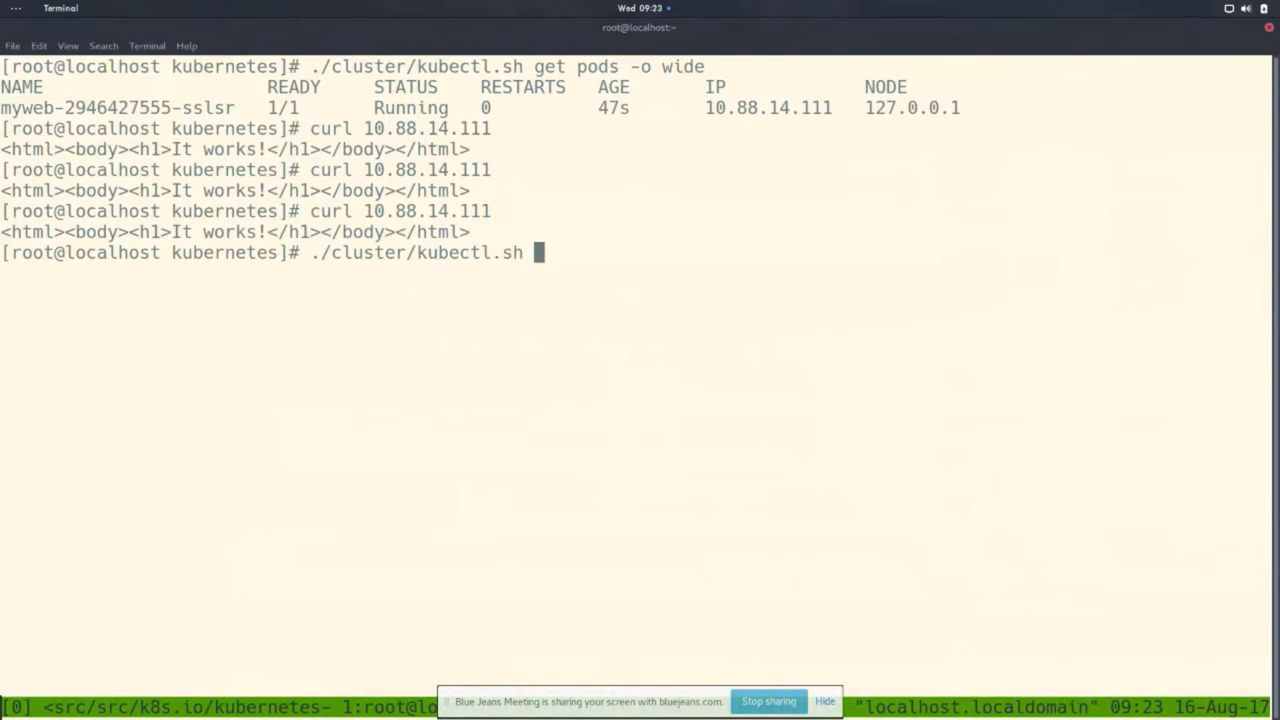
{"action": "type", "text": "logs"}
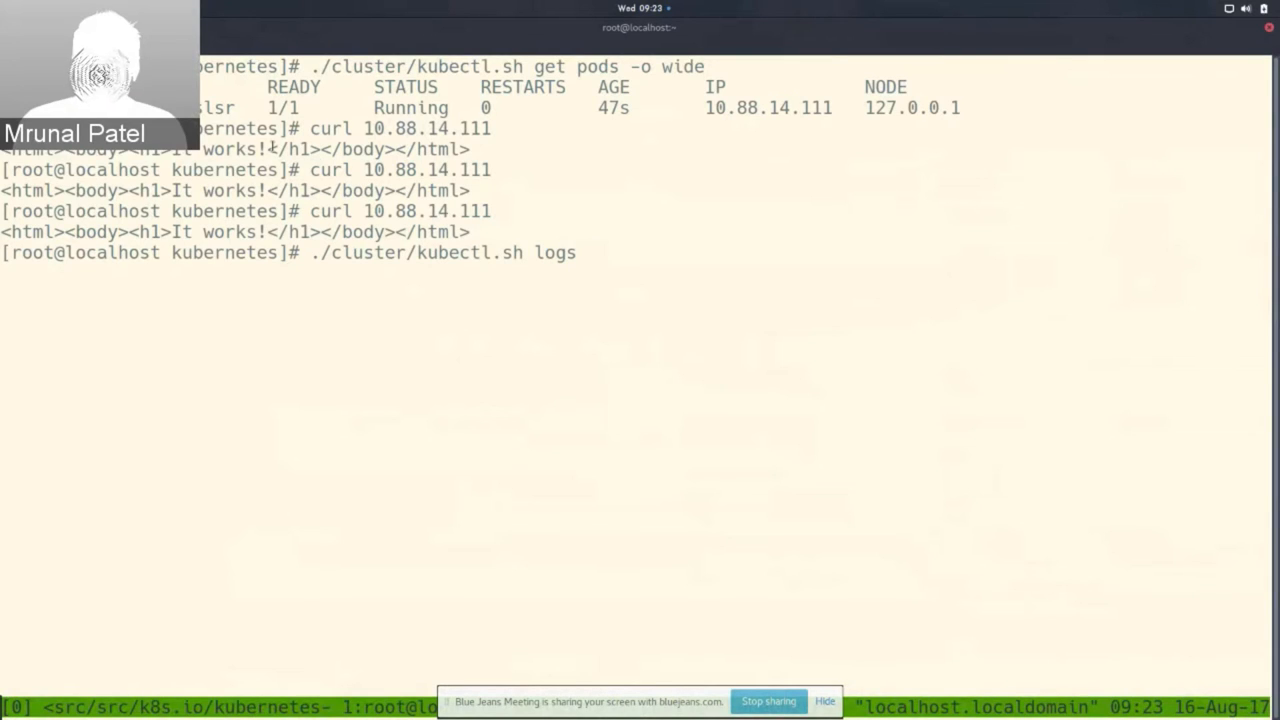
{"action": "type", "text": "myweb-2946427555-sslsr"}
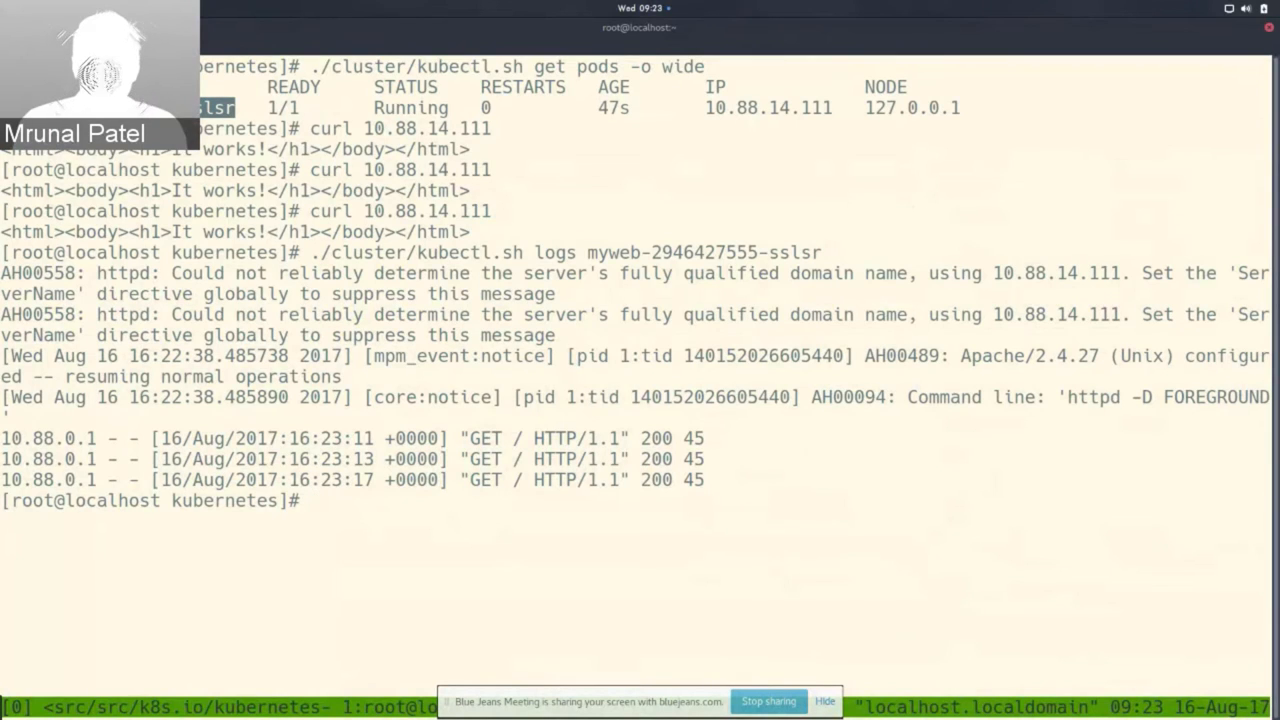
{"action": "type", "text": "runc list"}
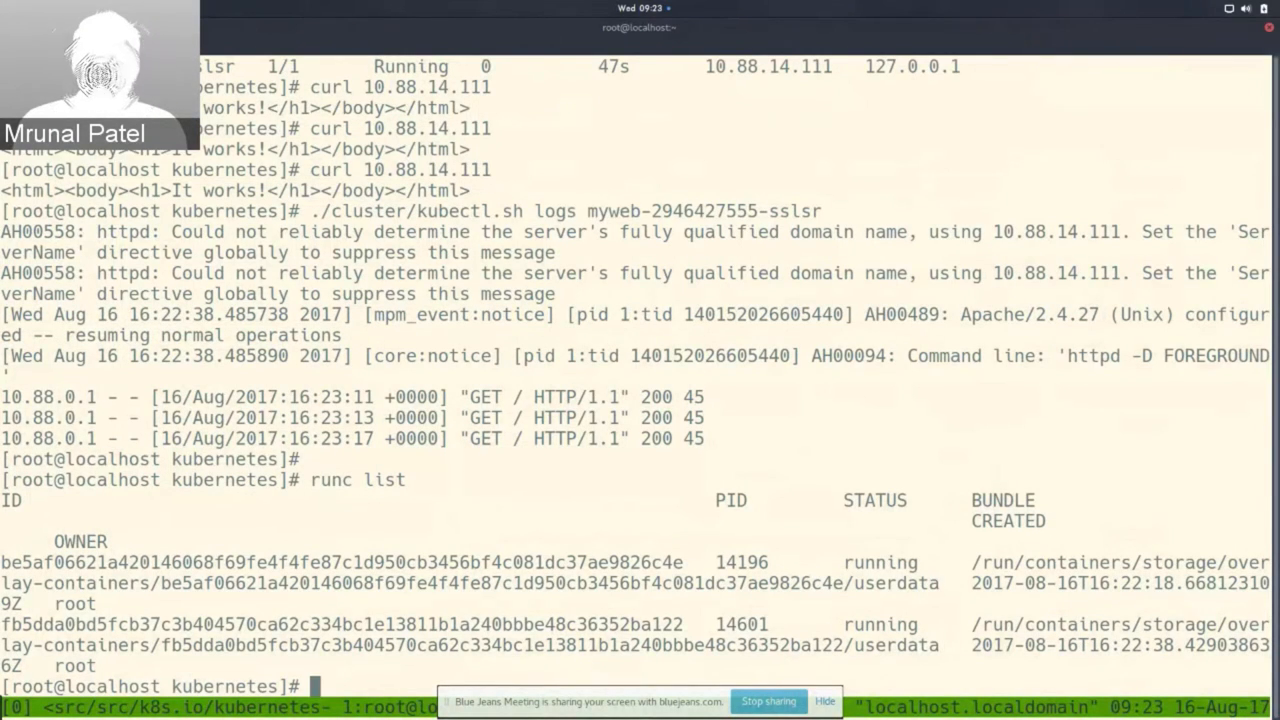
Check systemctl status of the crio container scope fb5dda0b… and quit the pager.
{"action": "type", "text": "systemctl"}
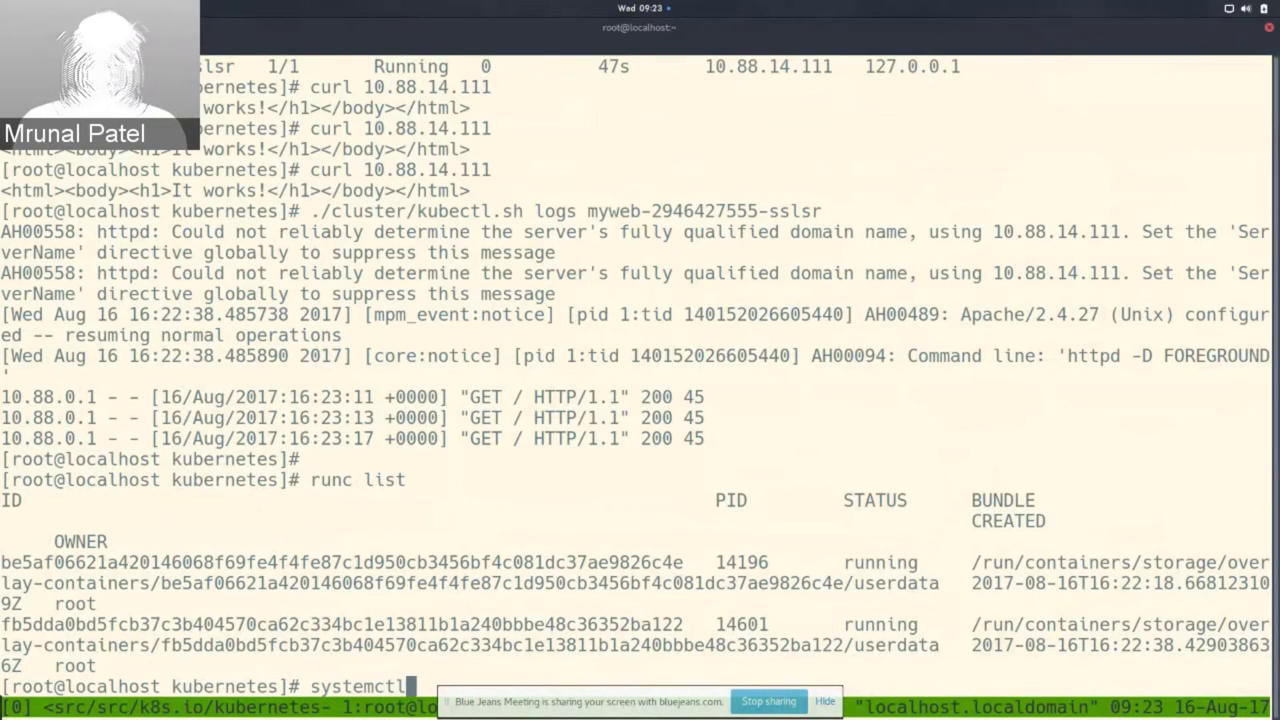
{"action": "type", "text": "status crio-"}
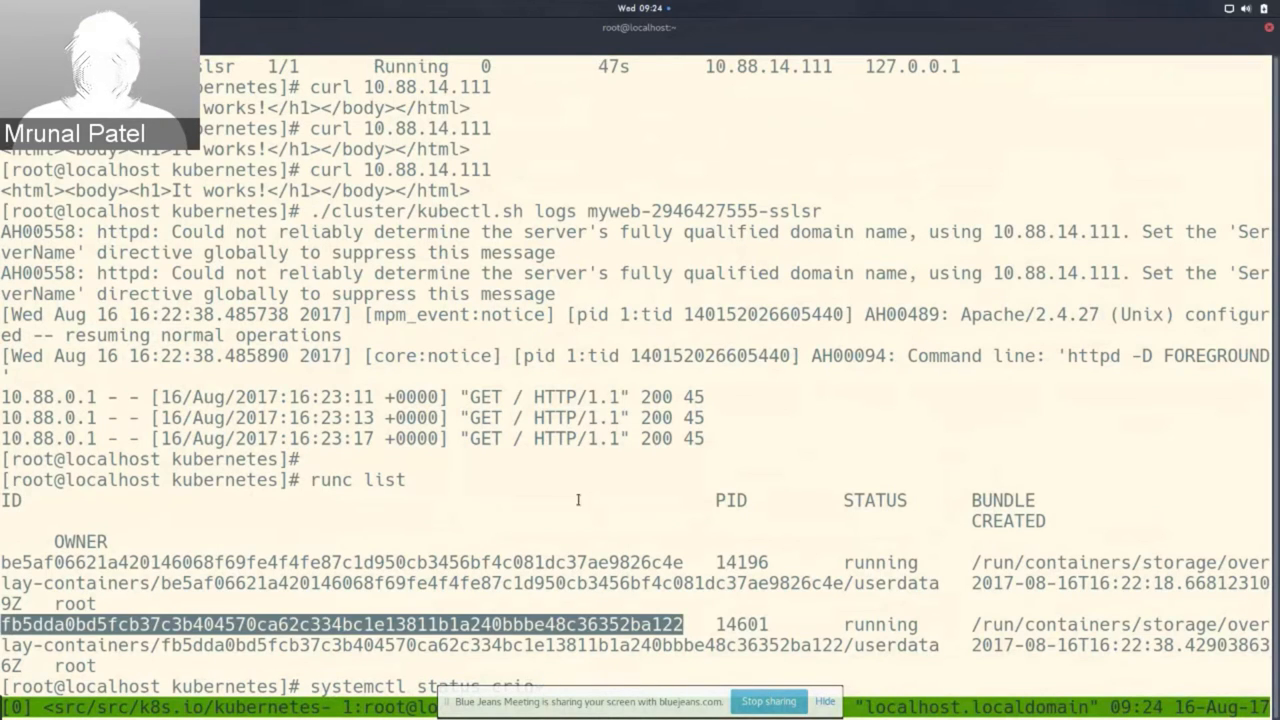
{"action": "type", "text": "fb5dda0bd5fcb37c3b404570ca62c334bc1e13811b1a240bbbe48c36352ba122."}
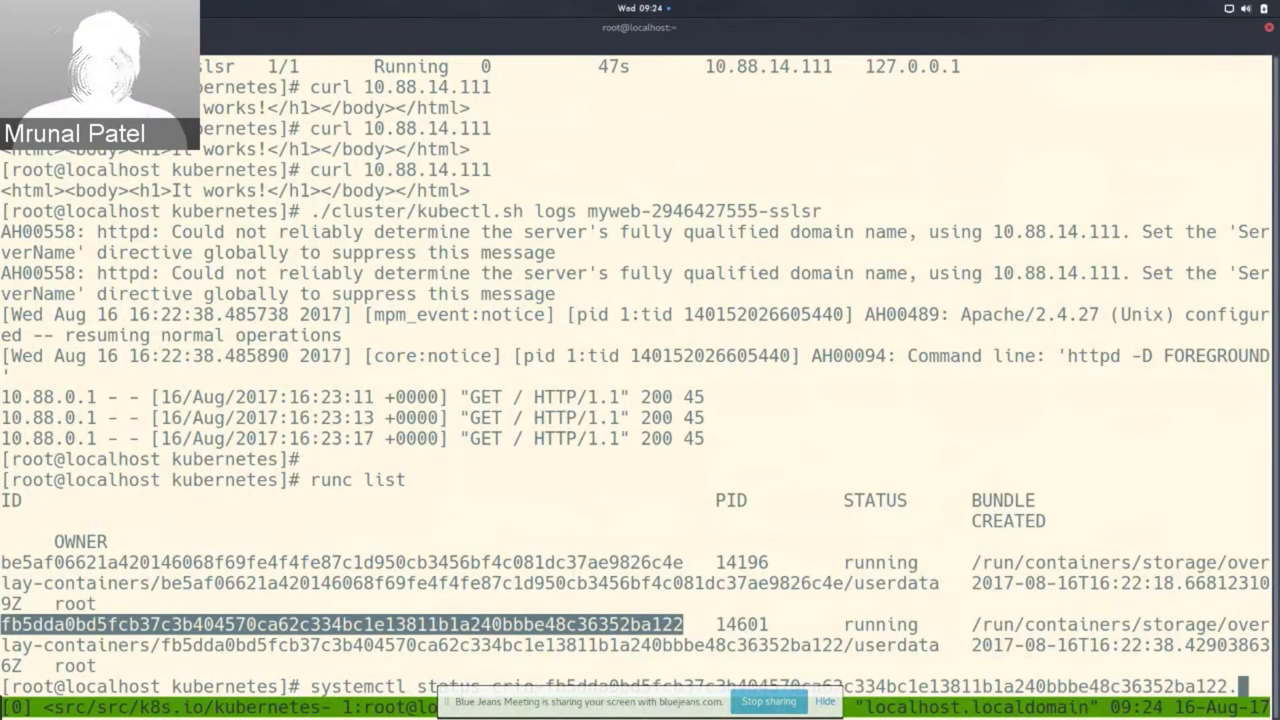
{"action": "key", "text": "Return"}
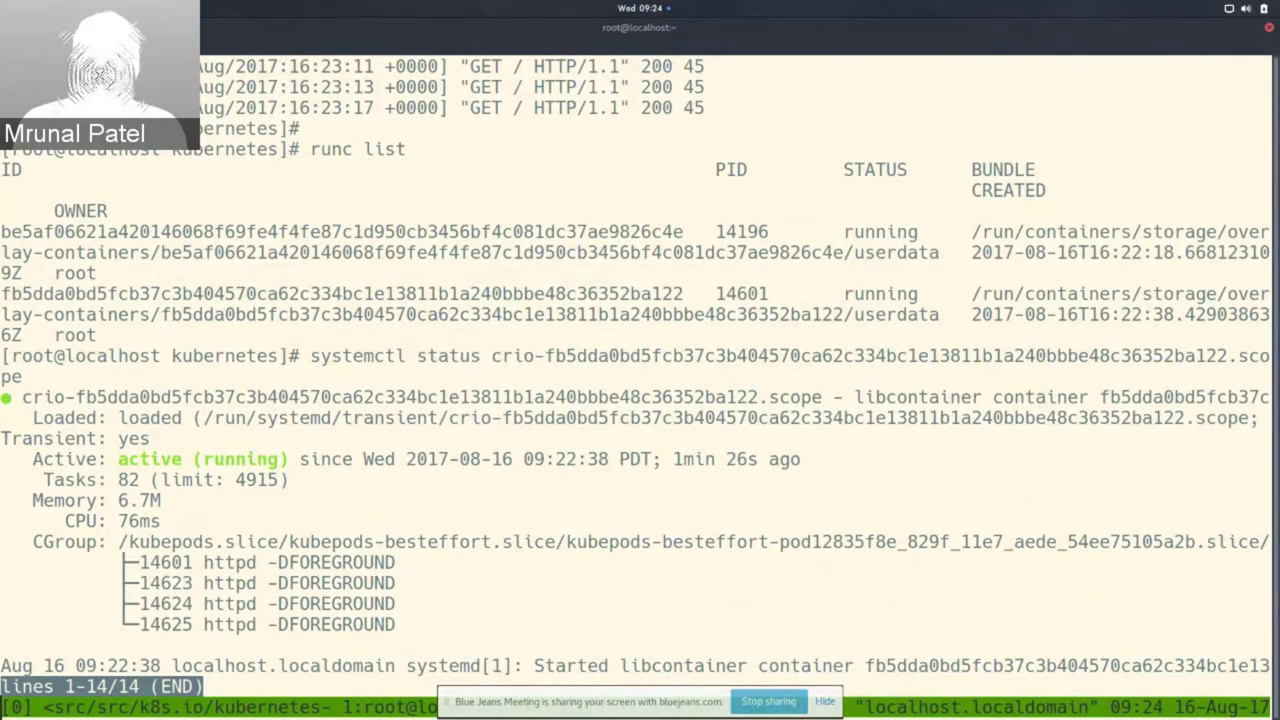
{"action": "key", "text": "q"}
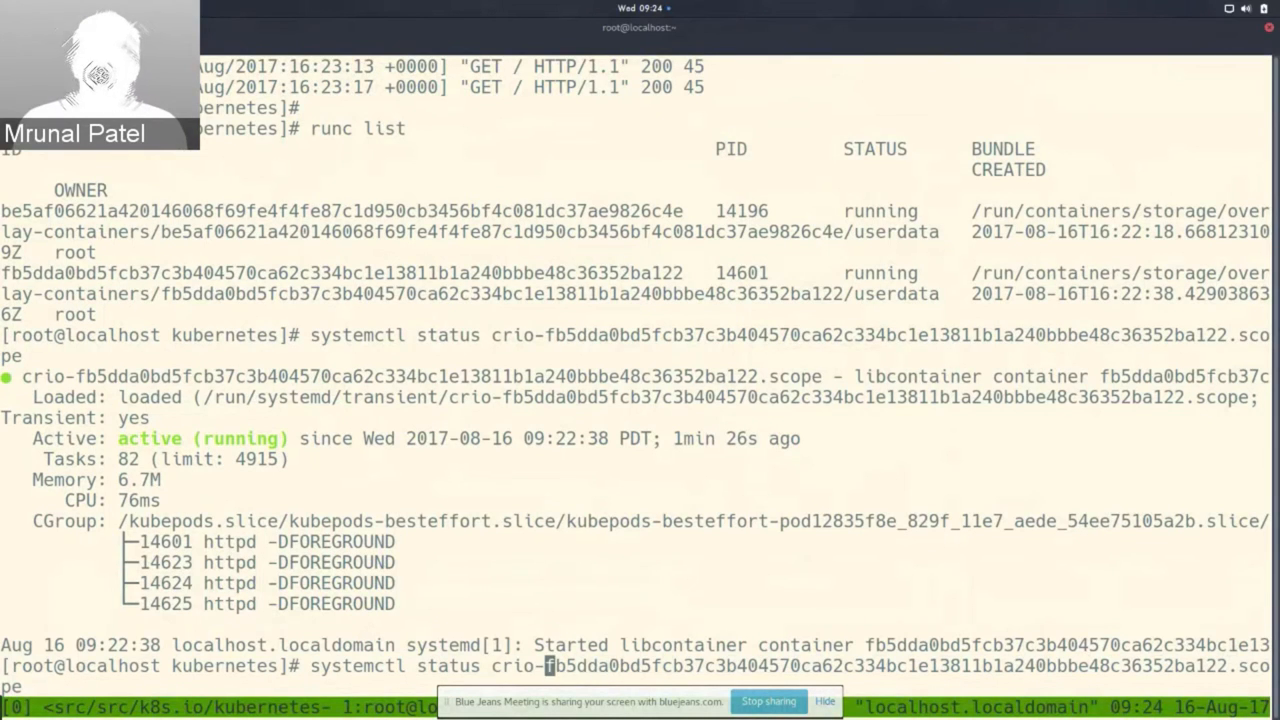
Check systemctl status of the crio-conmon scope and highlight kubepods in its cgroup path.
{"action": "type", "text": "conmon"}
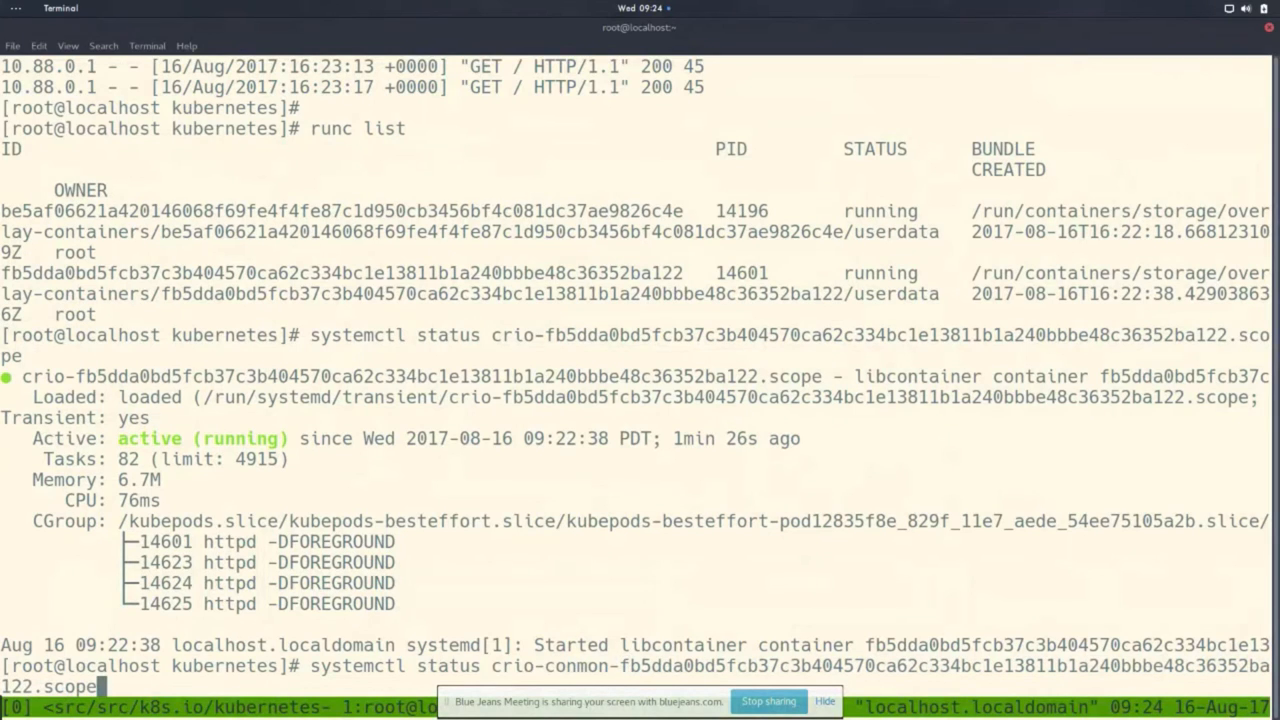
{"action": "key", "text": "Return"}
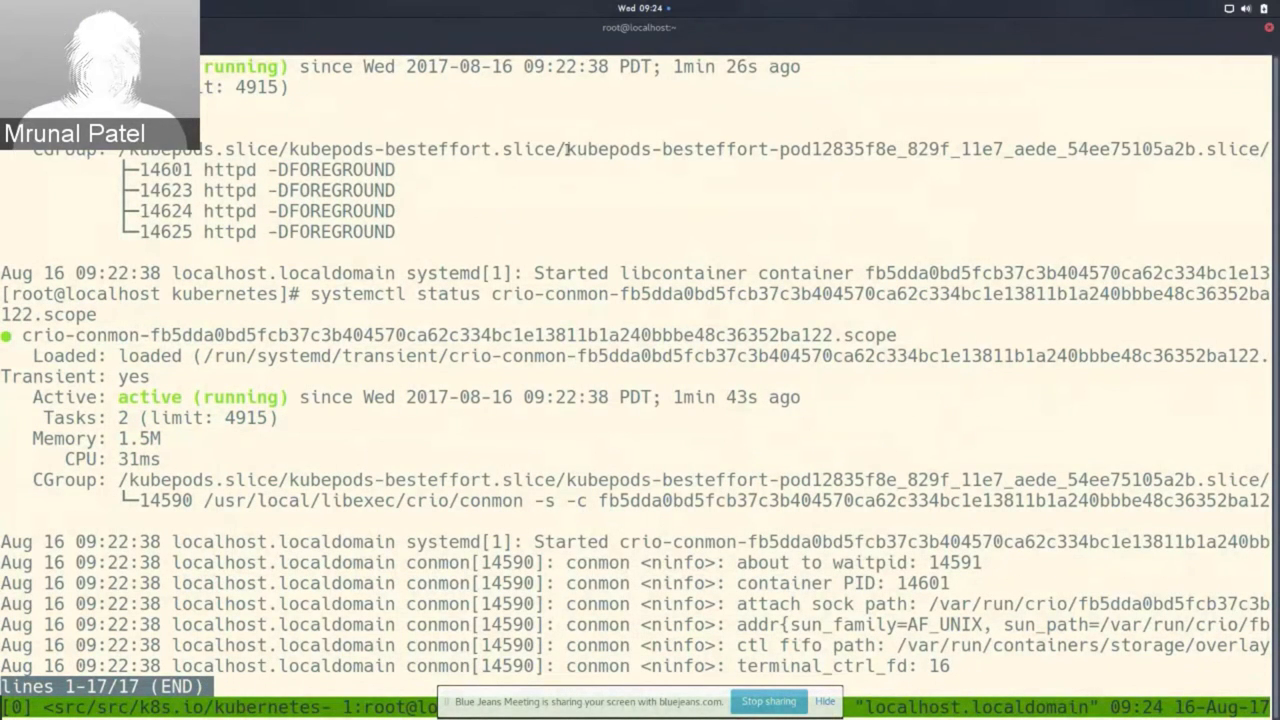
{"action": "double_click", "coordinate": [608, 148]}
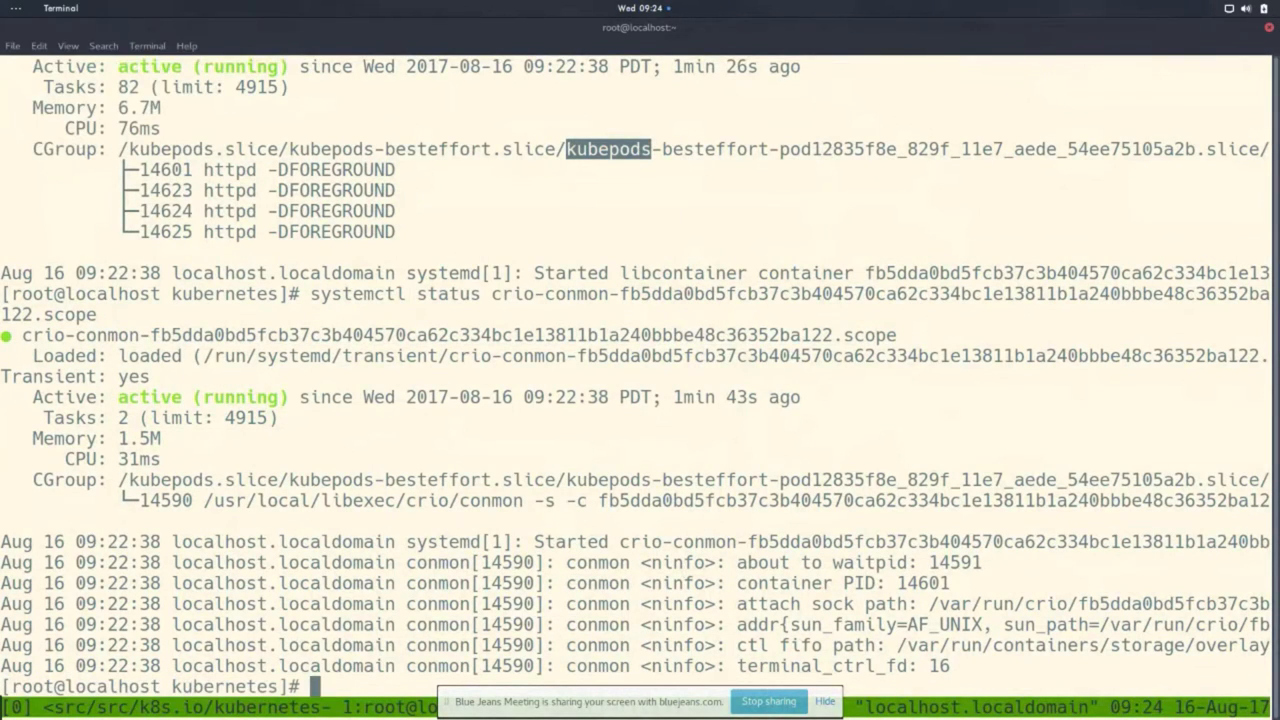
View the httpd worker process tree with pstree, then get pods -o wide showing myweb Running.
{"action": "type", "text": "pstr"}
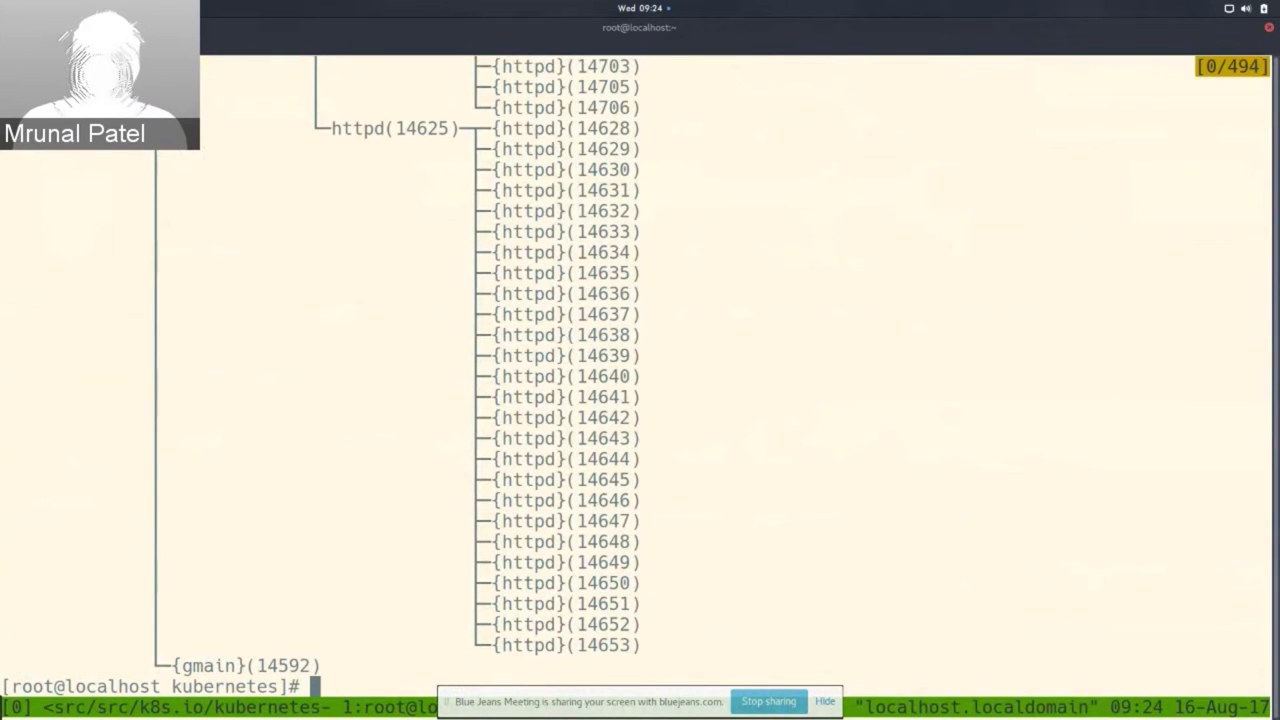
{"action": "scroll", "scroll_direction": "down", "scroll_amount": 3}
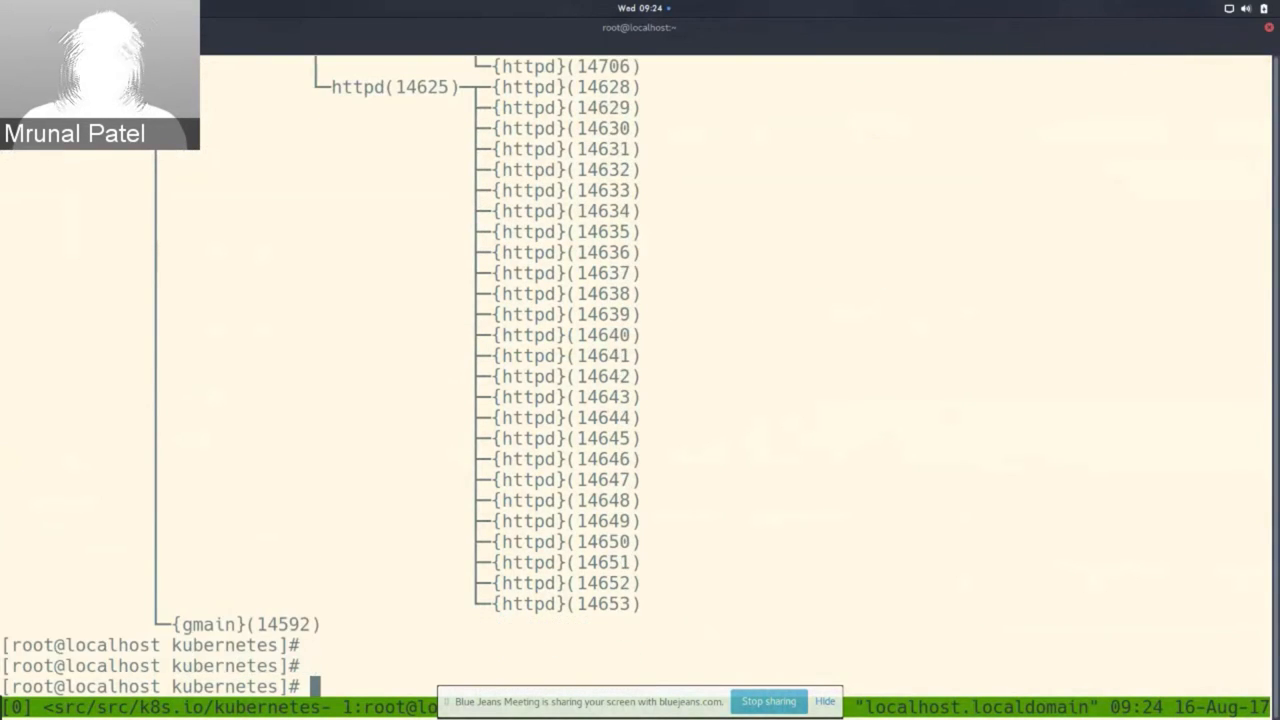
{"action": "type", "text": "./cluster/kubectl.sh get pods -o wide"}
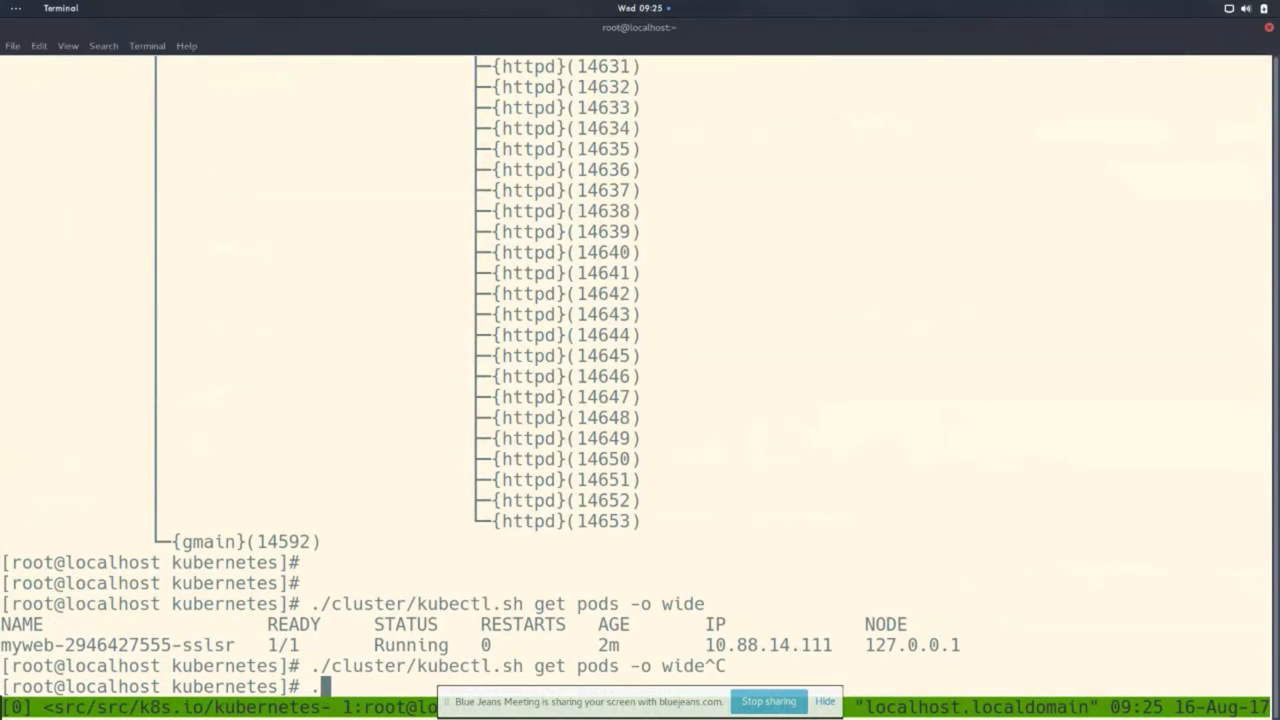
{"action": "type", "text": "./cluster/kub"}
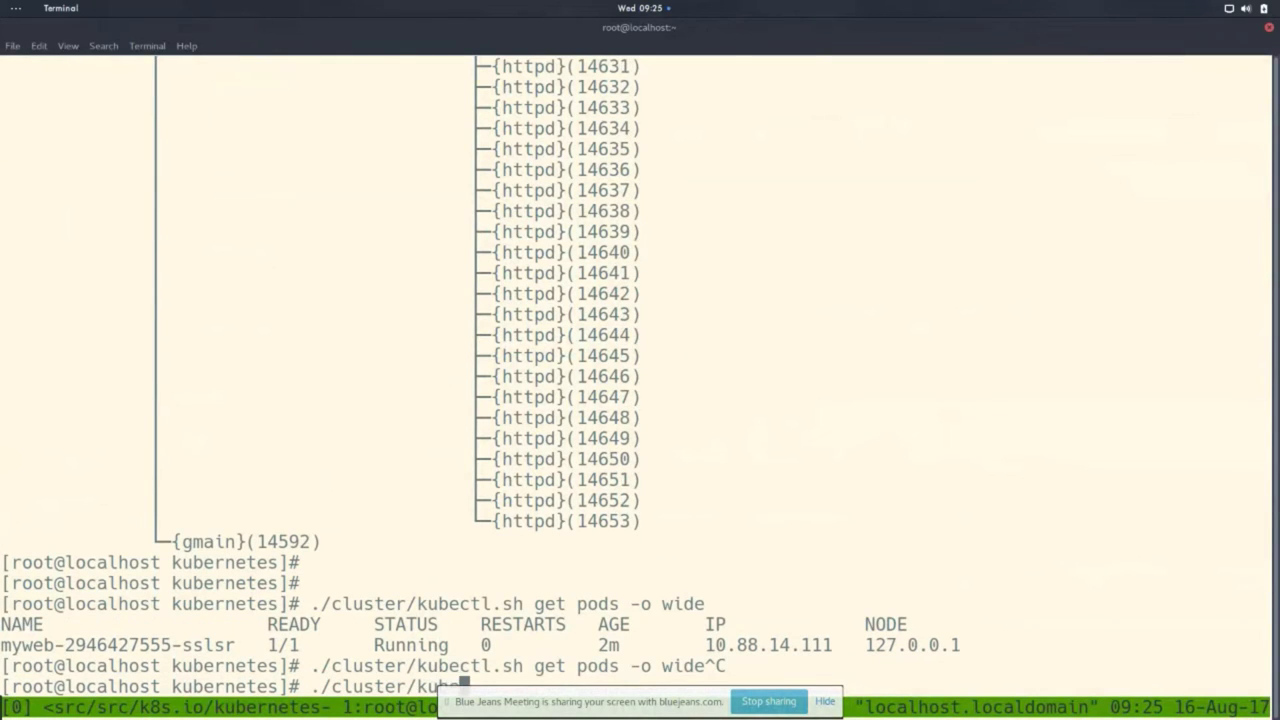
{"action": "type", "text": "exec -it myweb-2946427555-sslsr"}
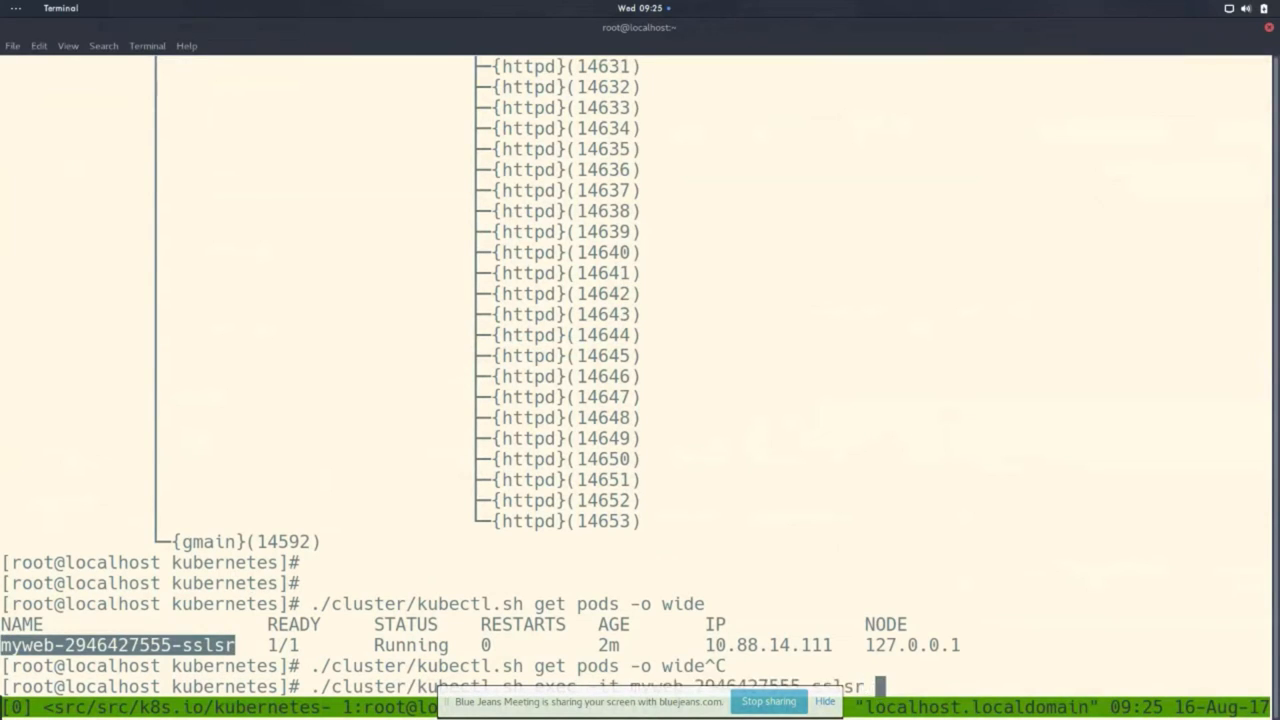
{"action": "type", "text": "-- sh"}
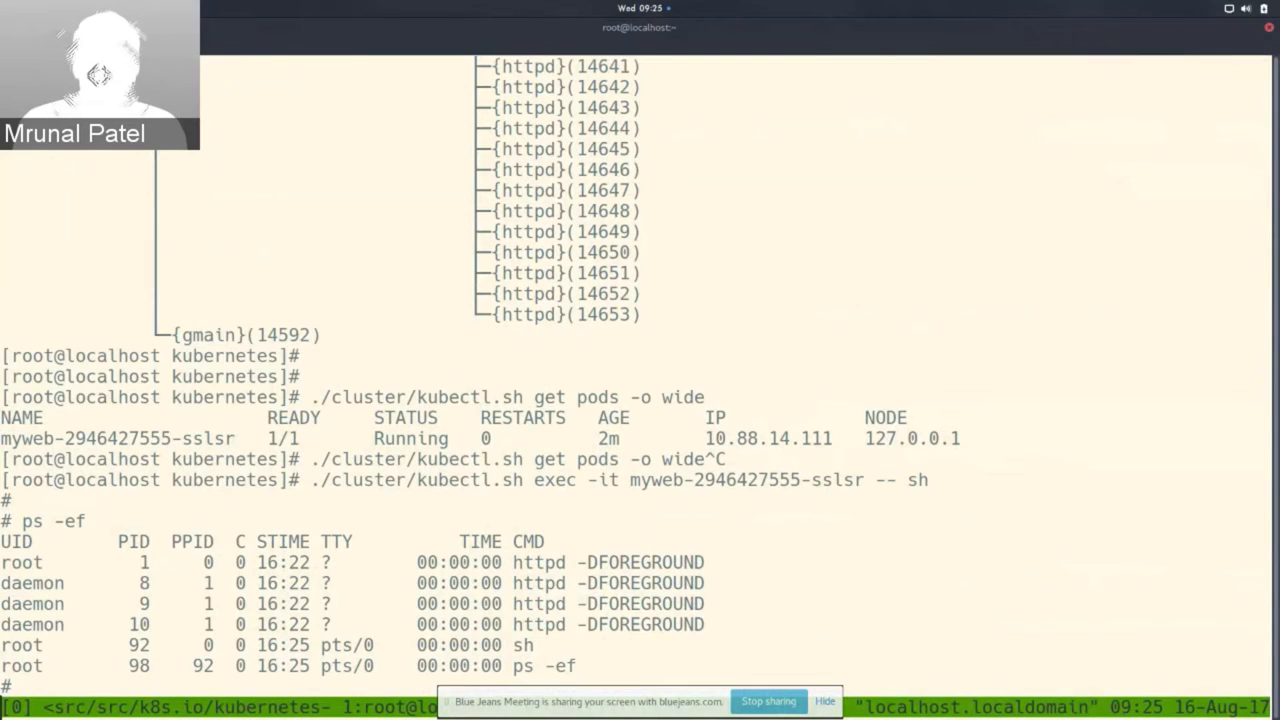
{"action": "type", "text": "exit"}
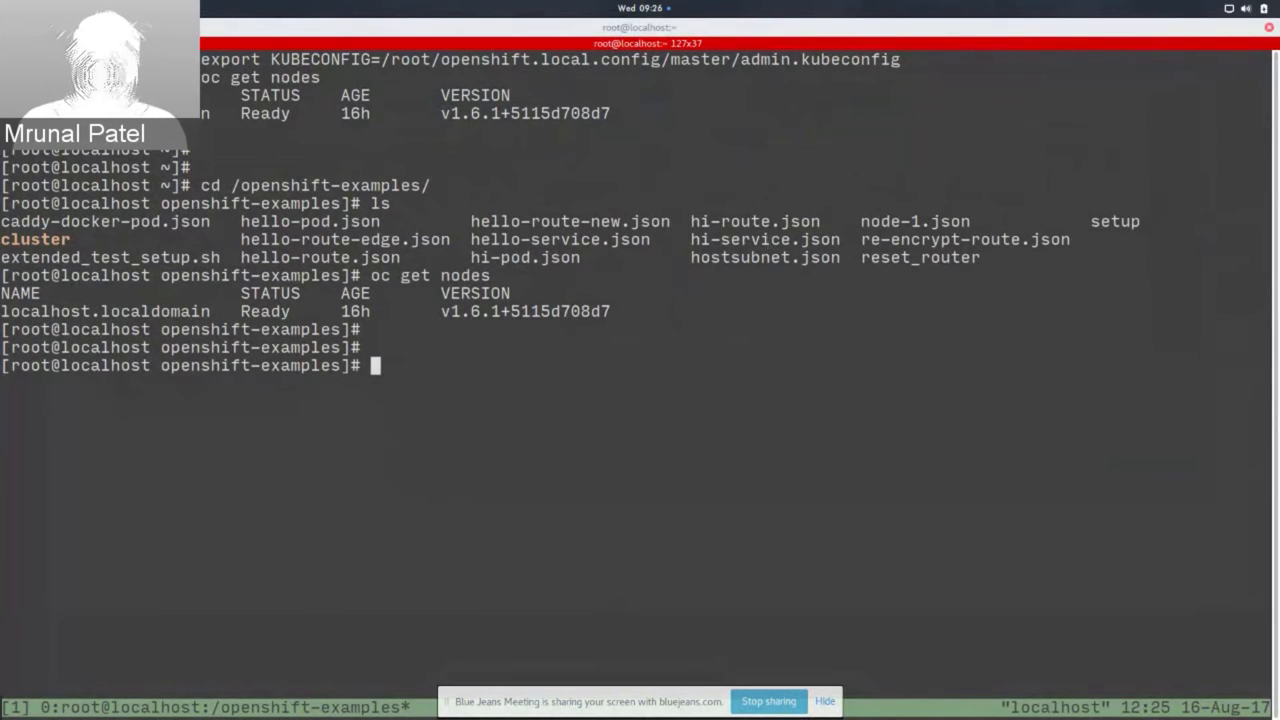
Run oc get nodes in openshift-examples showing localhost.localdomain Ready, then clear the screen.
{"action": "type", "text": "oc get nodes"}
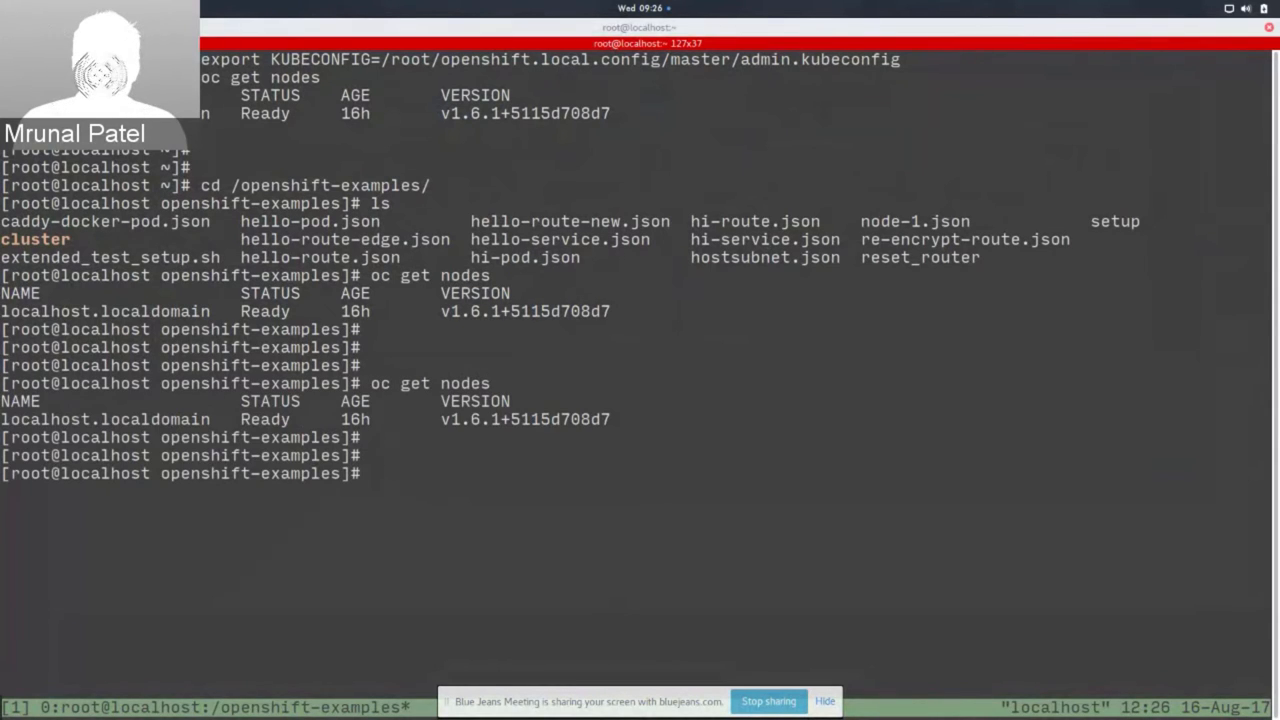
{"action": "type", "text": "oc g"}
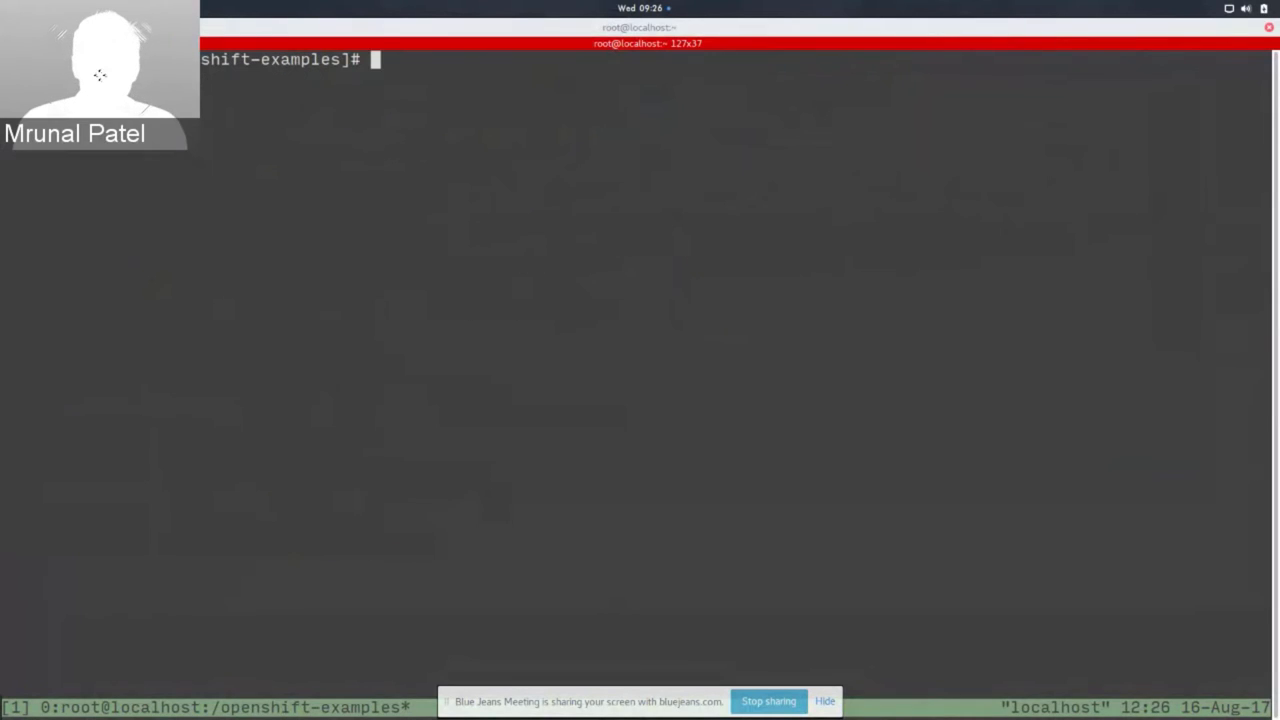
Create the hello-openshift pod with oc create -f hello-pod.json.
{"action": "type", "text": "oc"}
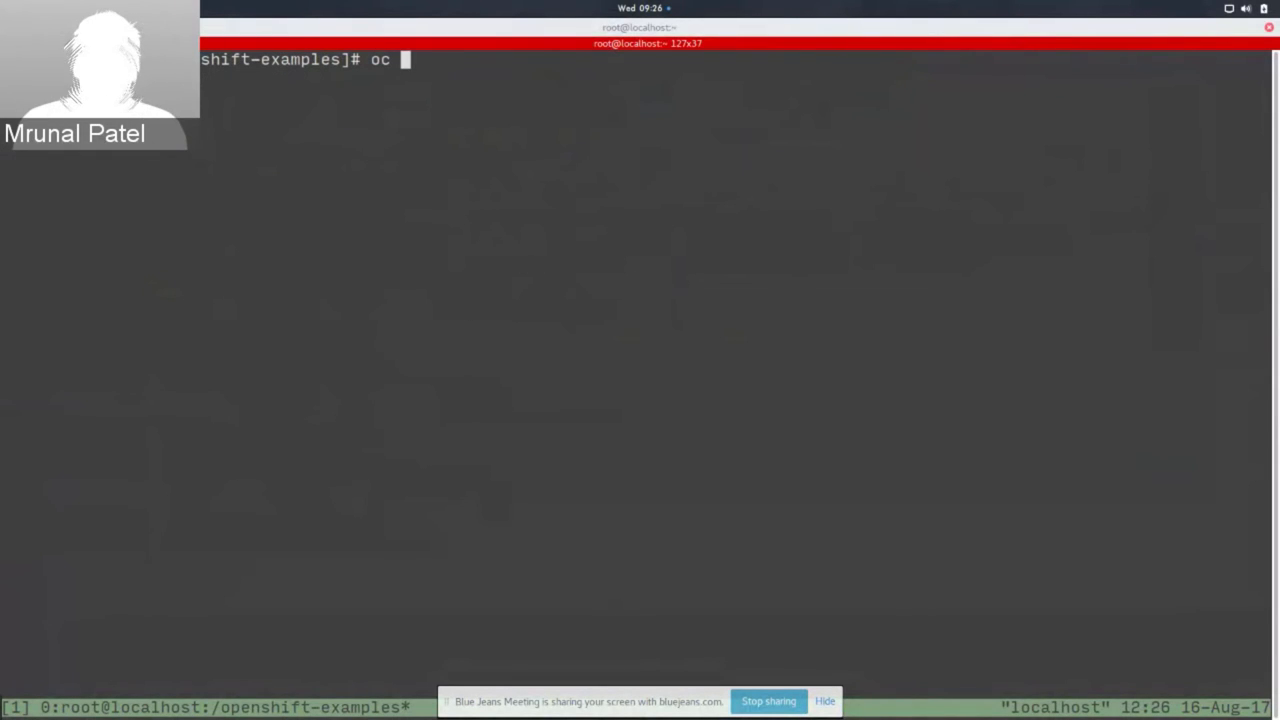
{"action": "type", "text": "calhost open"}
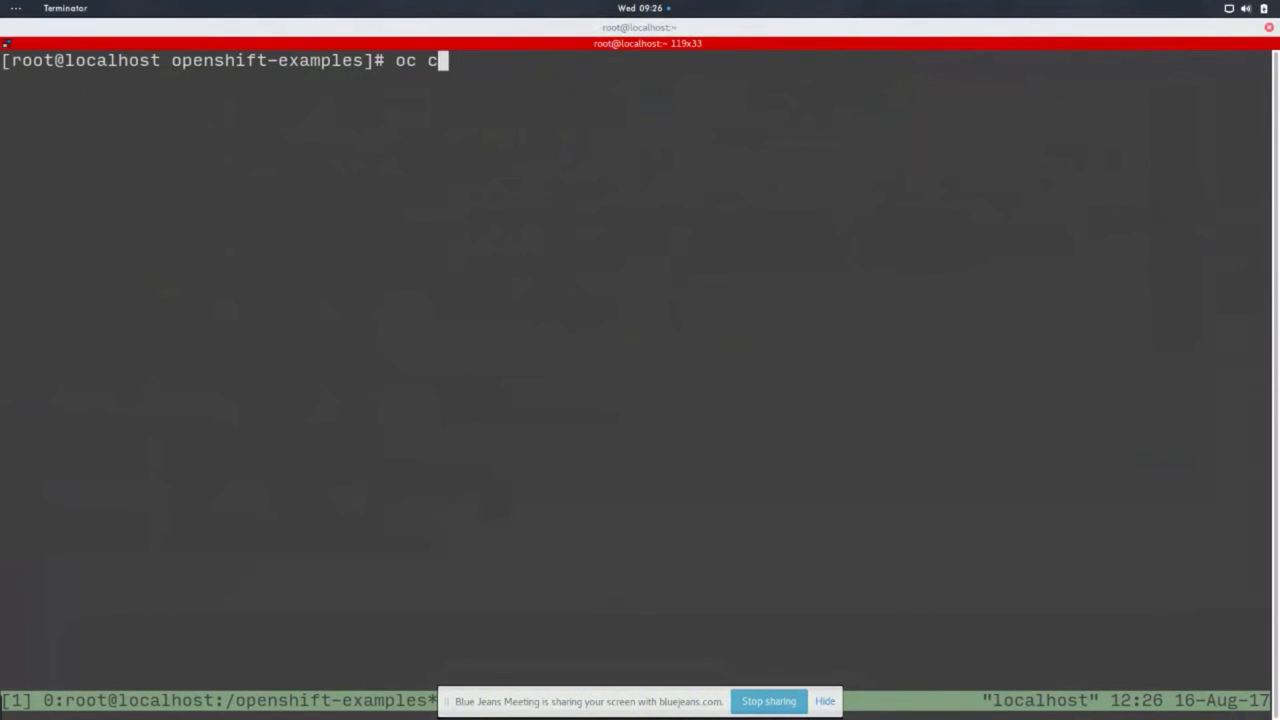
{"action": "type", "text": "reate -f"}
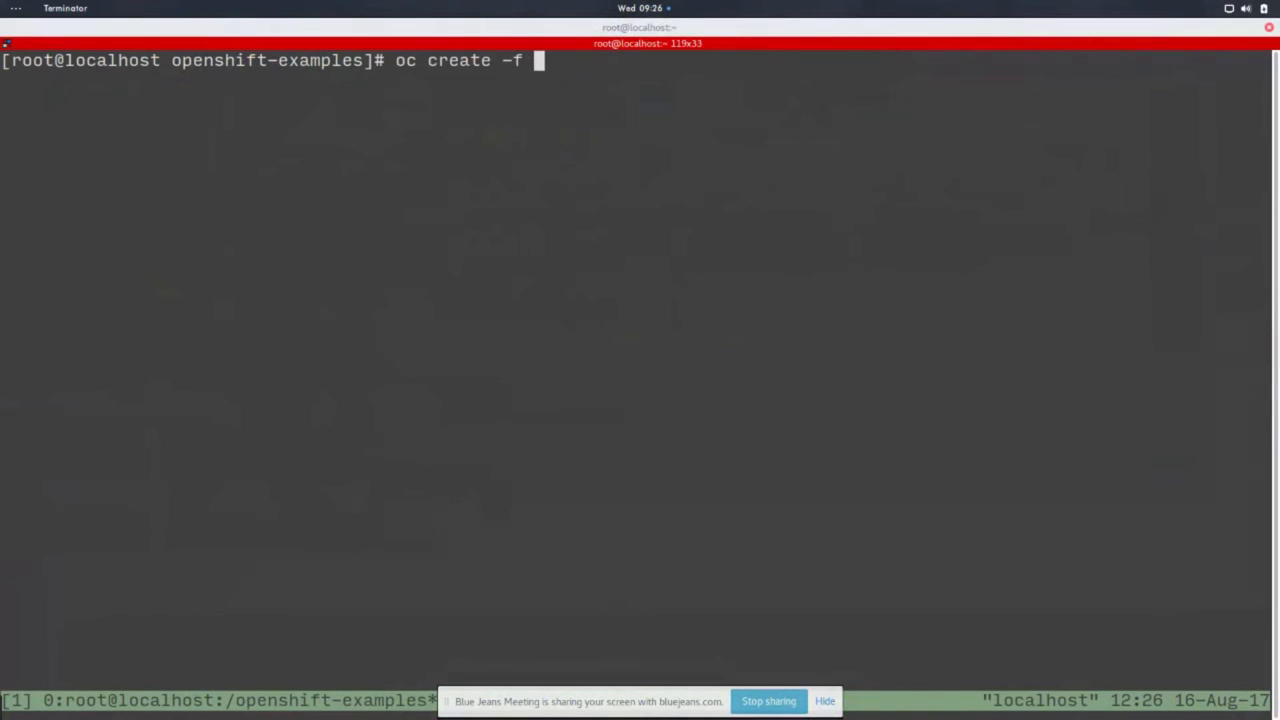
{"action": "type", "text": "hello-ope"}
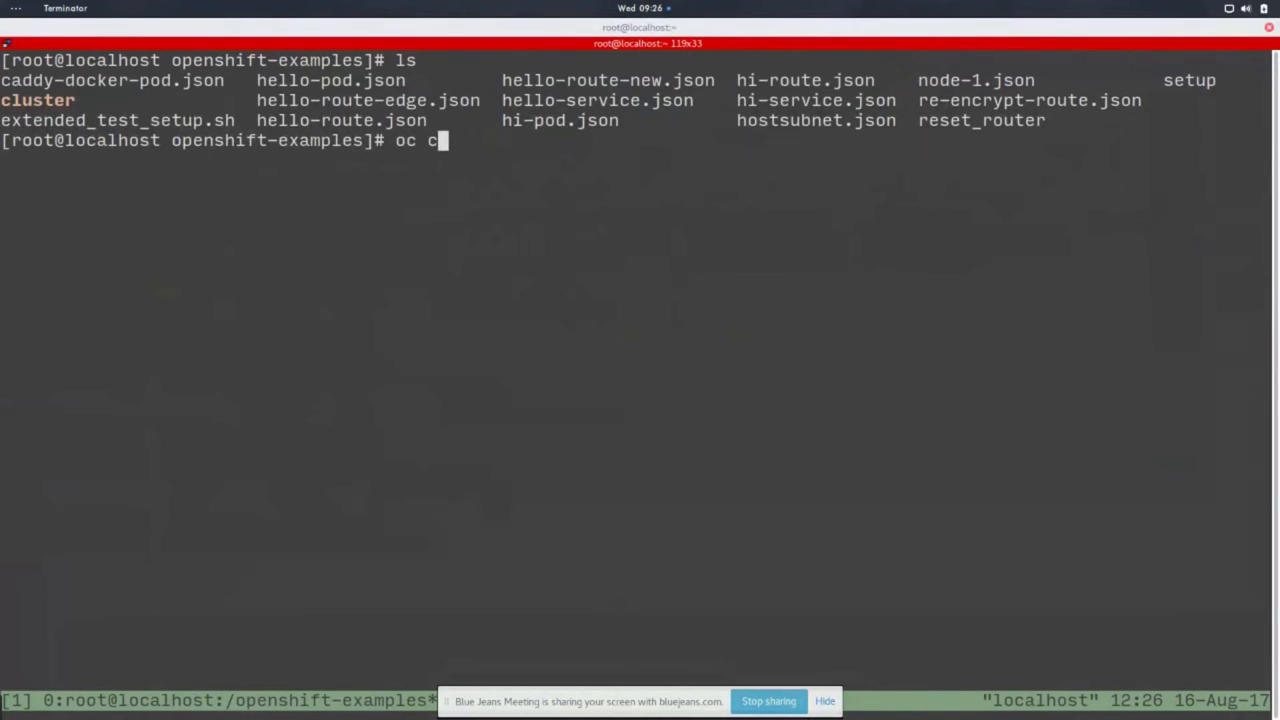
{"action": "type", "text": "reate"}
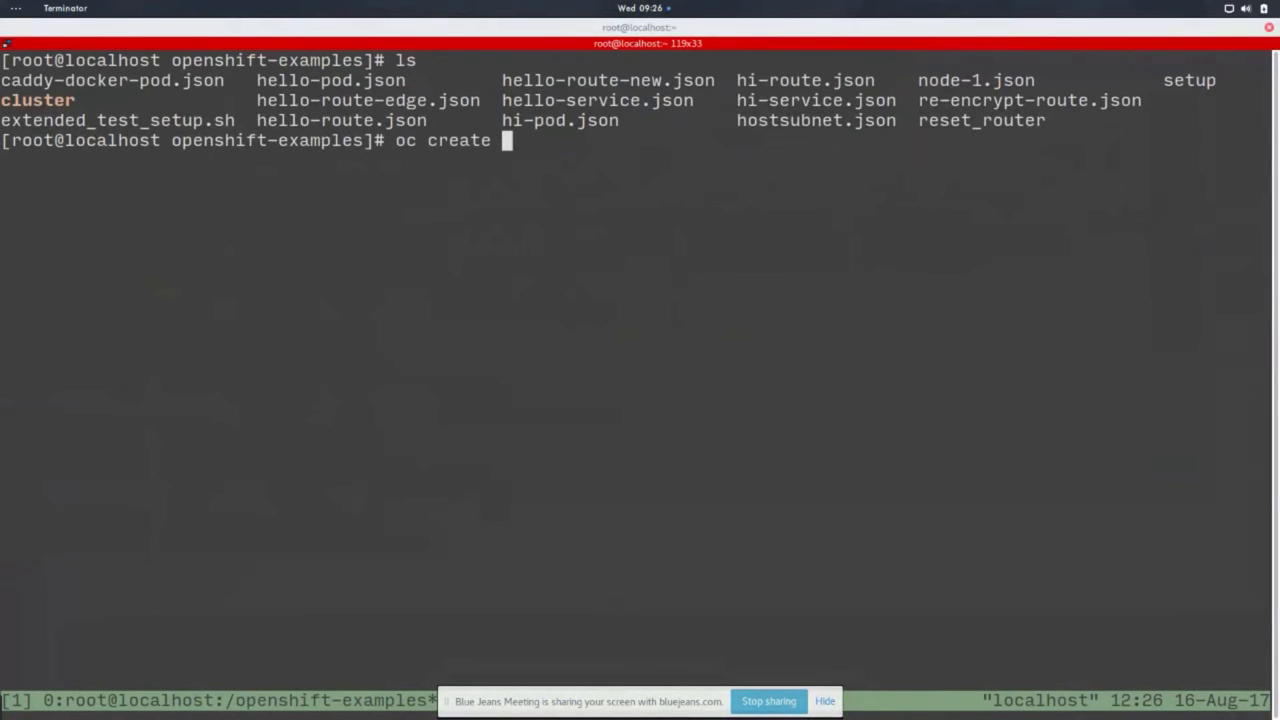
{"action": "type", "text": "-f hello-pod.json"}
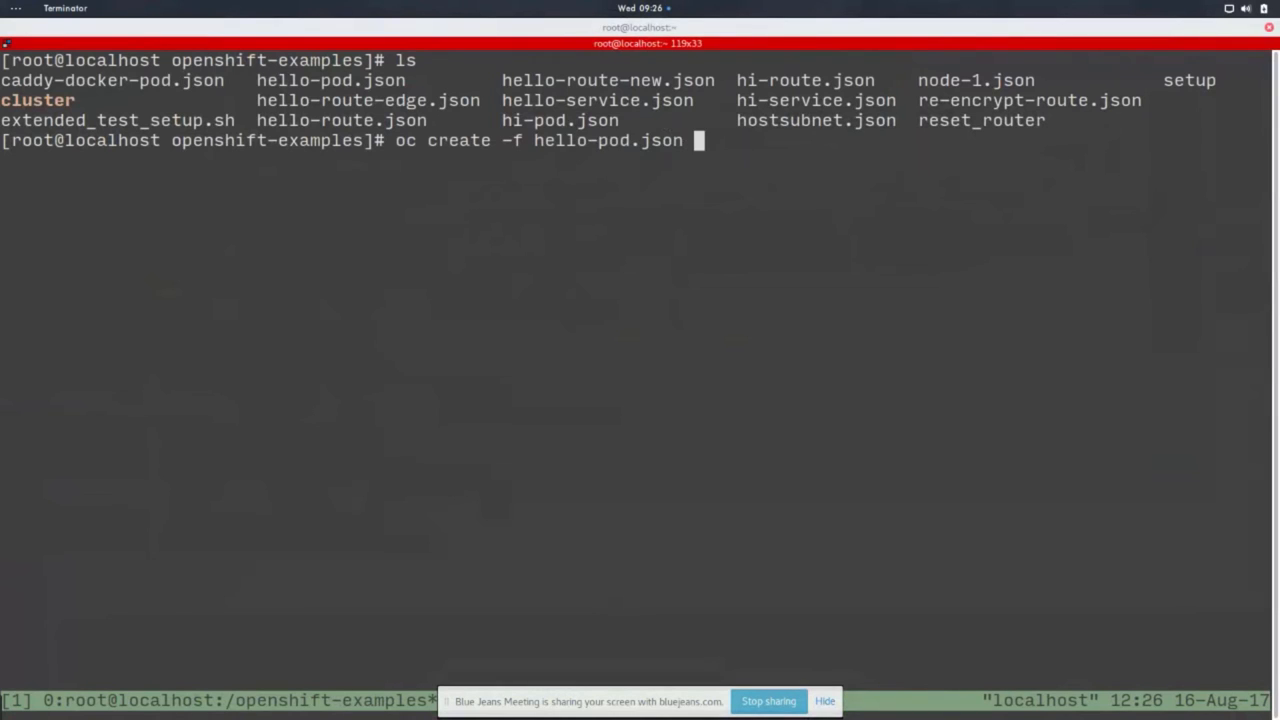
List pods with oc get pods -o wide to confirm hello-openshift is Running at 10.88.2.194.
{"action": "type", "text": "oc get pods"}
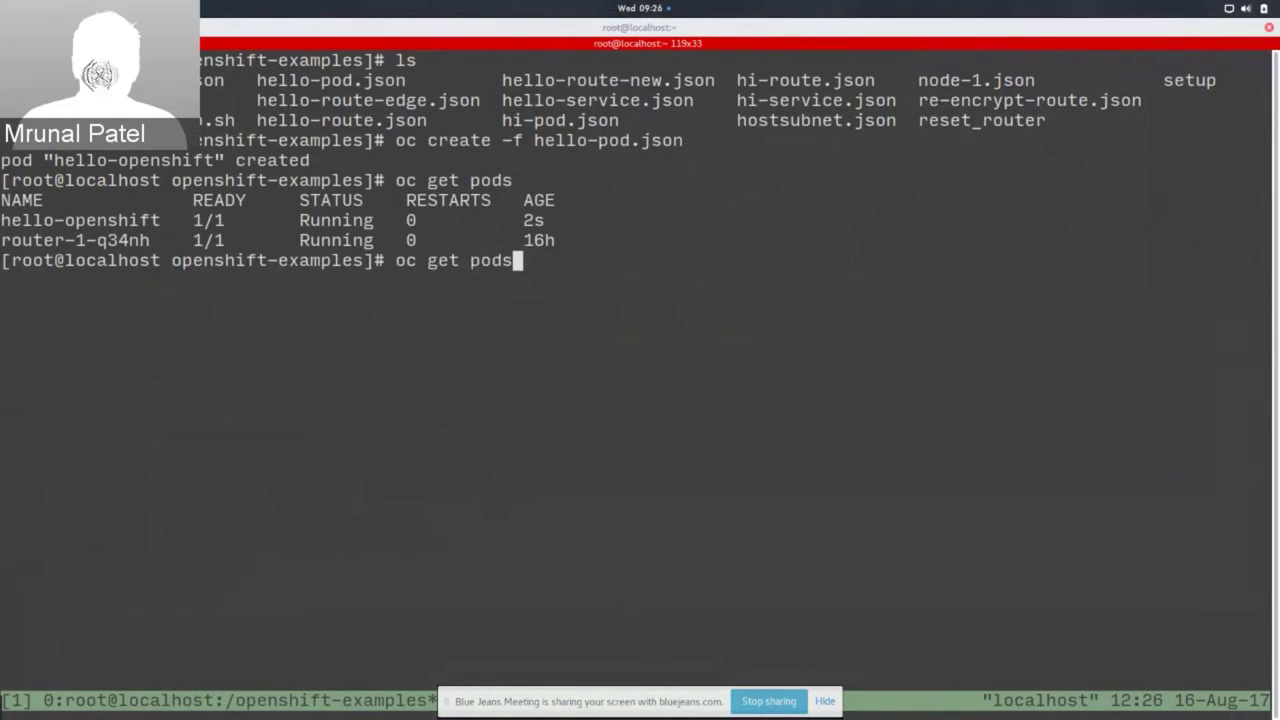
{"action": "type", "text": "-o wide"}
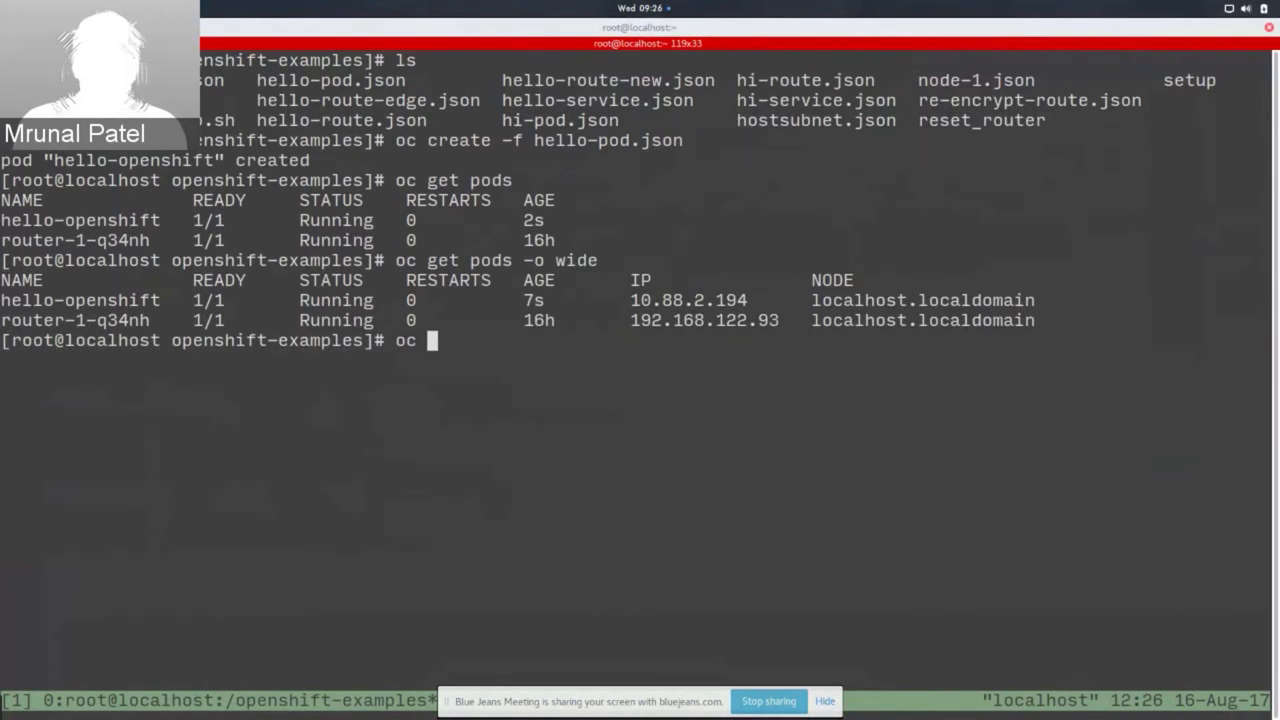
{"action": "type", "text": "create -"}
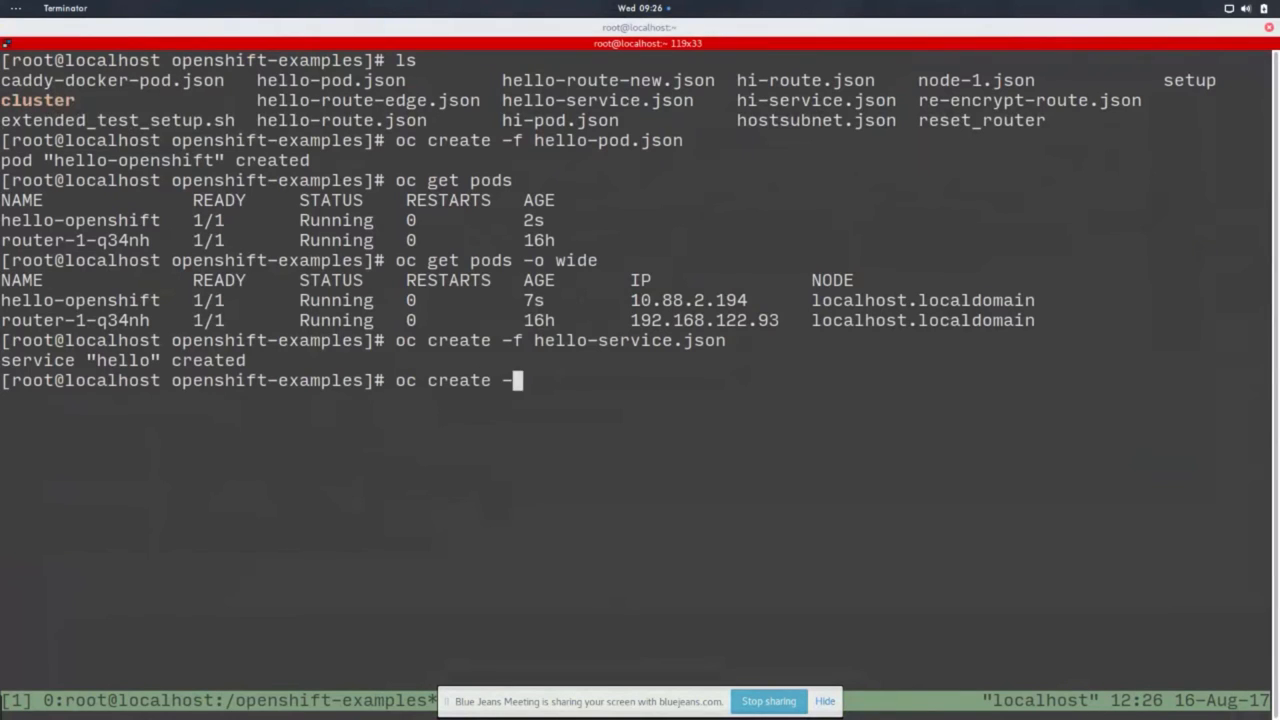
{"action": "type", "text": "hello-roi"}
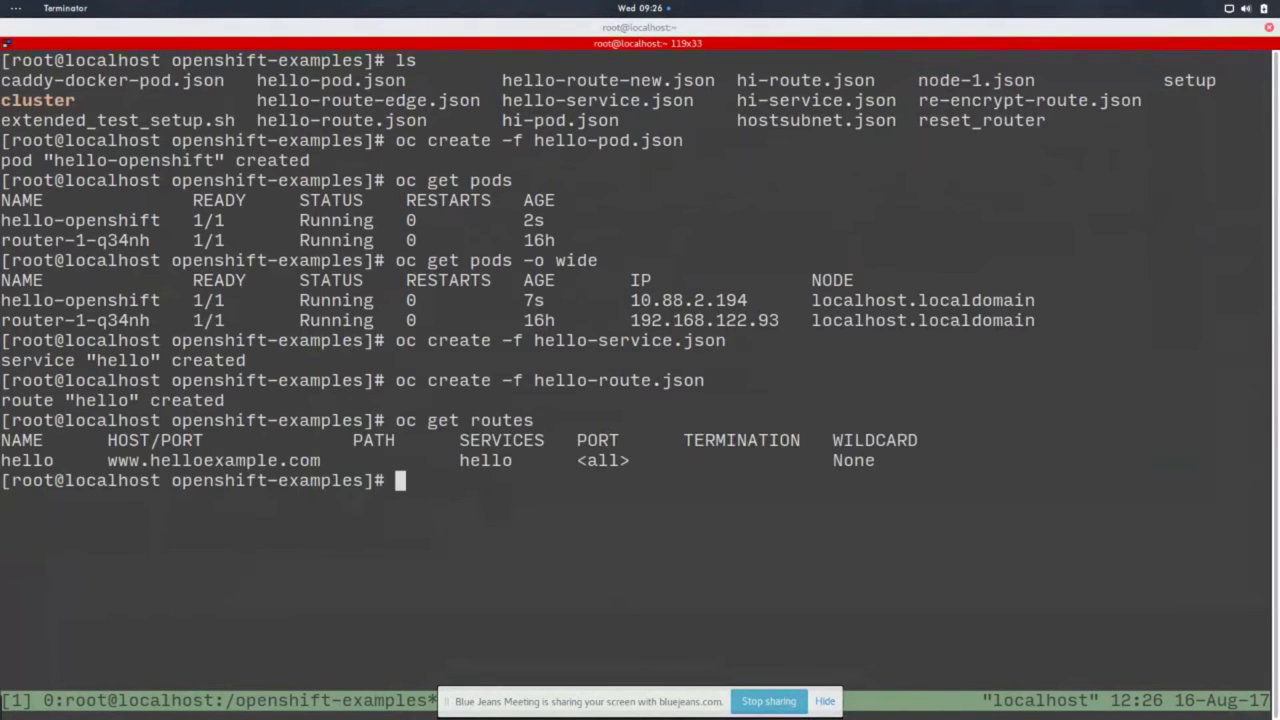
{"action": "type", "text": "o"}
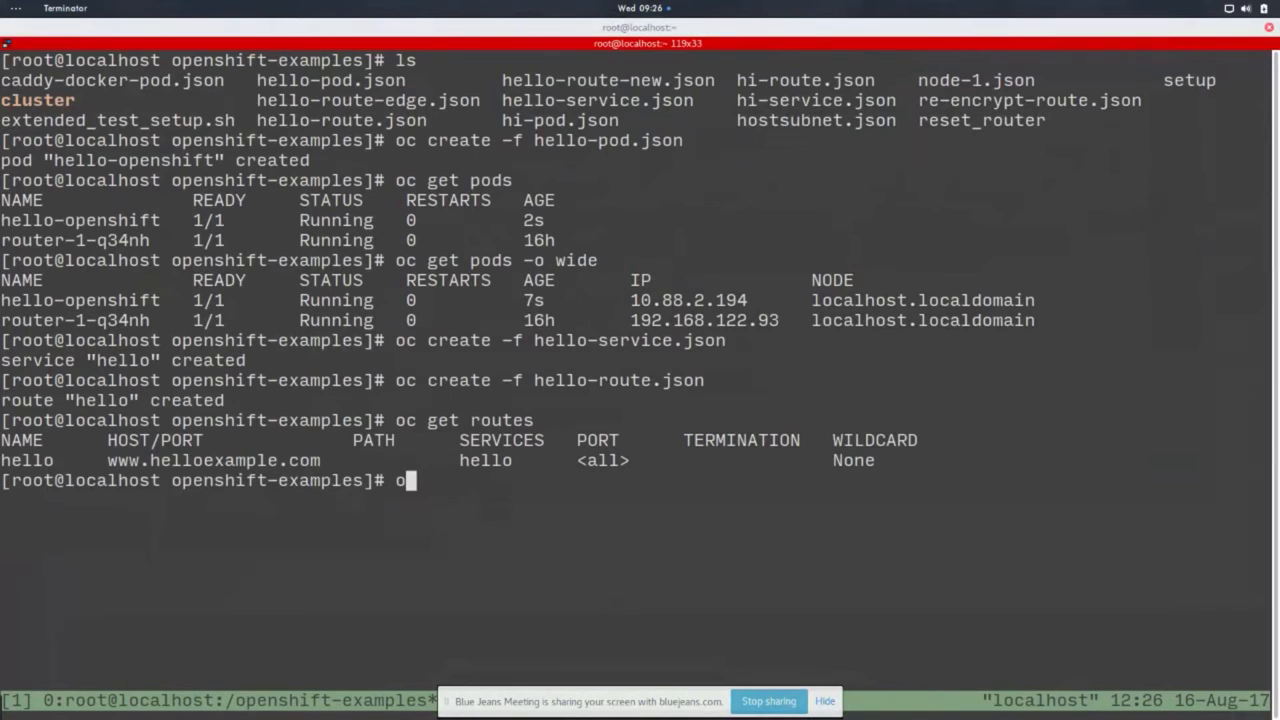
{"action": "type", "text": "curl -"}
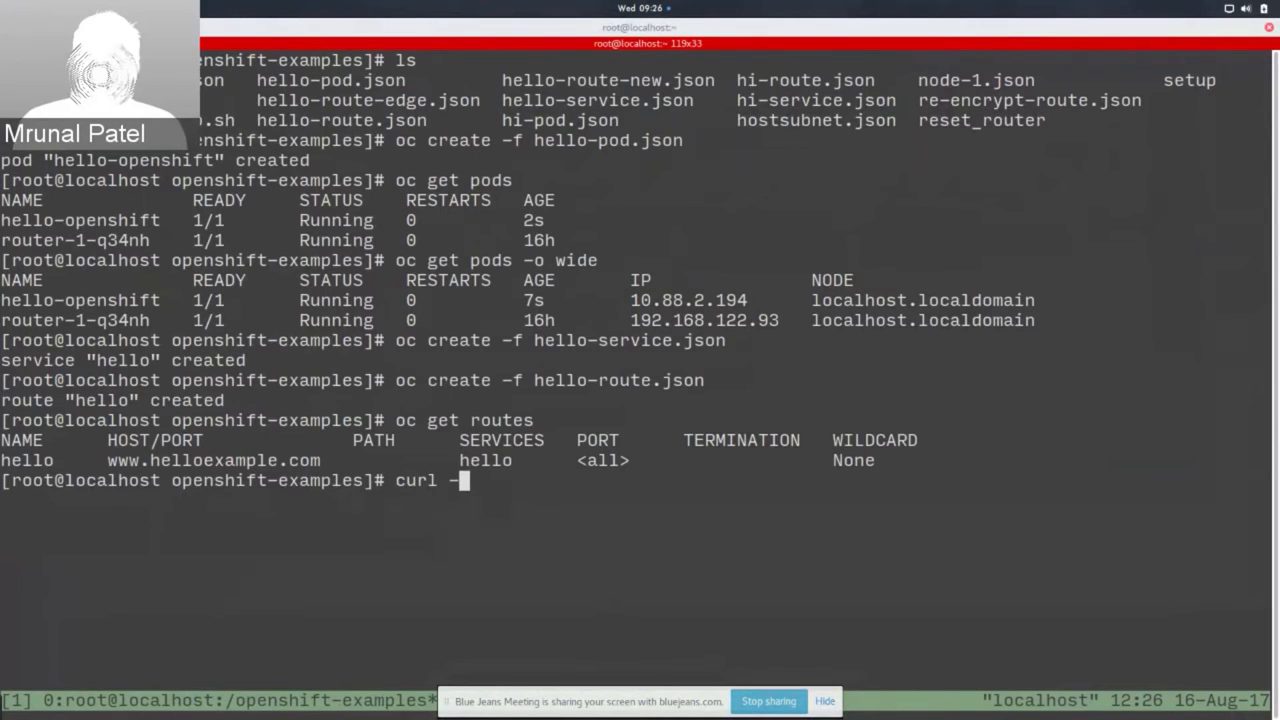
{"action": "type", "text": "-H \"Host:"}
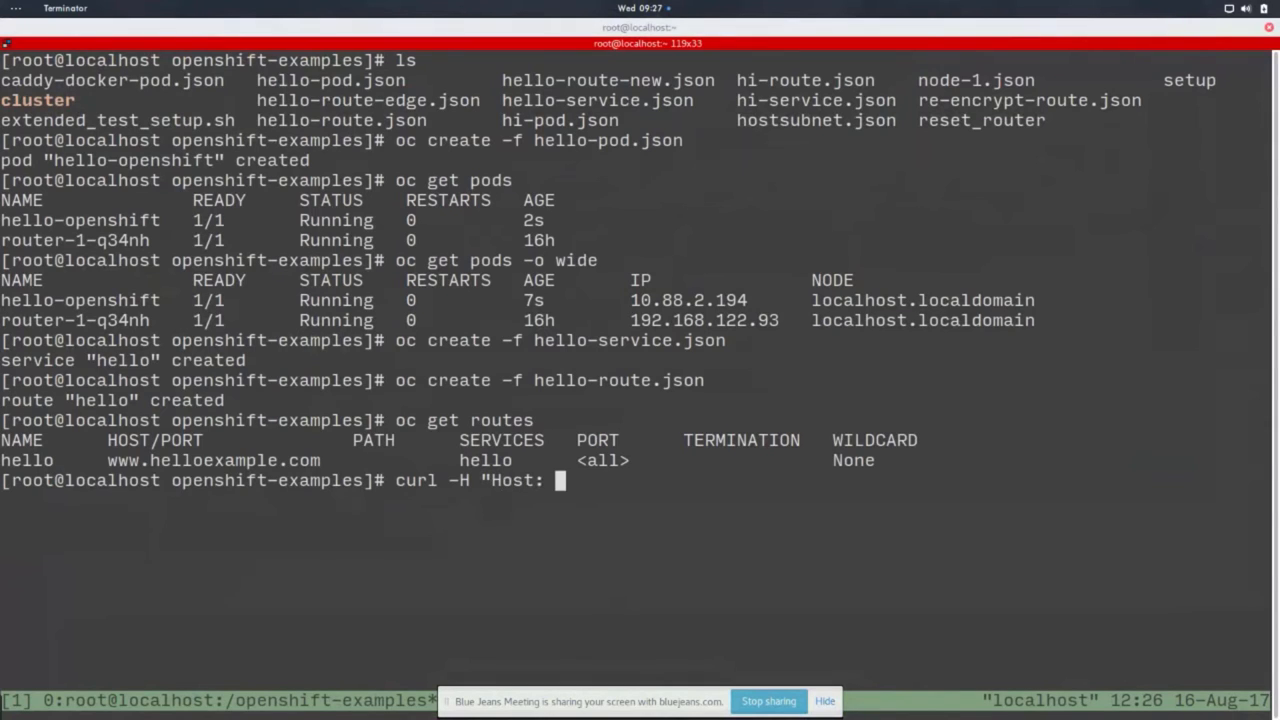
{"action": "type", "text": "www"}
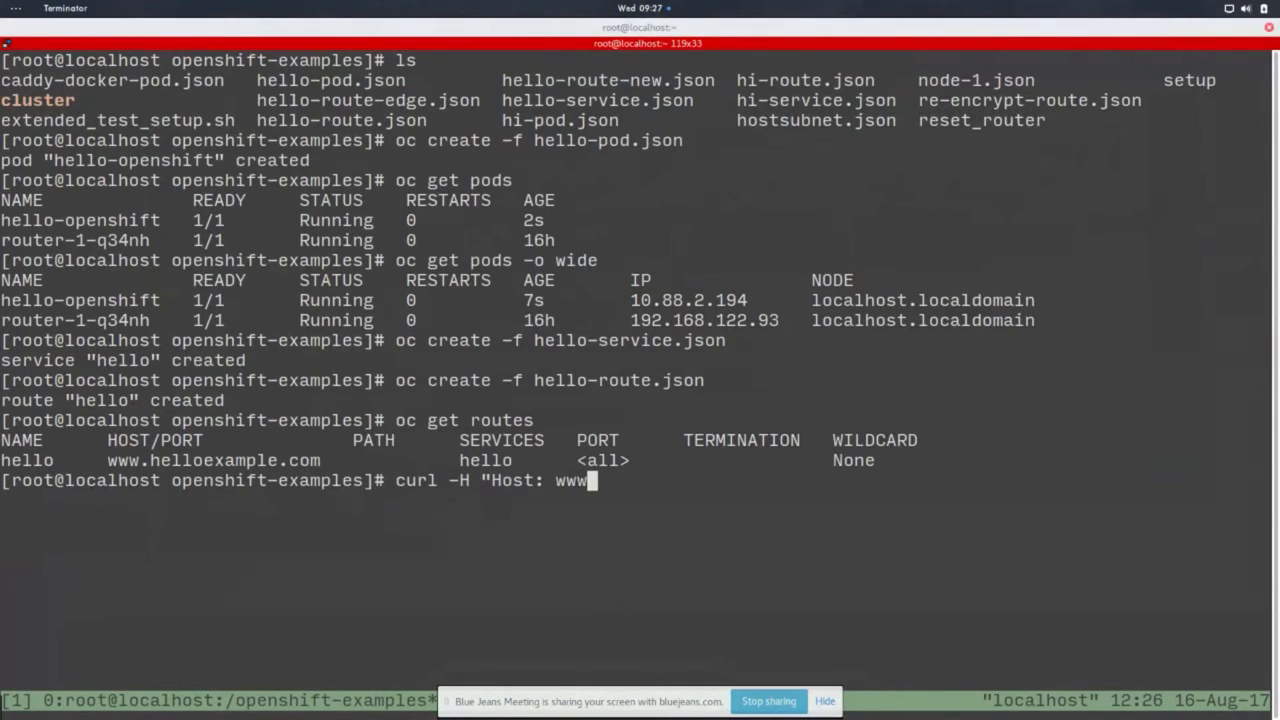
{"action": "type", "text": ".helloexa"}
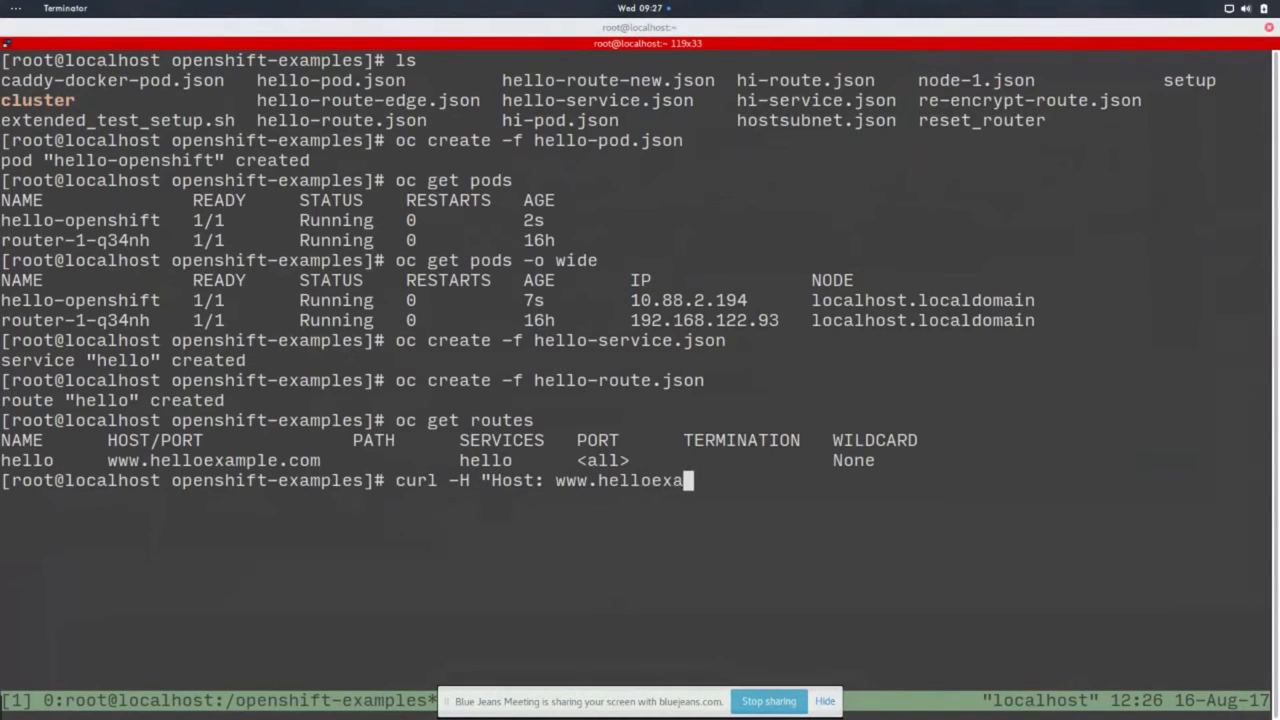
{"action": "type", "text": "mple.com\" localhost"}
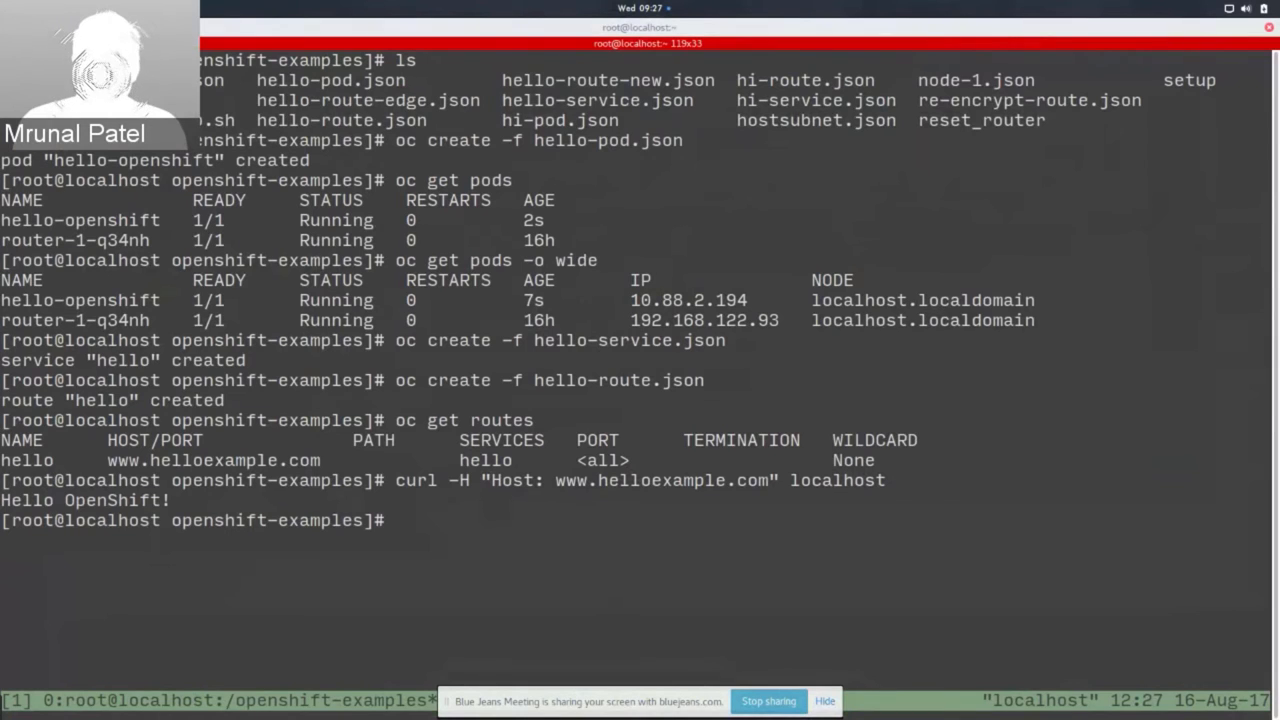
{"action": "type", "text": "oc"}
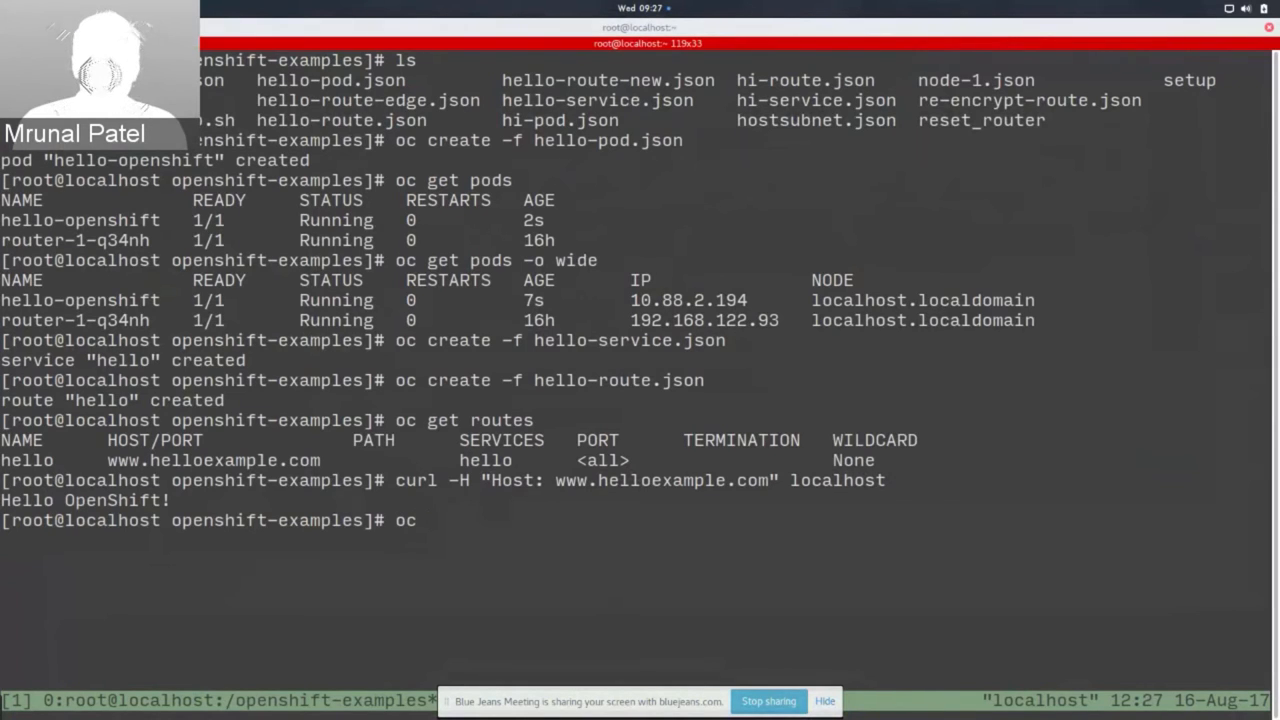
Run oc run myshell -it --rm --image=busybox:1.24 -- sh for a temporary busybox shell.
{"action": "type", "text": "run"}
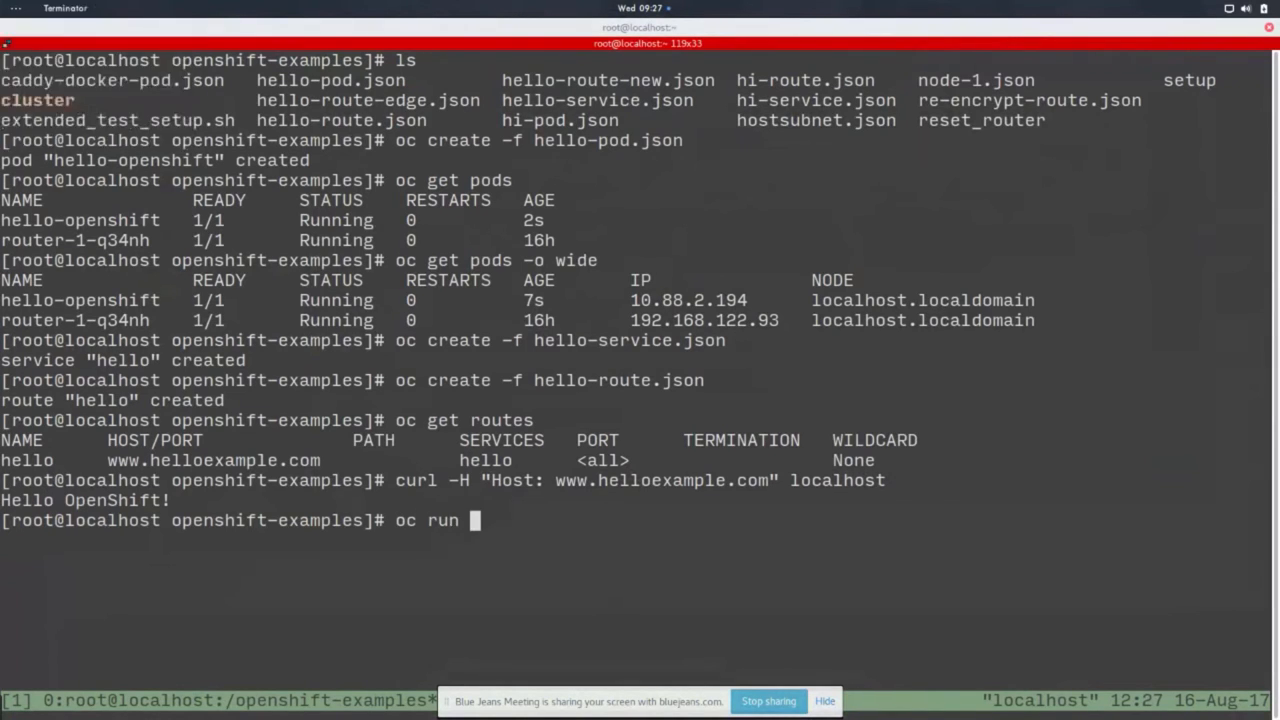
{"action": "type", "text": "-it --"}
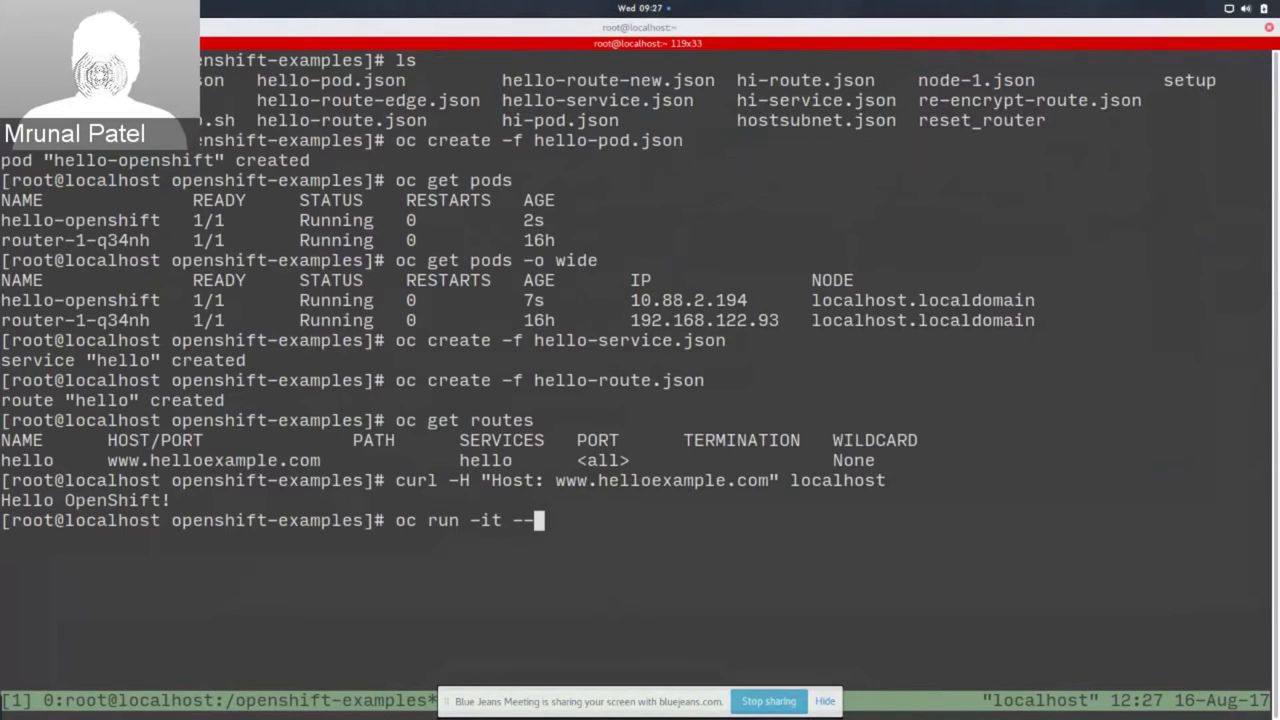
{"action": "type", "text": "rm"}
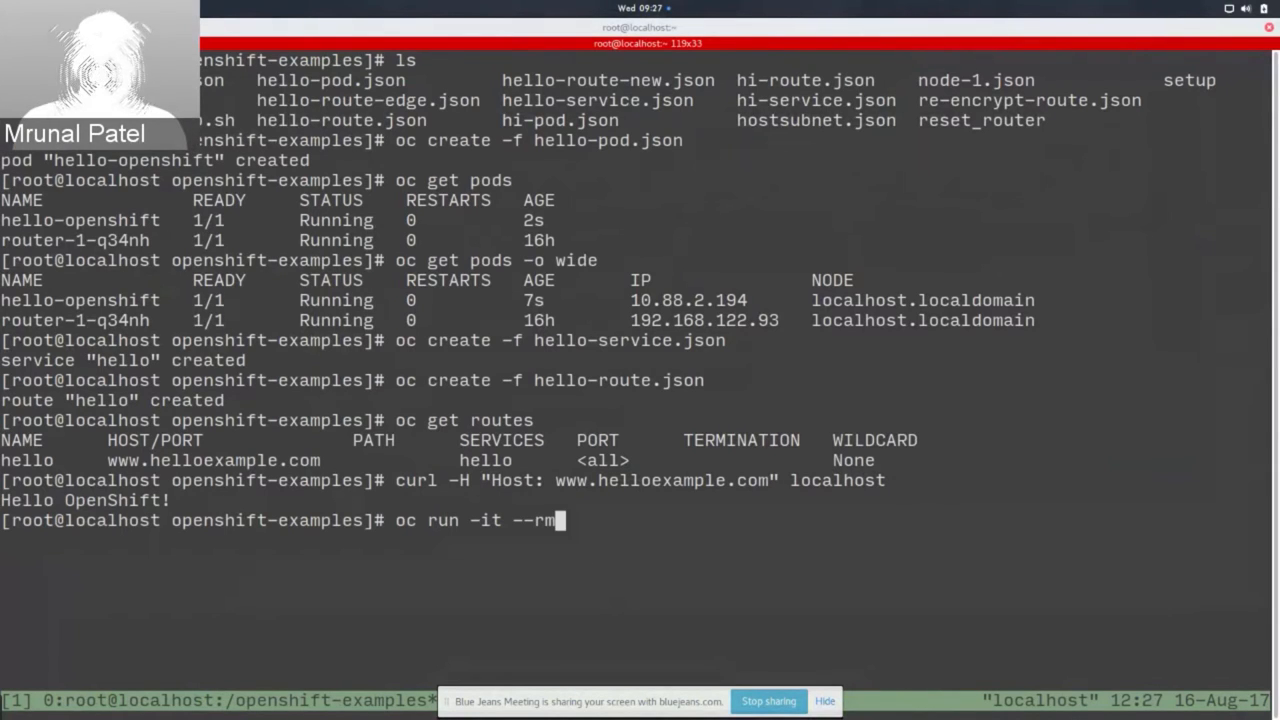
{"action": "type", "text": "myshell"}
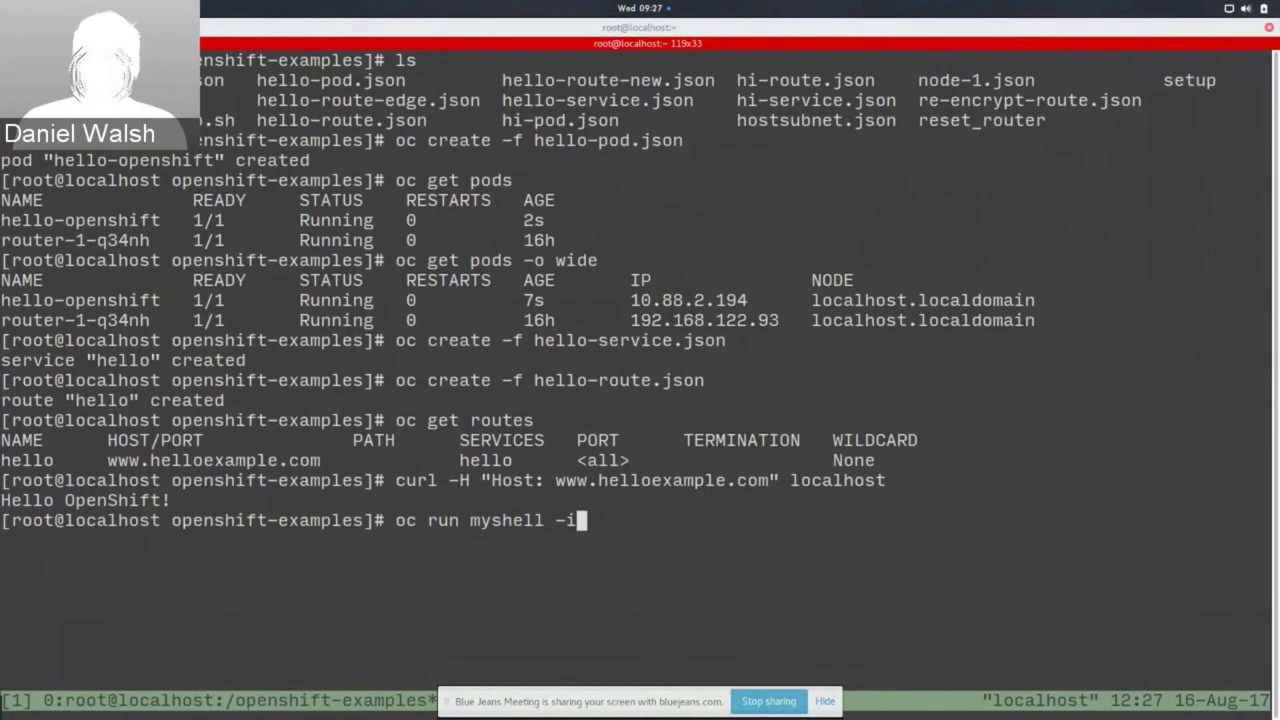
{"action": "type", "text": "t --rm --image=buss"}
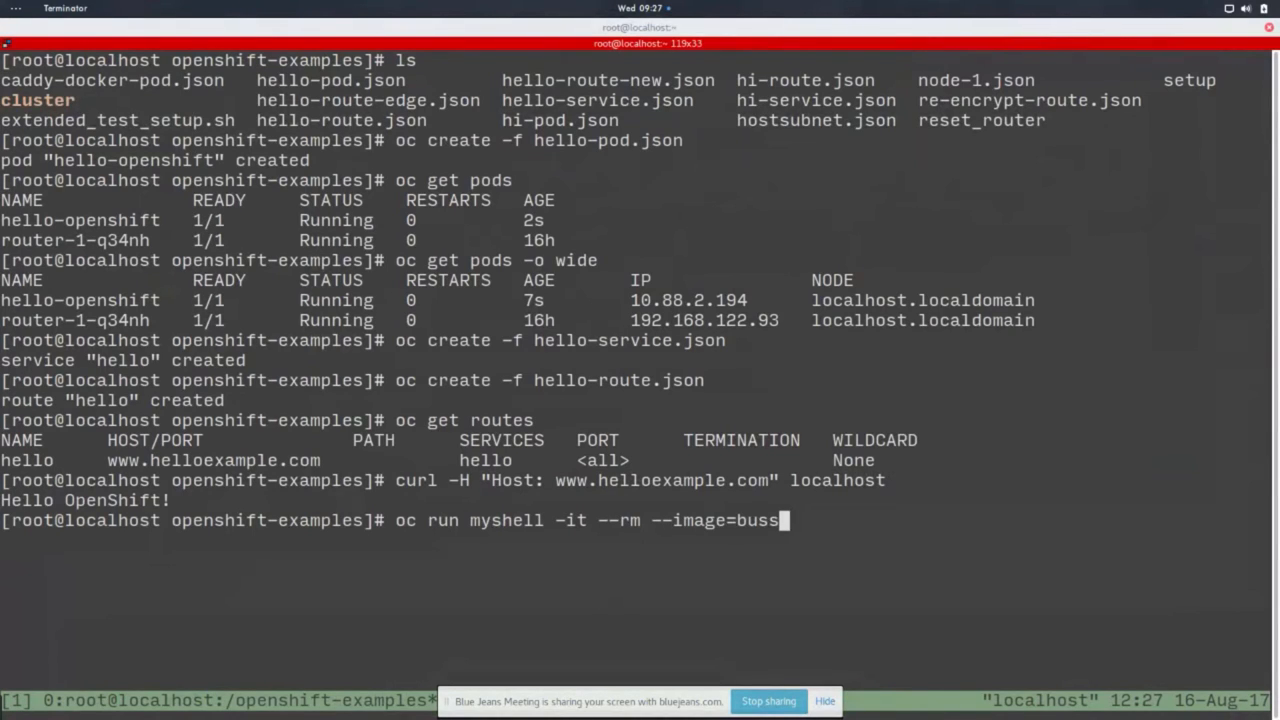
{"action": "type", "text": "ybox:1.24"}
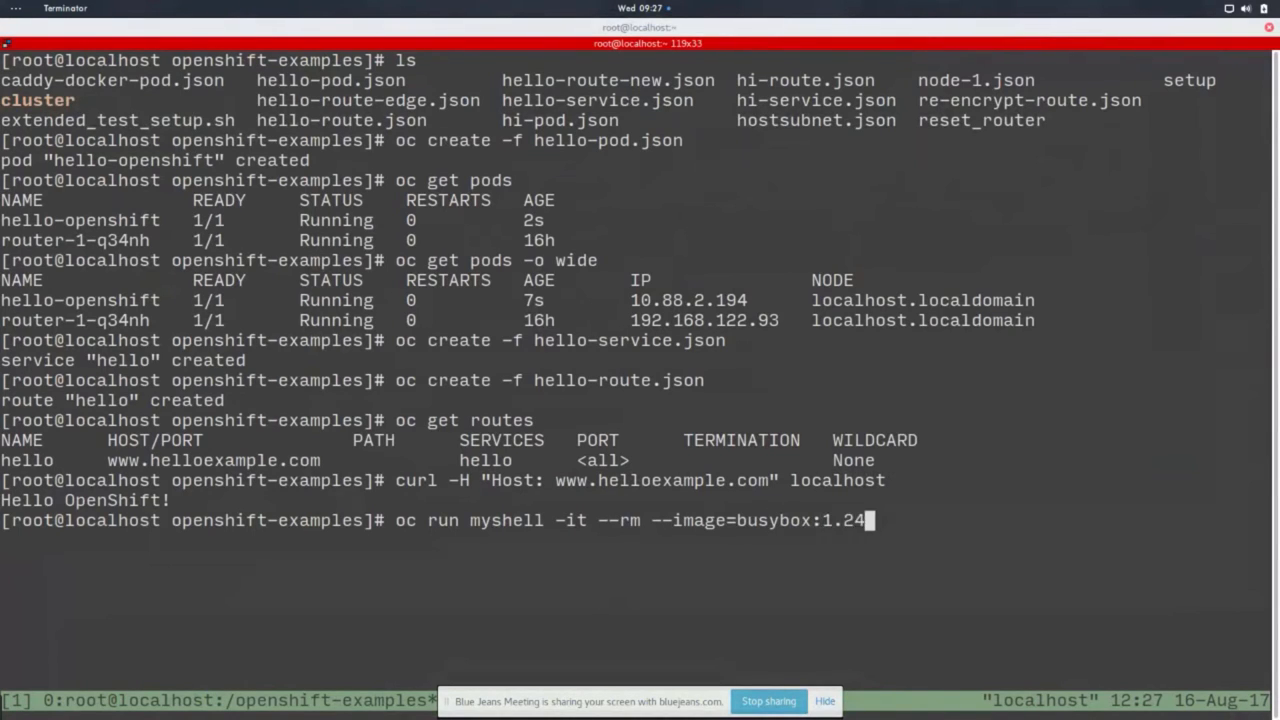
{"action": "type", "text": "-- sh"}
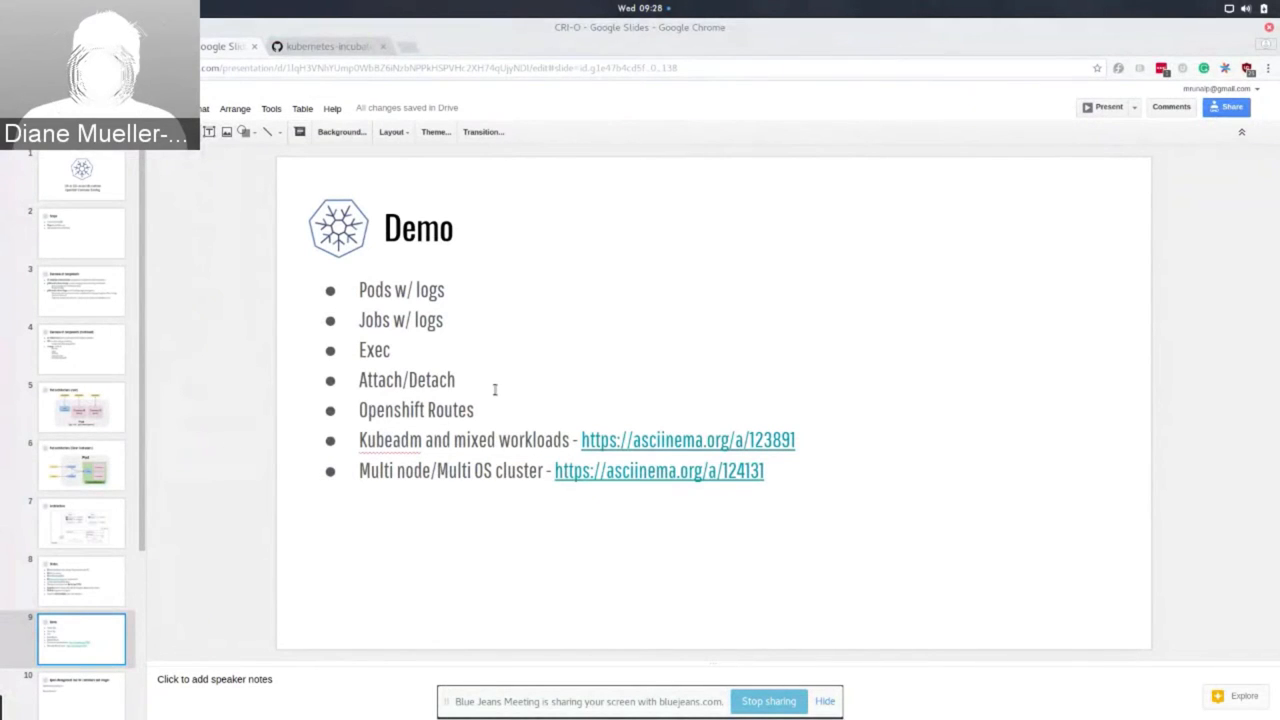
Switch to the Chrome window showing the Demo slide in Google Slides.
{"action": "left_click", "coordinate": [1108, 108]}
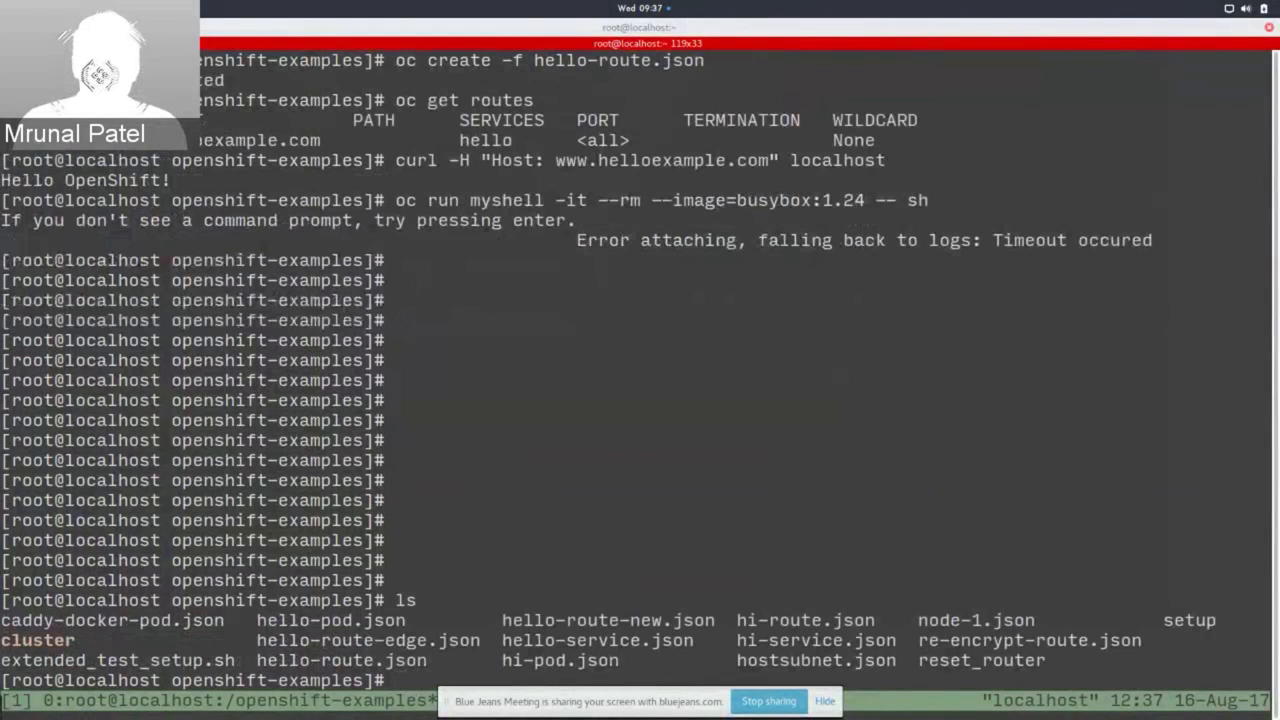
Change to /root and open openshift.local.config/node-localhost.localdomain/node-config.yaml in Vim.
{"action": "type", "text": "cd /root/"}
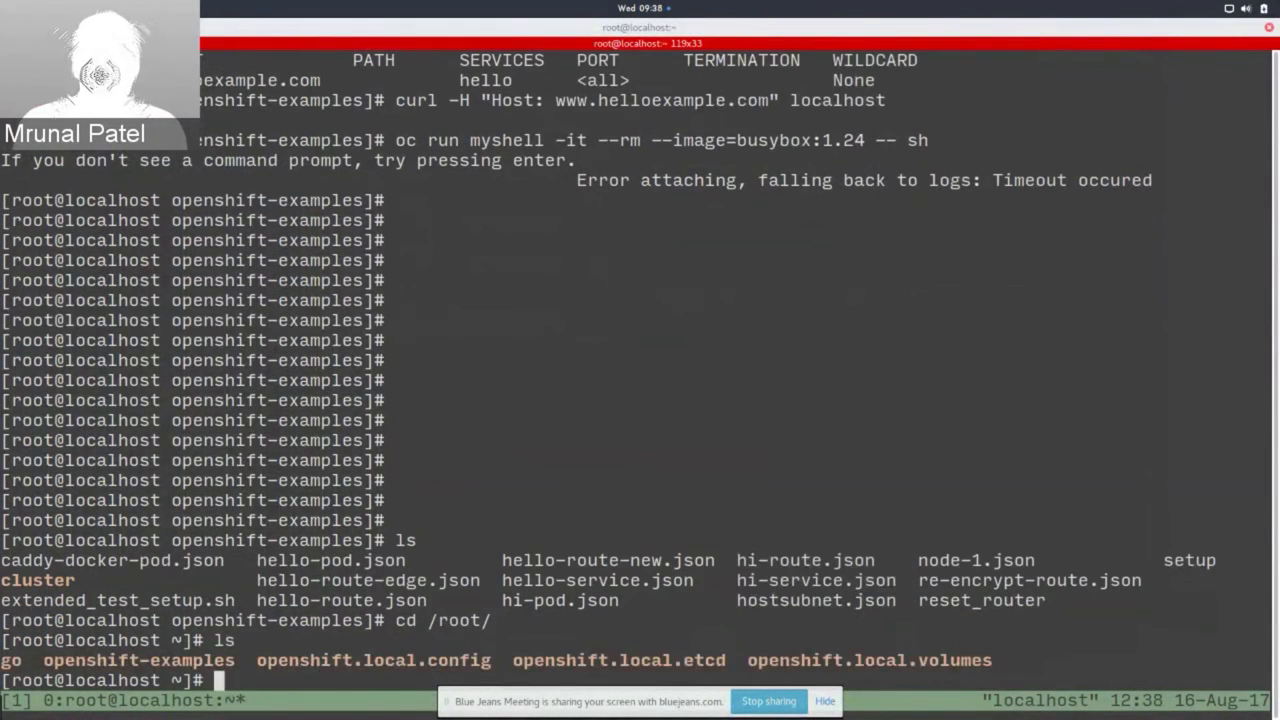
{"action": "type", "text": "vim openshift.local.config/node-localhost.localdomain/"}
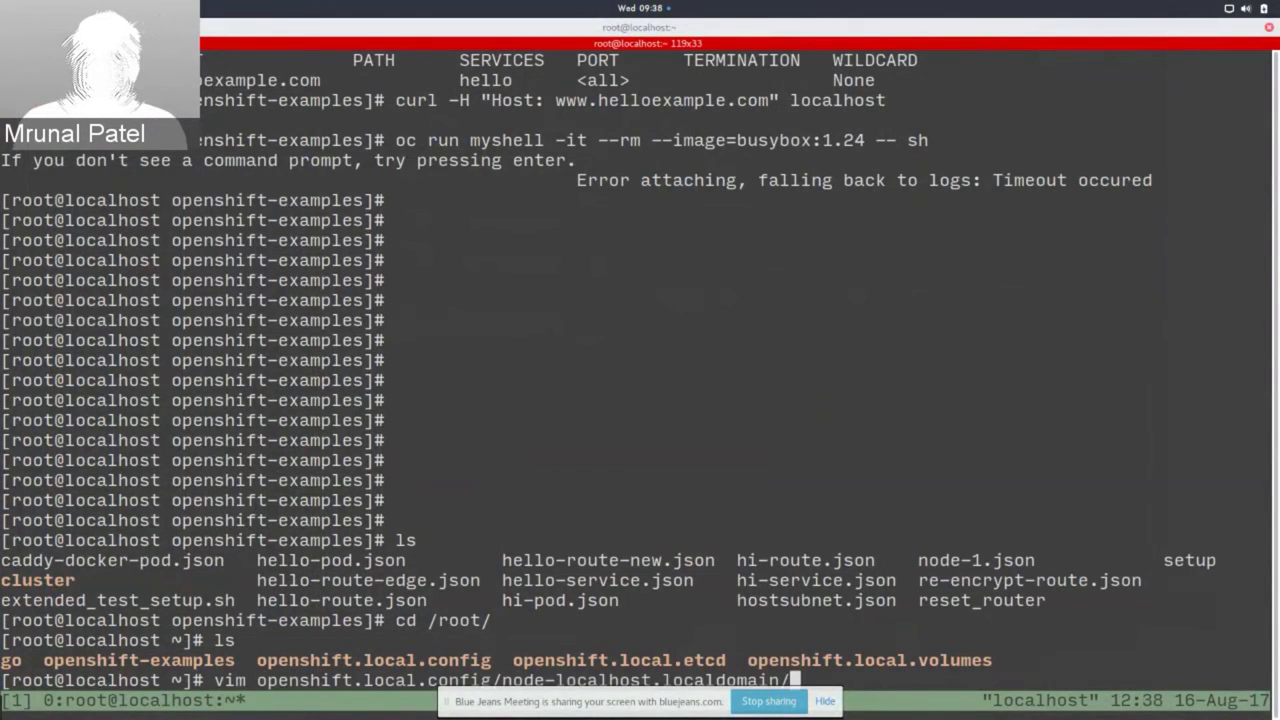
{"action": "type", "text": "node-c"}
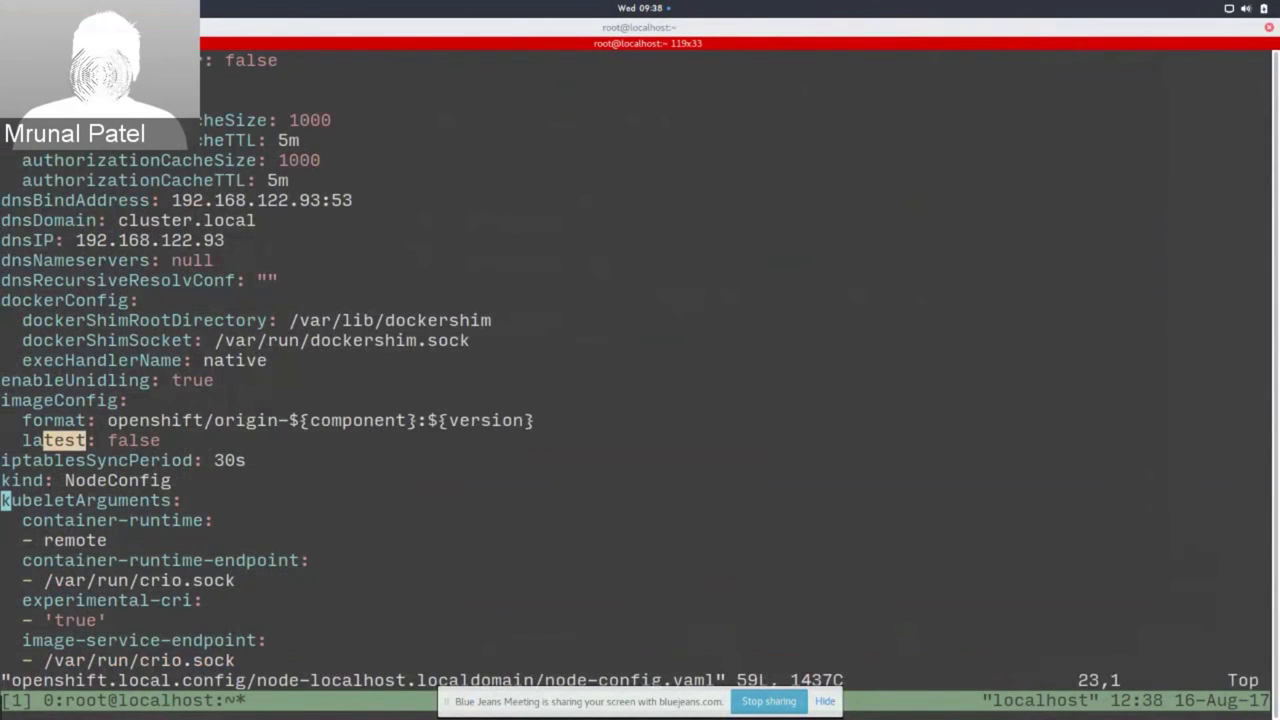
Visually select the kubeletArguments block with the crio runtime and crio.sock endpoint lines.
{"action": "scroll", "scroll_direction": "down", "scroll_amount": 3}
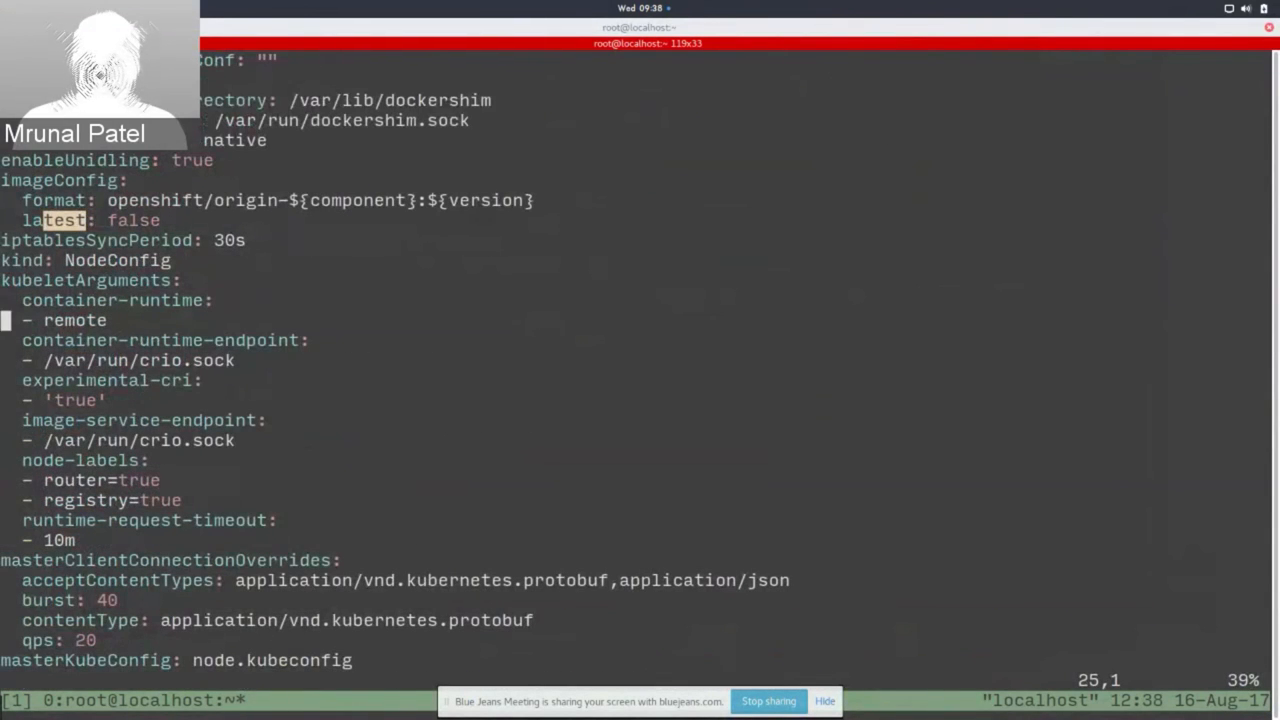
{"action": "key", "text": "Down"}
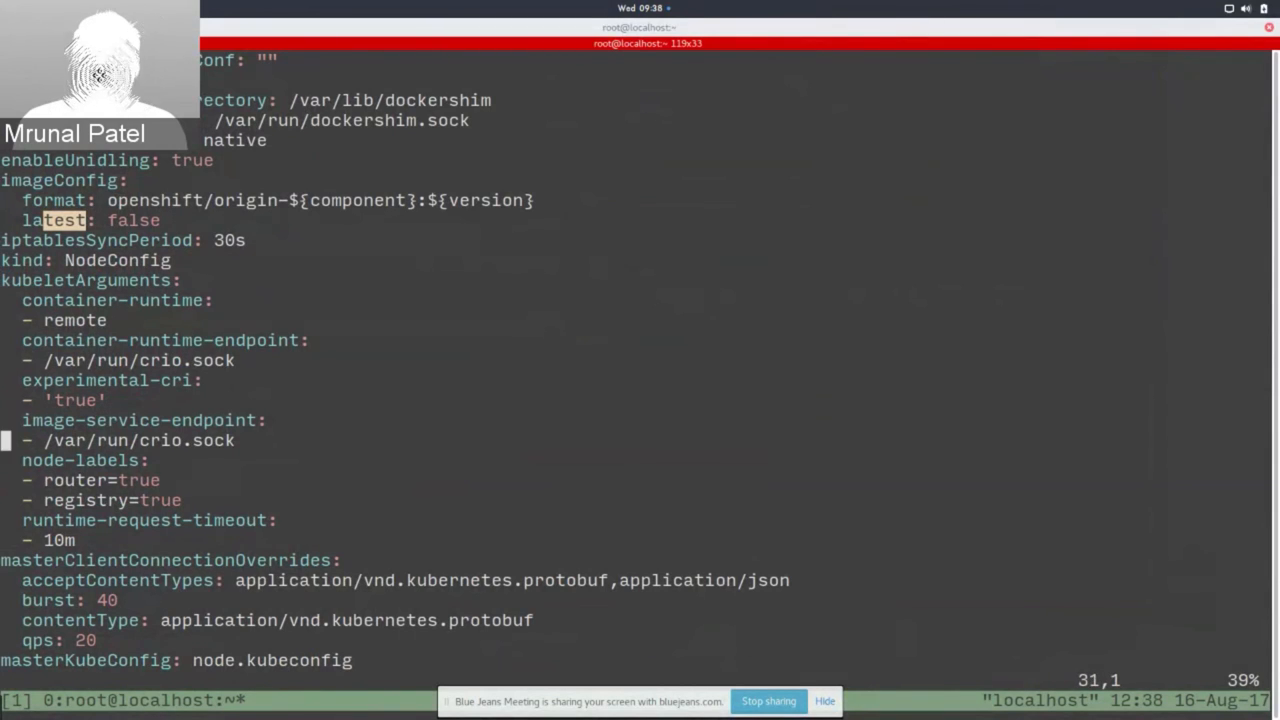
{"action": "key", "text": "V"}
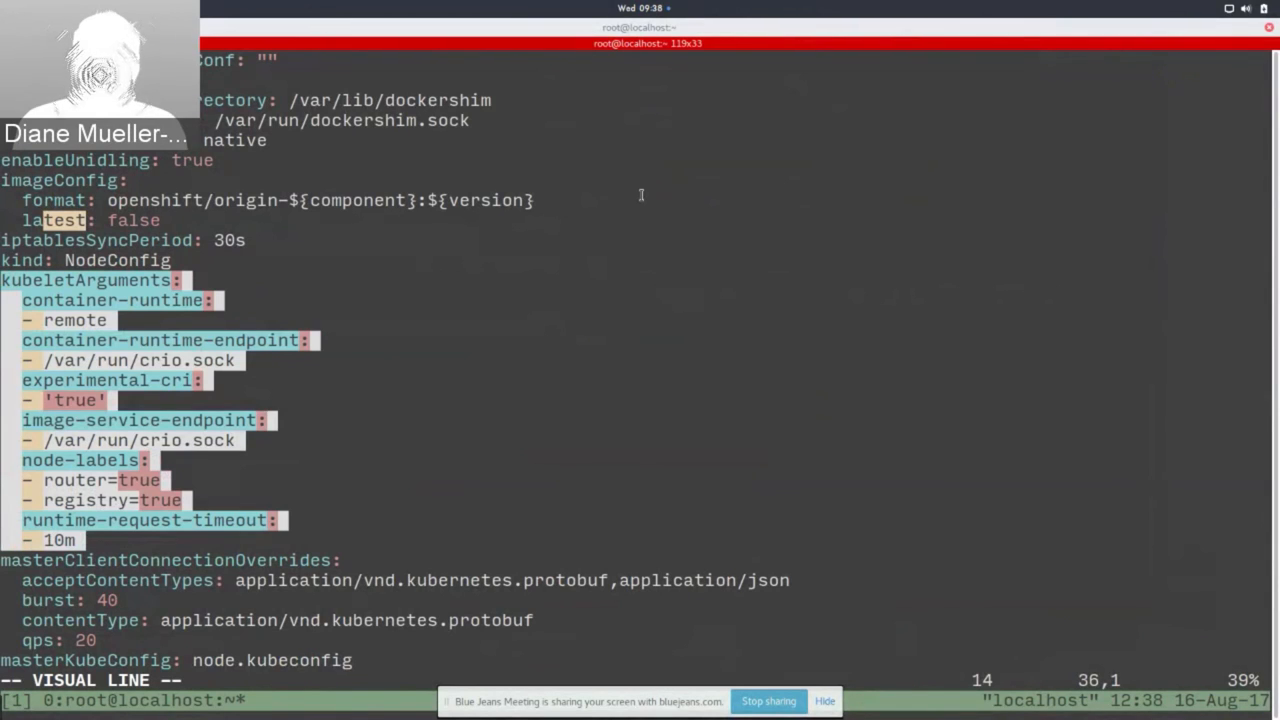
{"action": "mouse_move", "coordinate": [590, 232]}
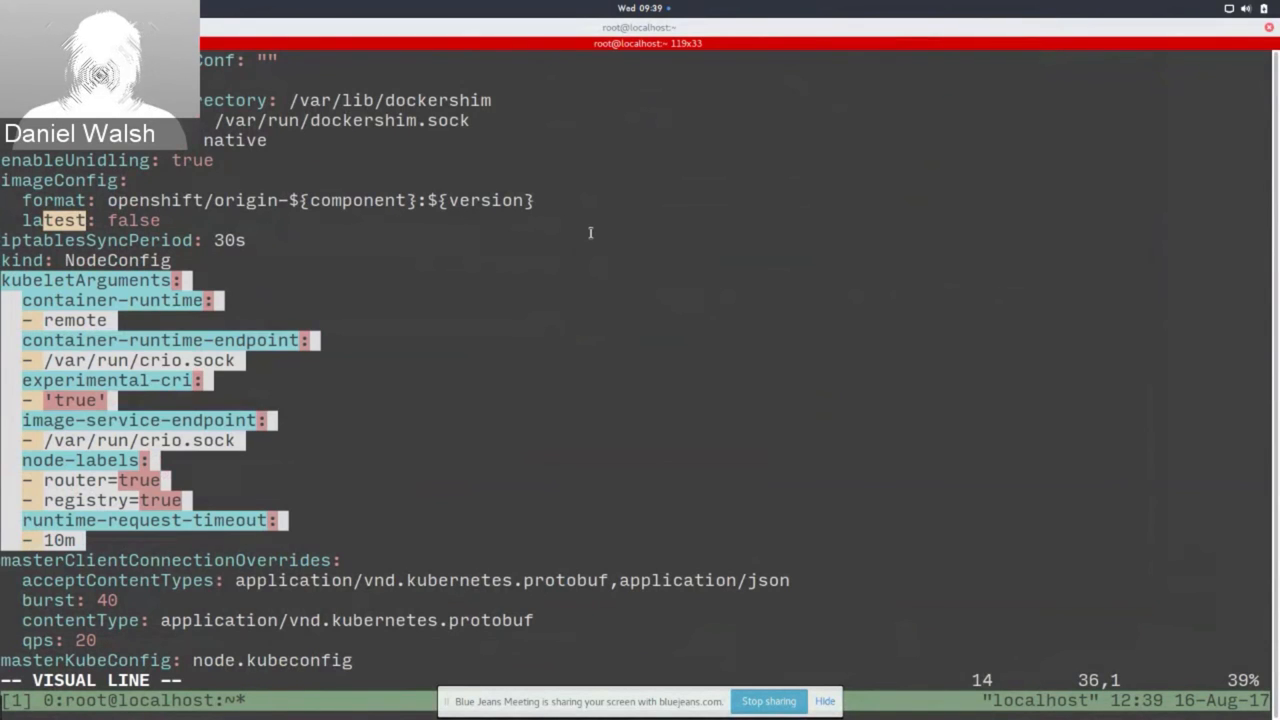
{"action": "mouse_move", "coordinate": [592, 238]}
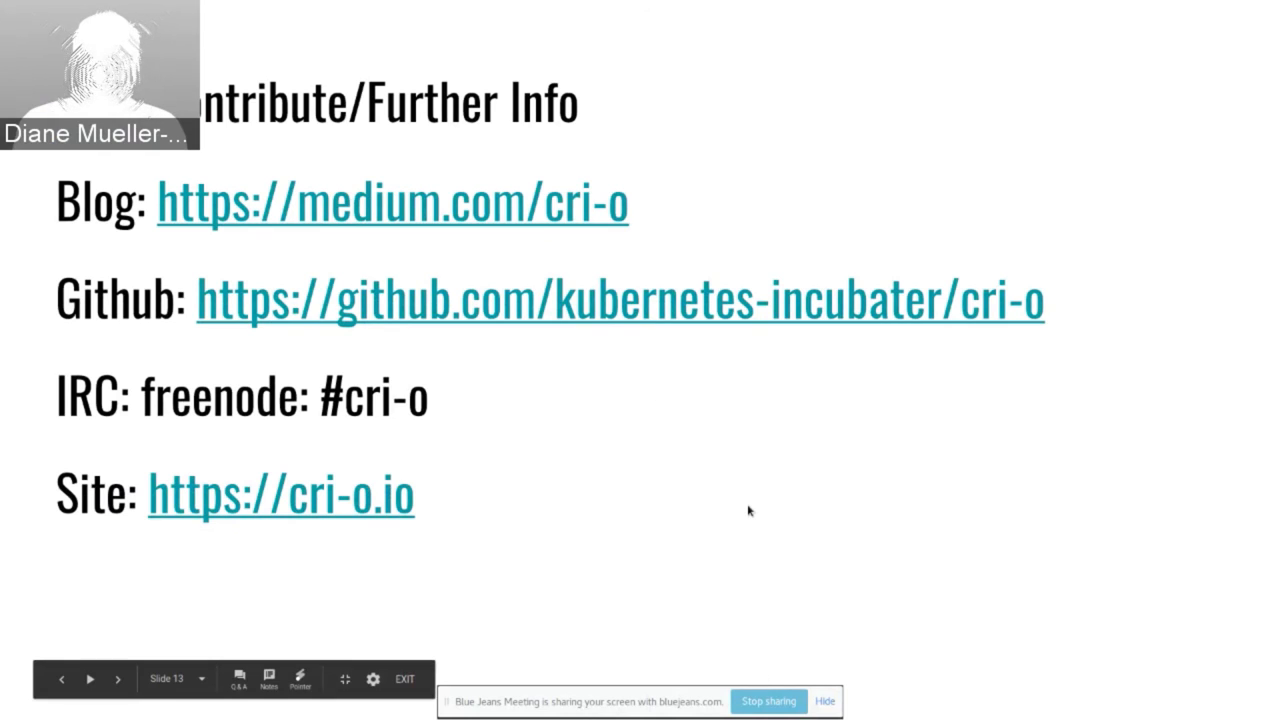
{"action": "mouse_move", "coordinate": [728, 492]}
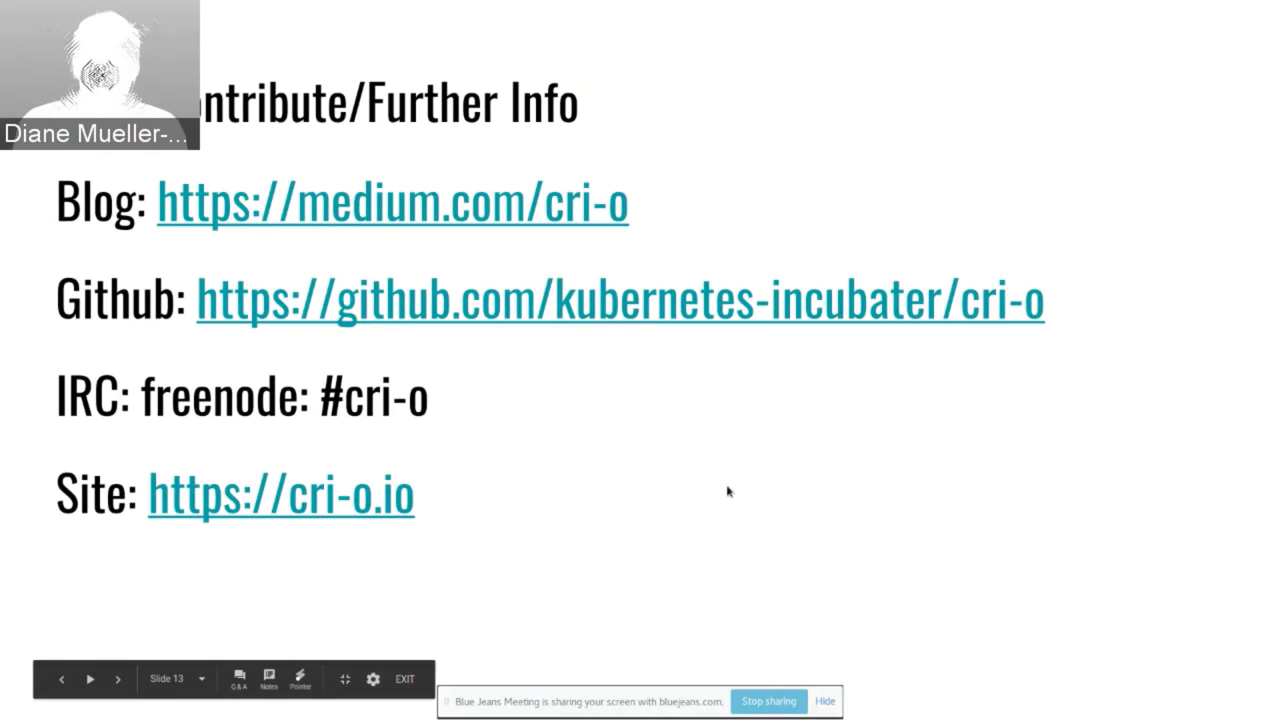